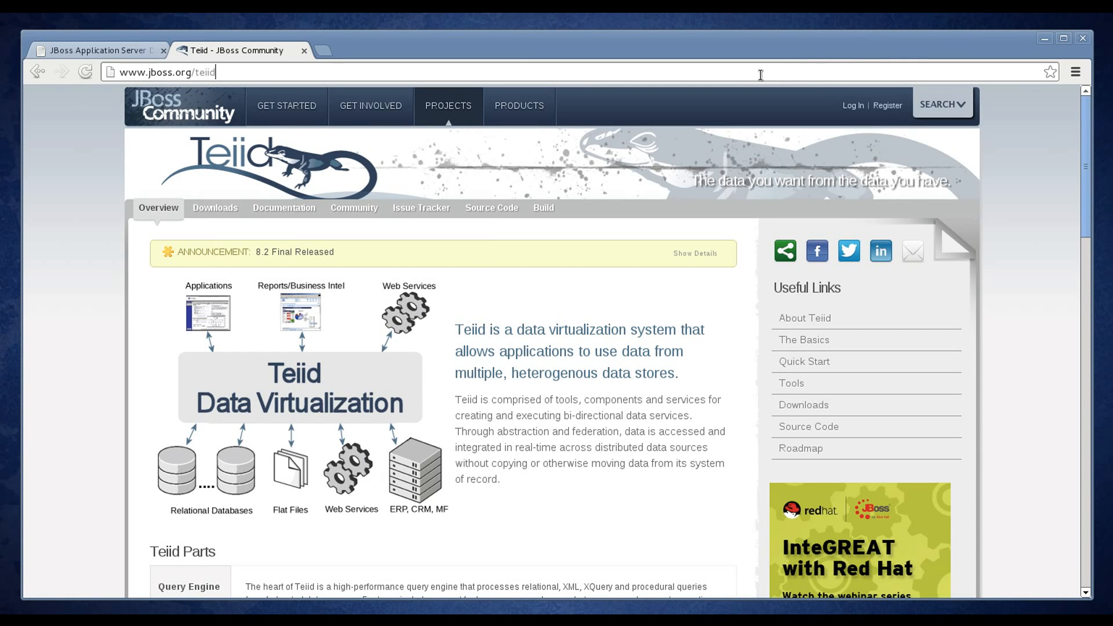
{"action": "mouse_move", "coordinate": [768, 77]}
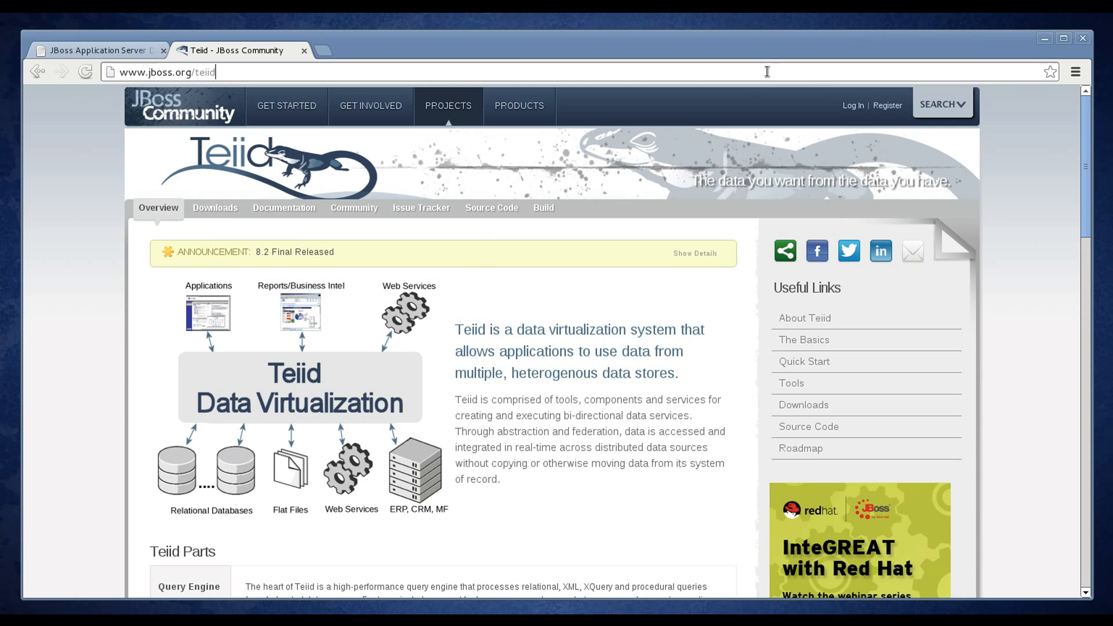
{"action": "mouse_move", "coordinate": [425, 87]}
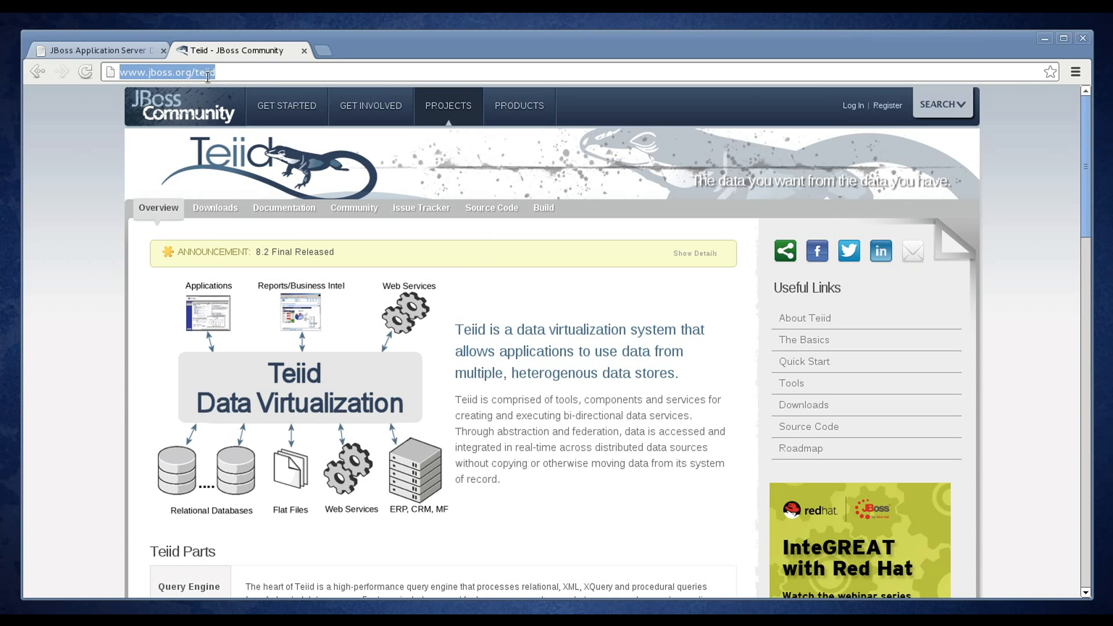
{"action": "mouse_move", "coordinate": [433, 96]}
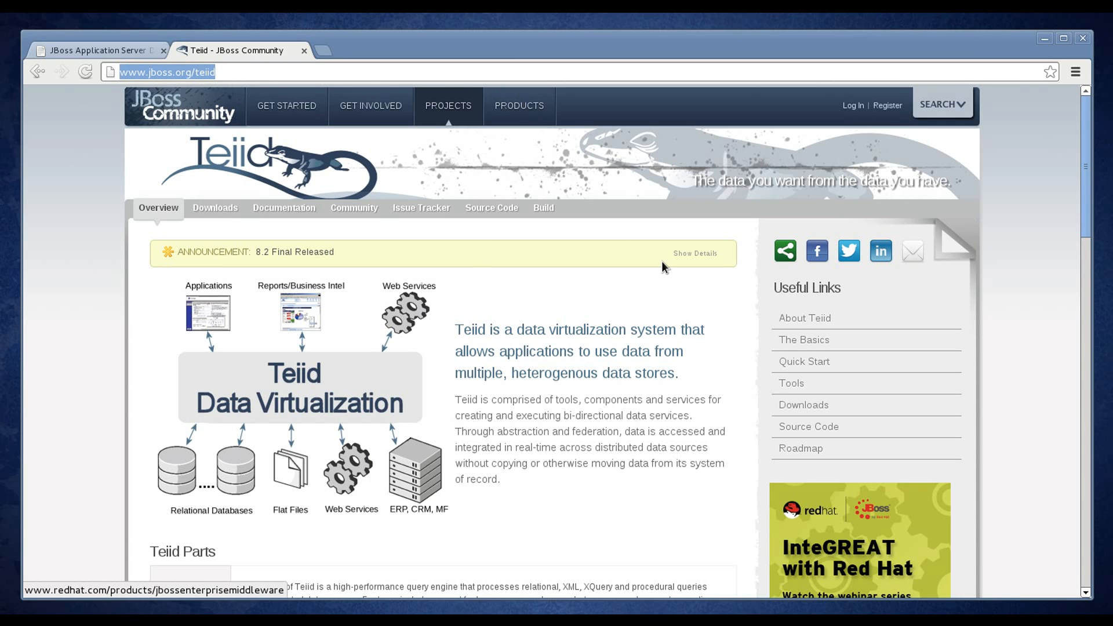
{"action": "mouse_move", "coordinate": [825, 407]}
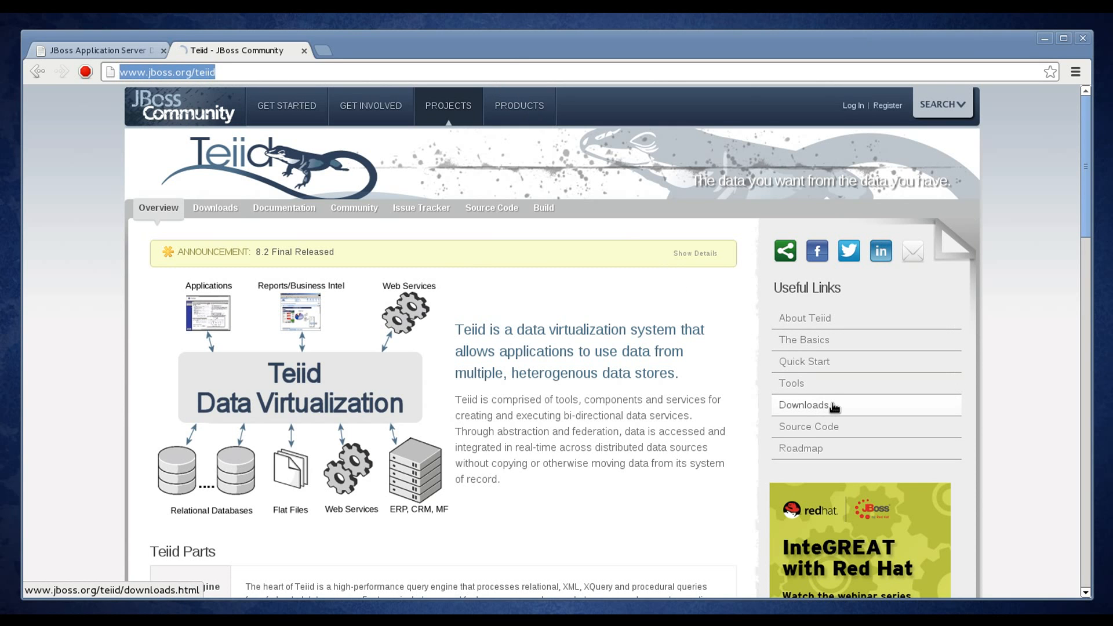
Open Teiid Downloads and scroll to Installation requirements: Java 1.6, JBoss AS 7.1.1
{"action": "left_click", "coordinate": [804, 405]}
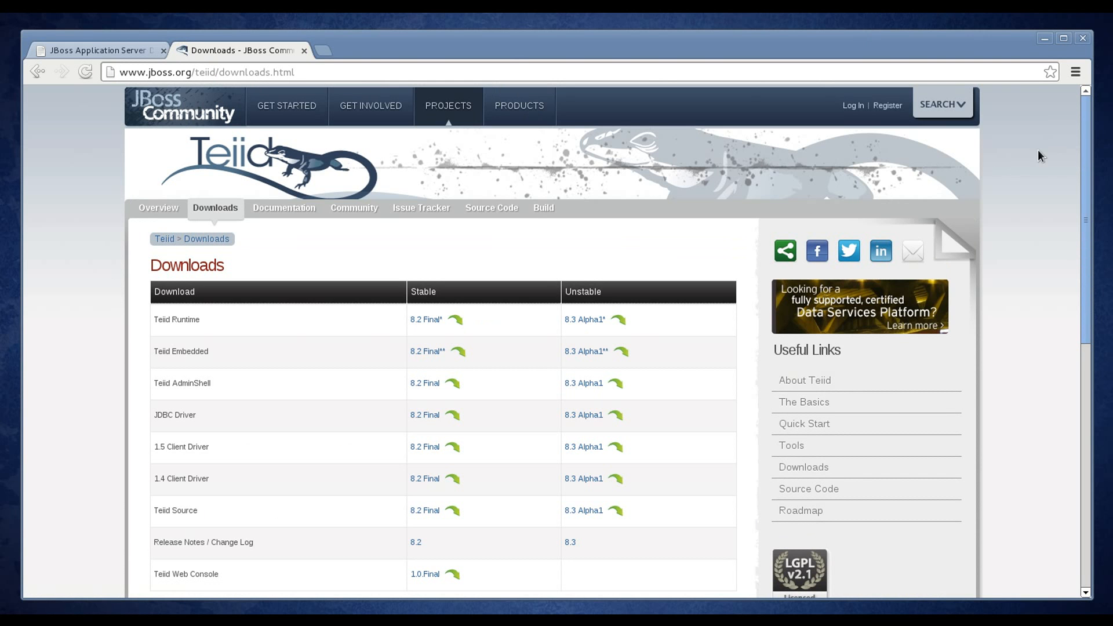
{"action": "scroll", "scroll_direction": "down", "scroll_amount": 3}
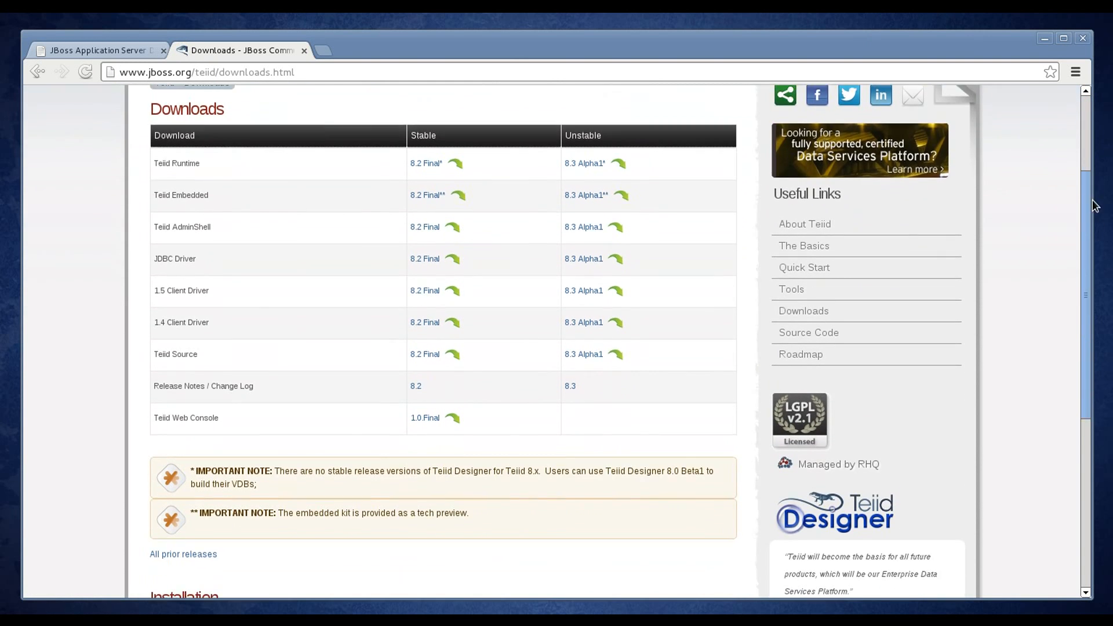
{"action": "scroll", "scroll_direction": "down", "scroll_amount": 3}
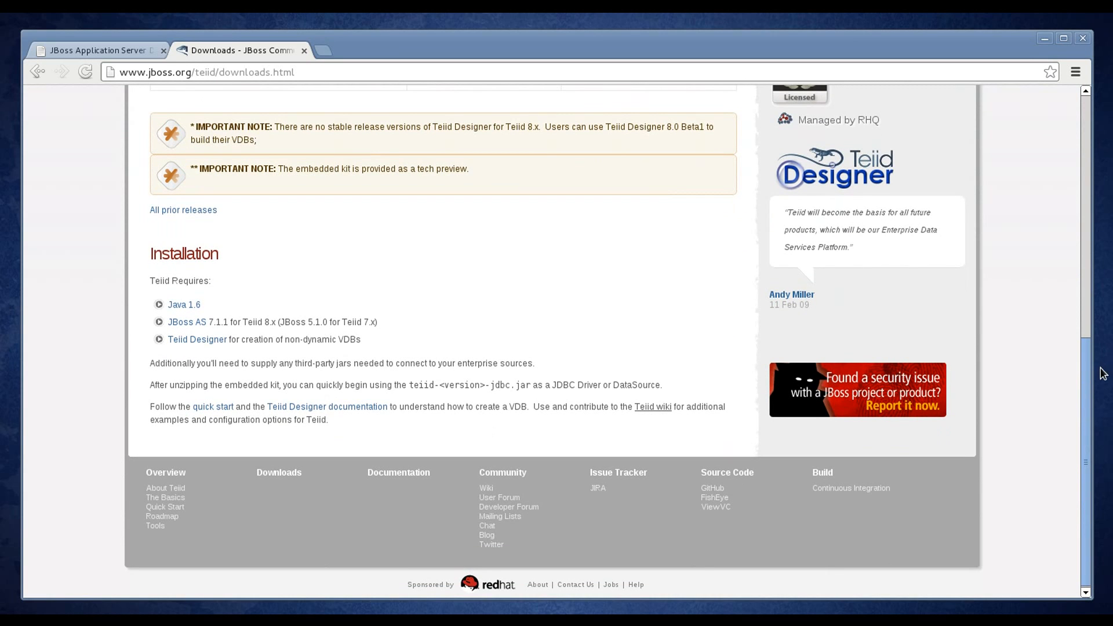
{"action": "mouse_move", "coordinate": [224, 260]}
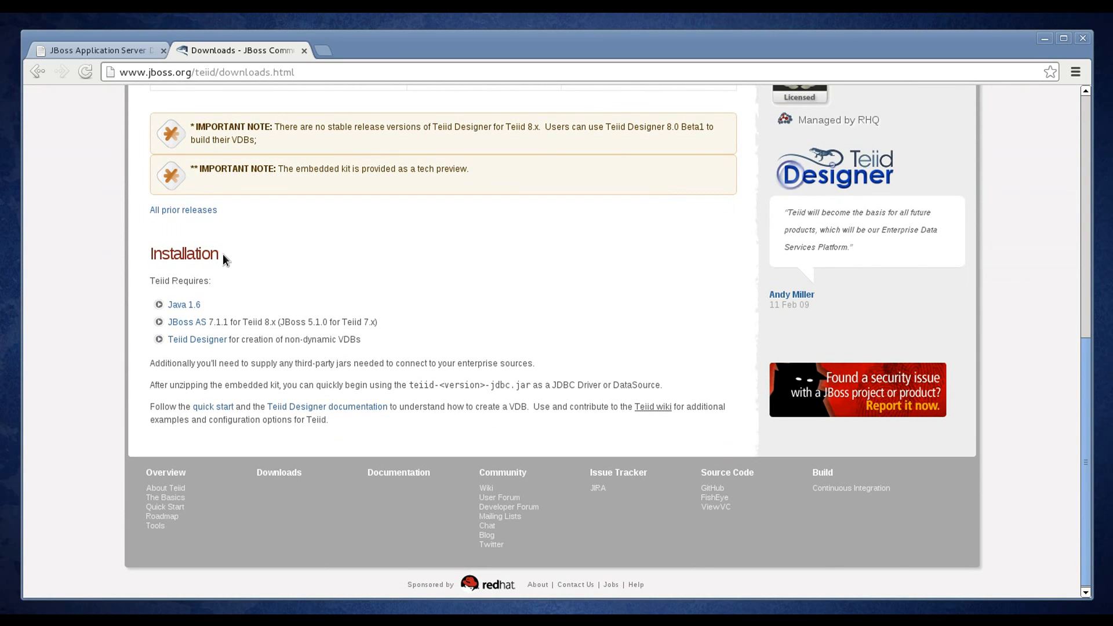
{"action": "mouse_move", "coordinate": [234, 297]}
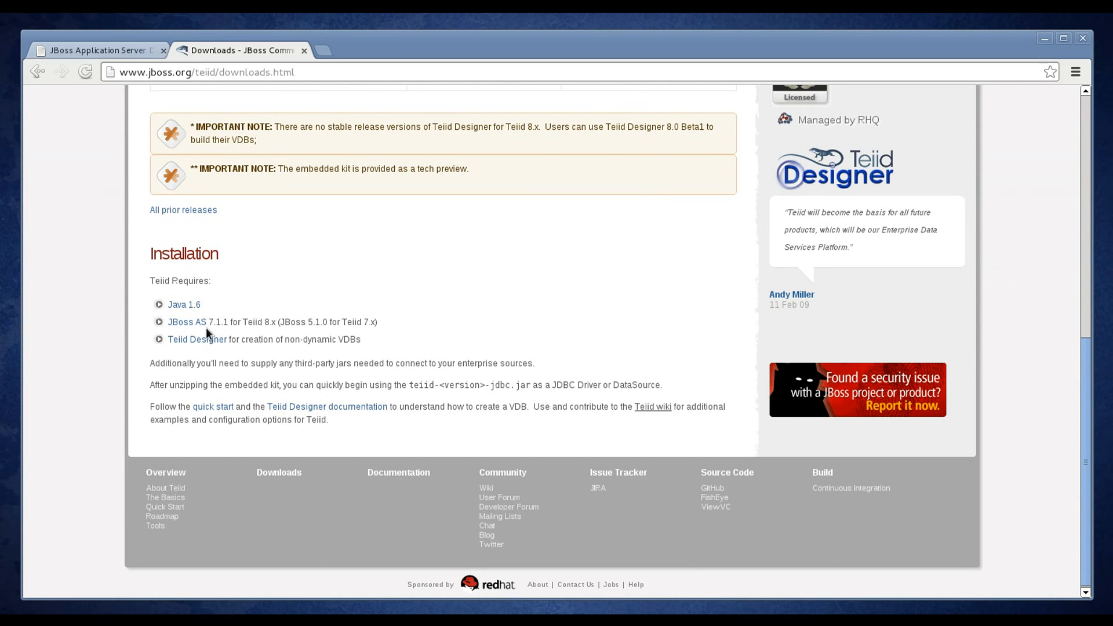
{"action": "mouse_move", "coordinate": [255, 325]}
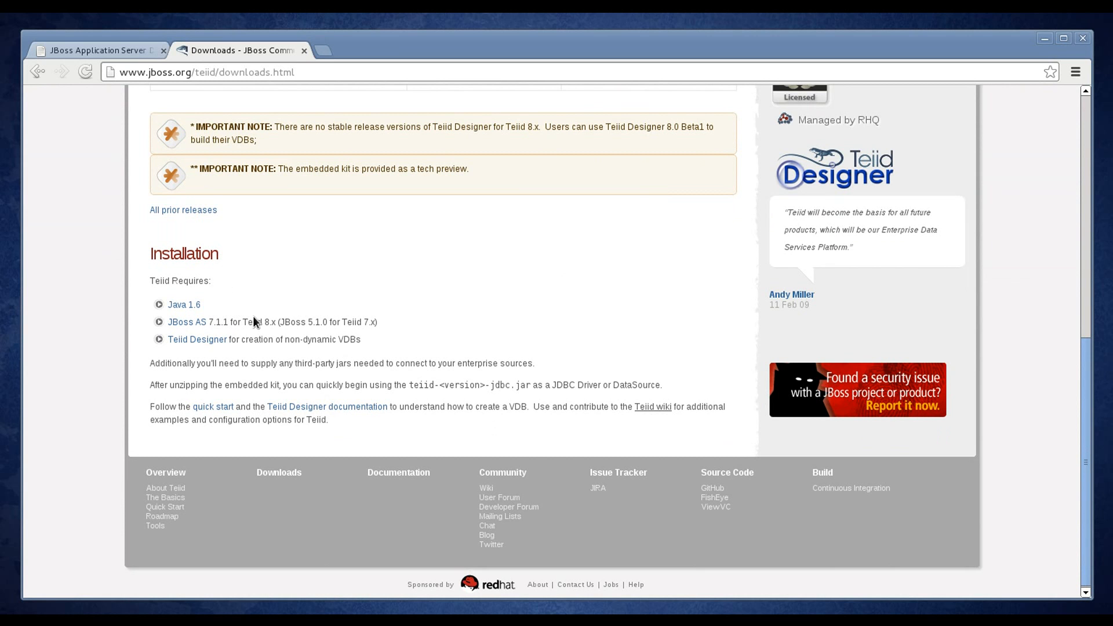
{"action": "mouse_move", "coordinate": [283, 321]}
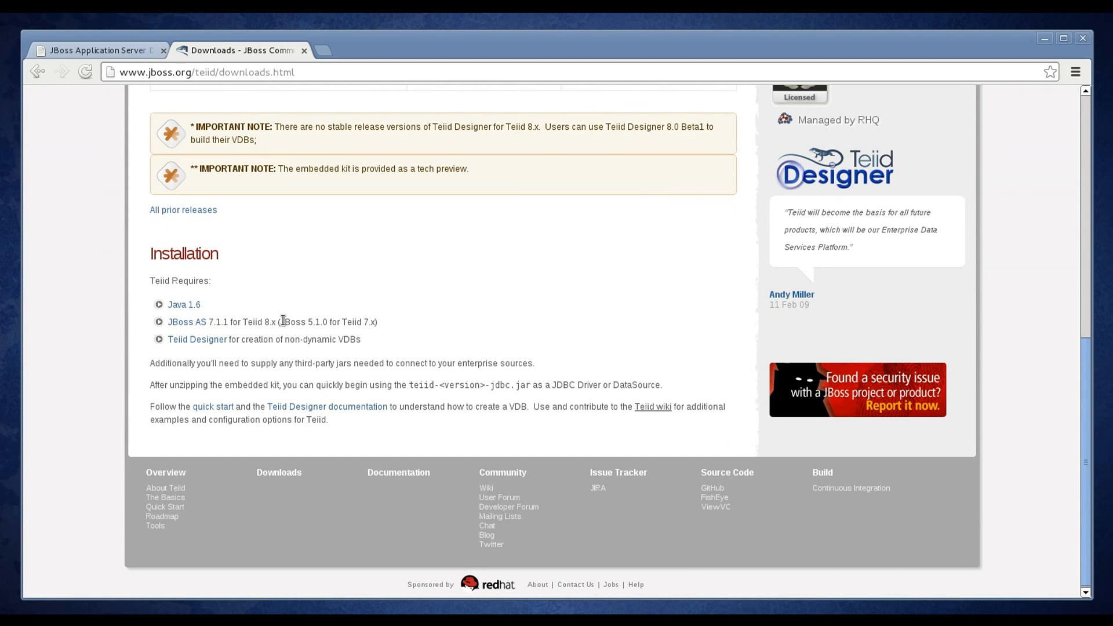
{"action": "mouse_move", "coordinate": [272, 322]}
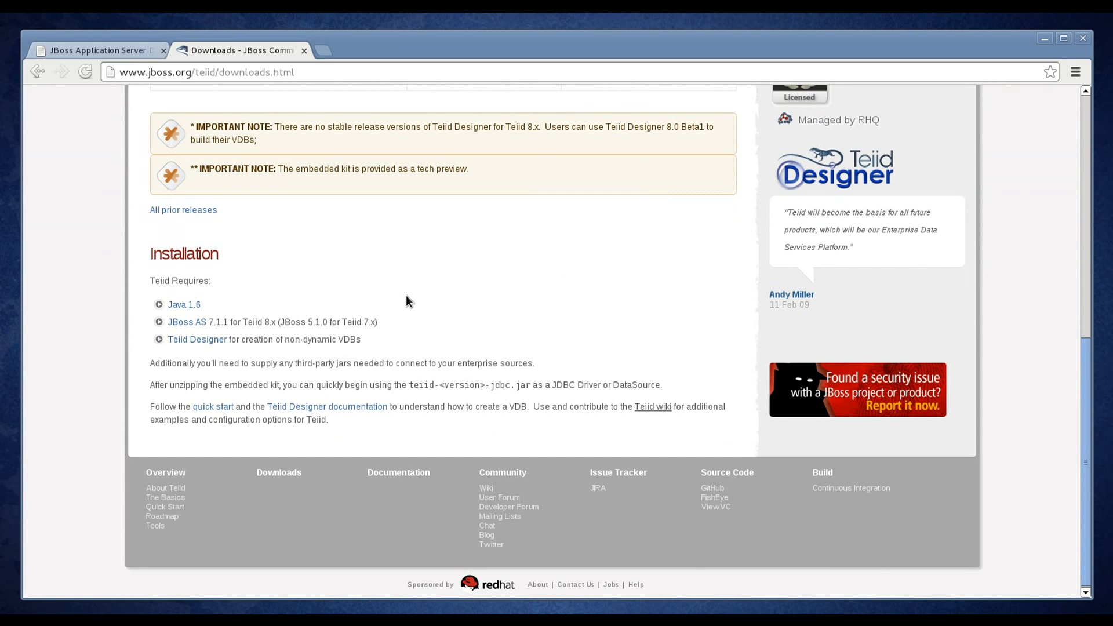
{"action": "mouse_move", "coordinate": [417, 281]}
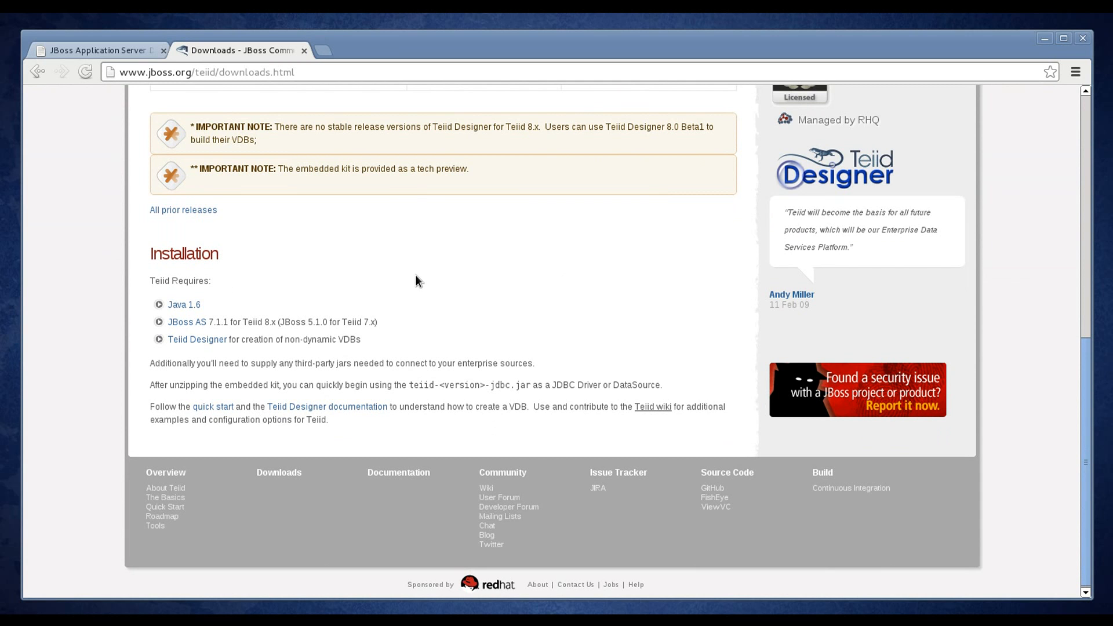
{"action": "mouse_move", "coordinate": [406, 281]}
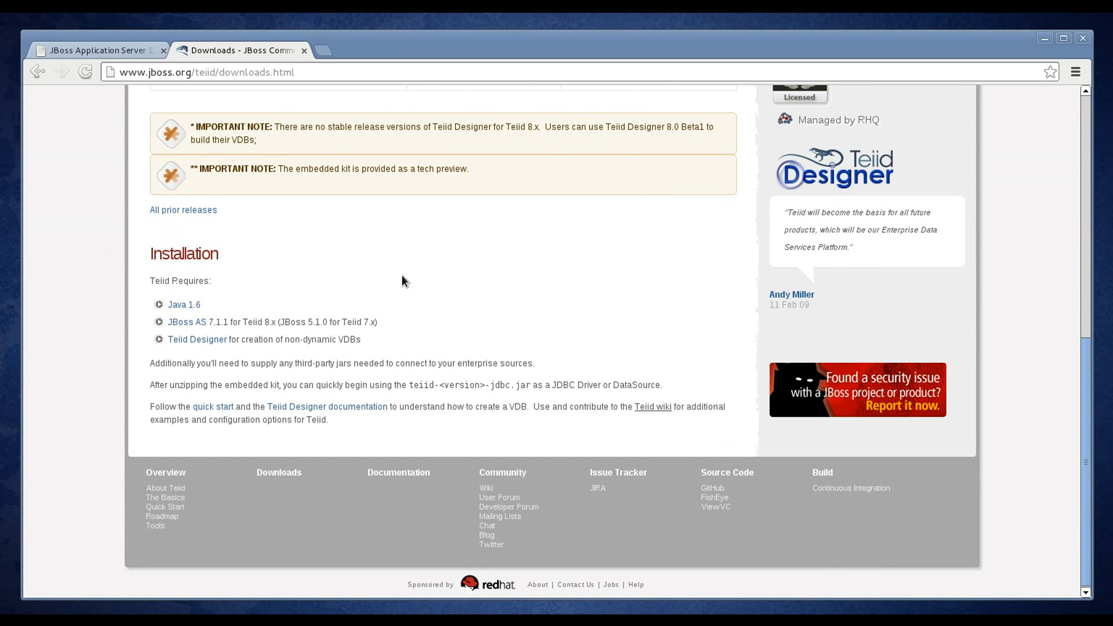
{"action": "mouse_move", "coordinate": [399, 281]}
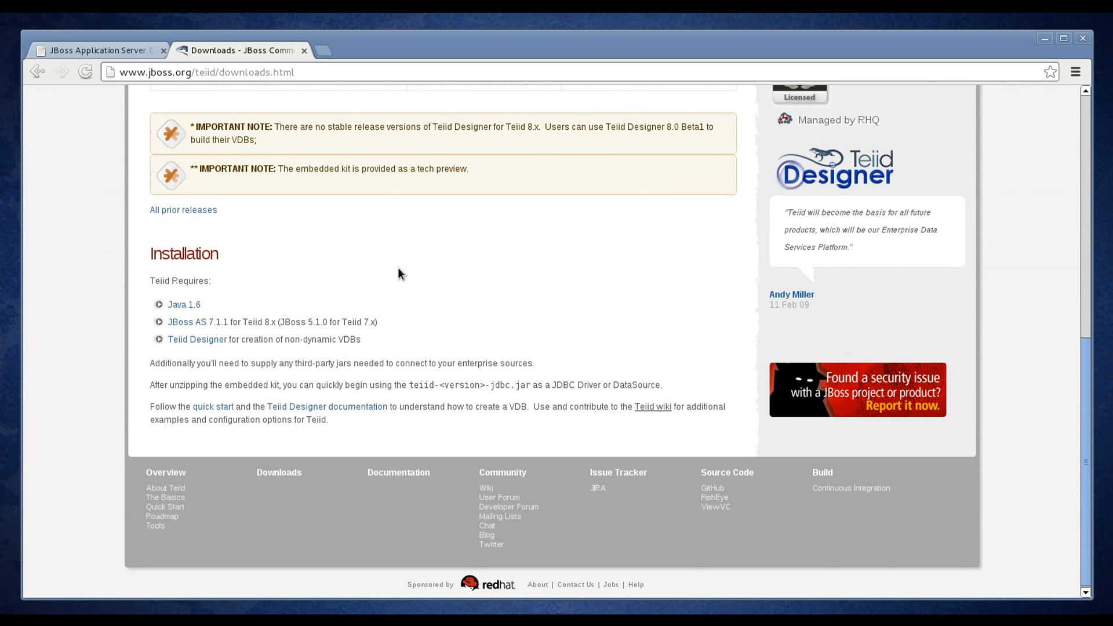
{"action": "mouse_move", "coordinate": [341, 229]}
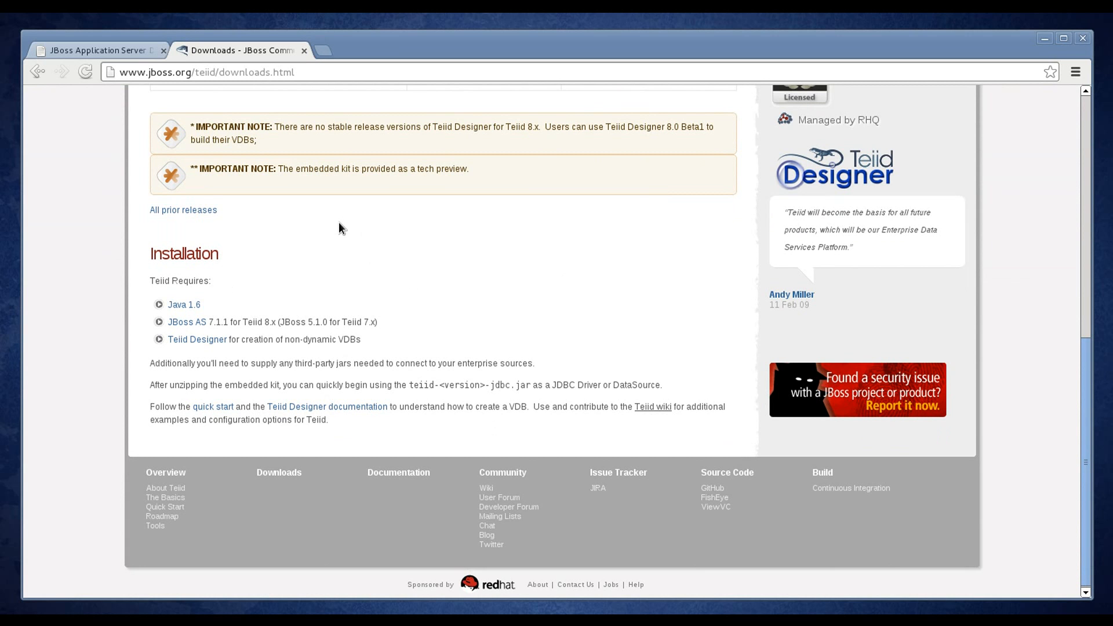
{"action": "mouse_move", "coordinate": [381, 236]}
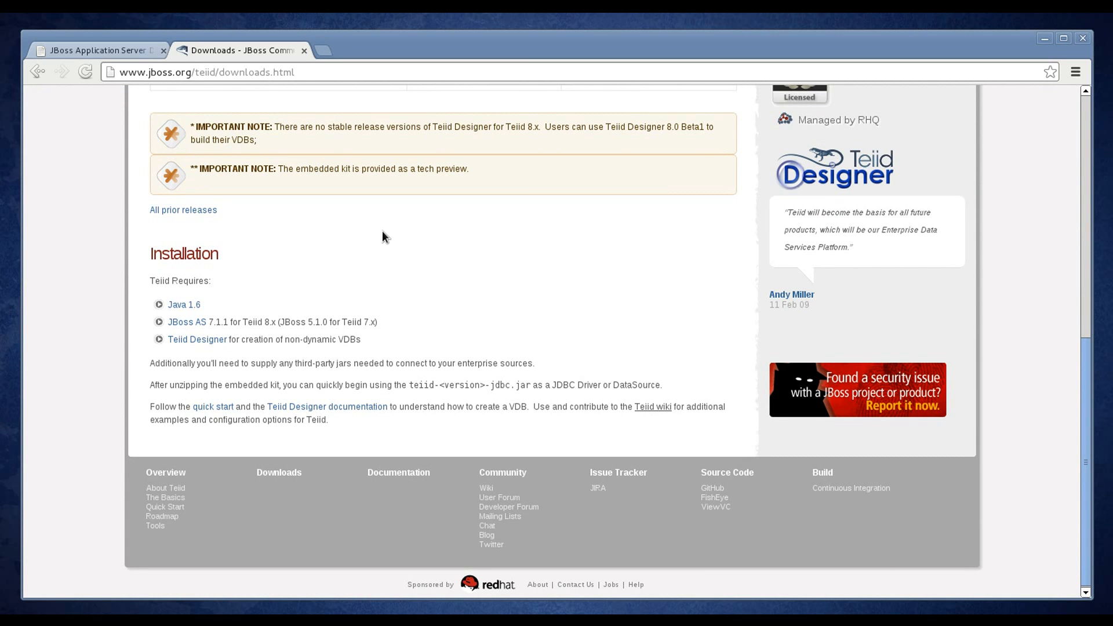
Switch to the JBoss AS downloads tab showing the 7.1.1.Final release and select its address
{"action": "left_click", "coordinate": [96, 50]}
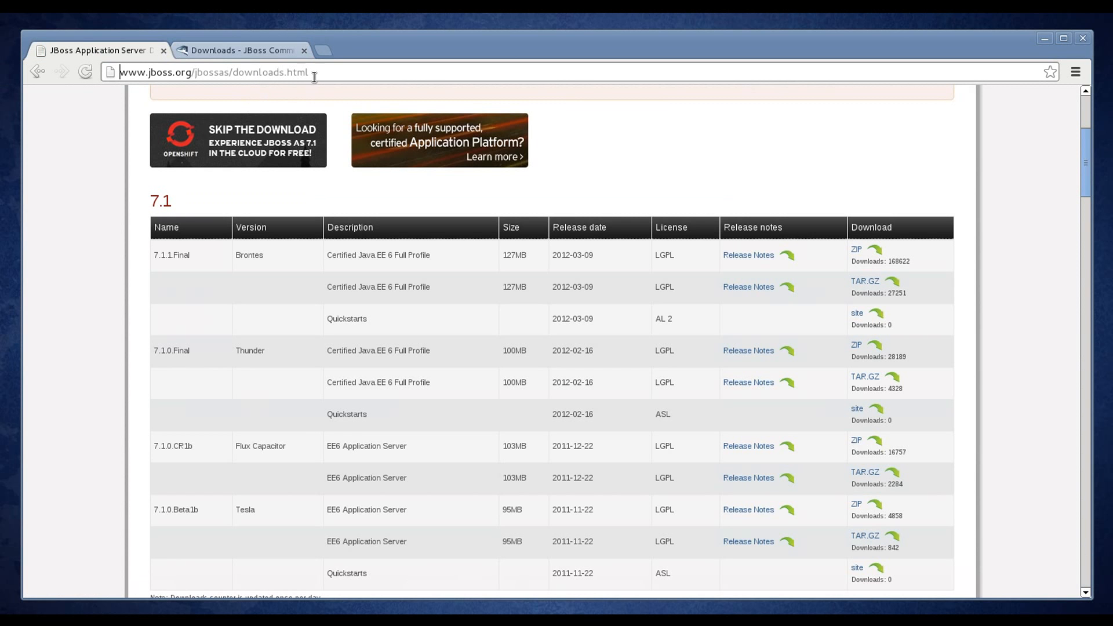
{"action": "double_click", "coordinate": [269, 73]}
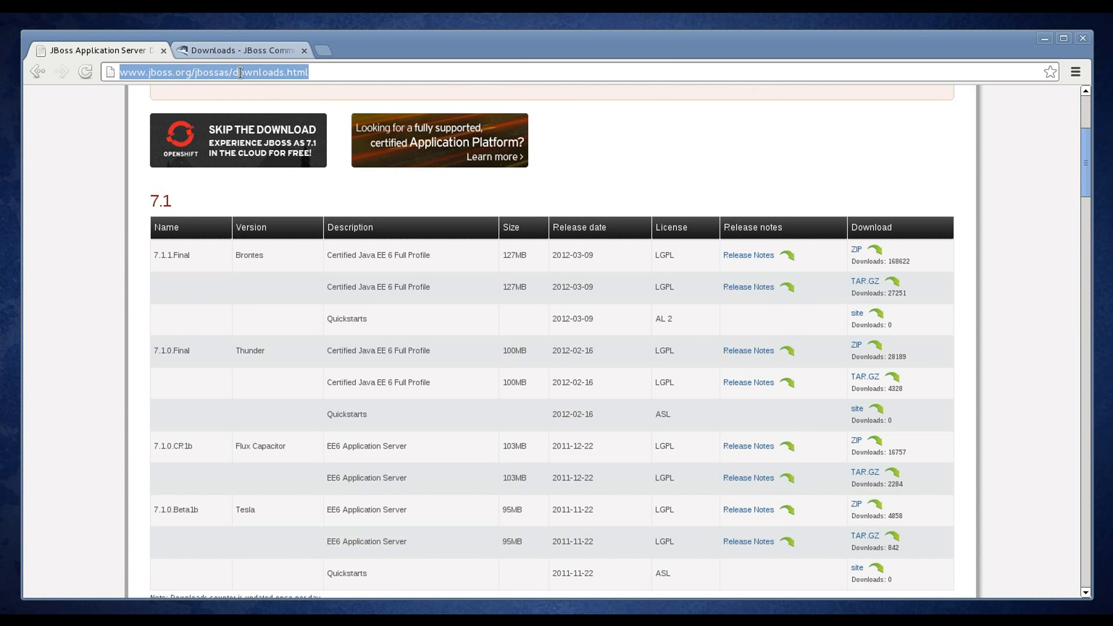
{"action": "mouse_move", "coordinate": [357, 101]}
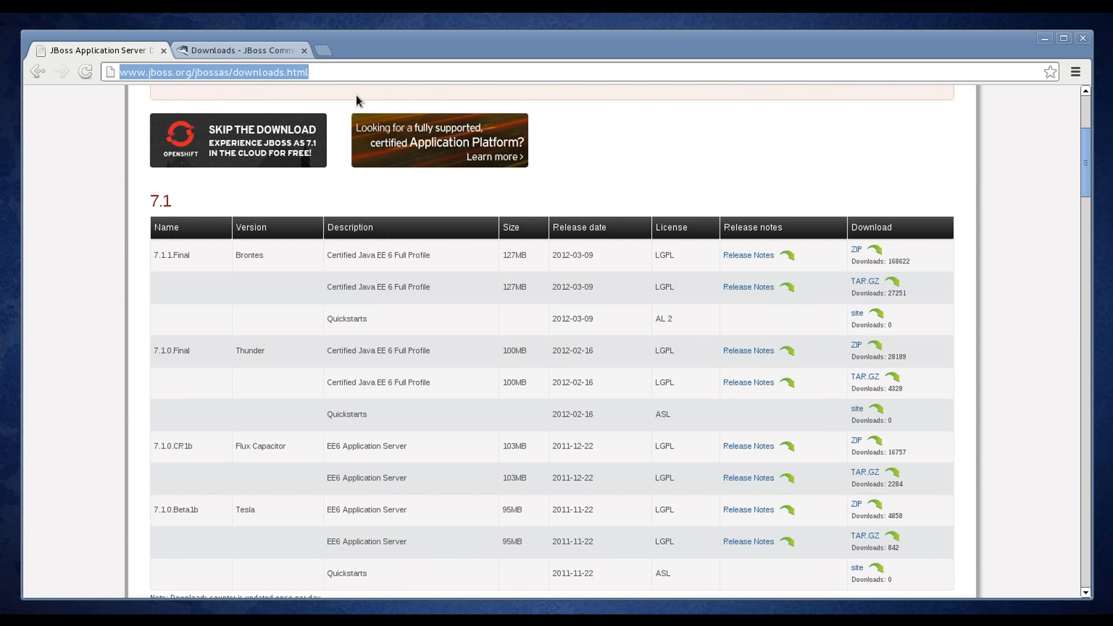
{"action": "mouse_move", "coordinate": [379, 131]}
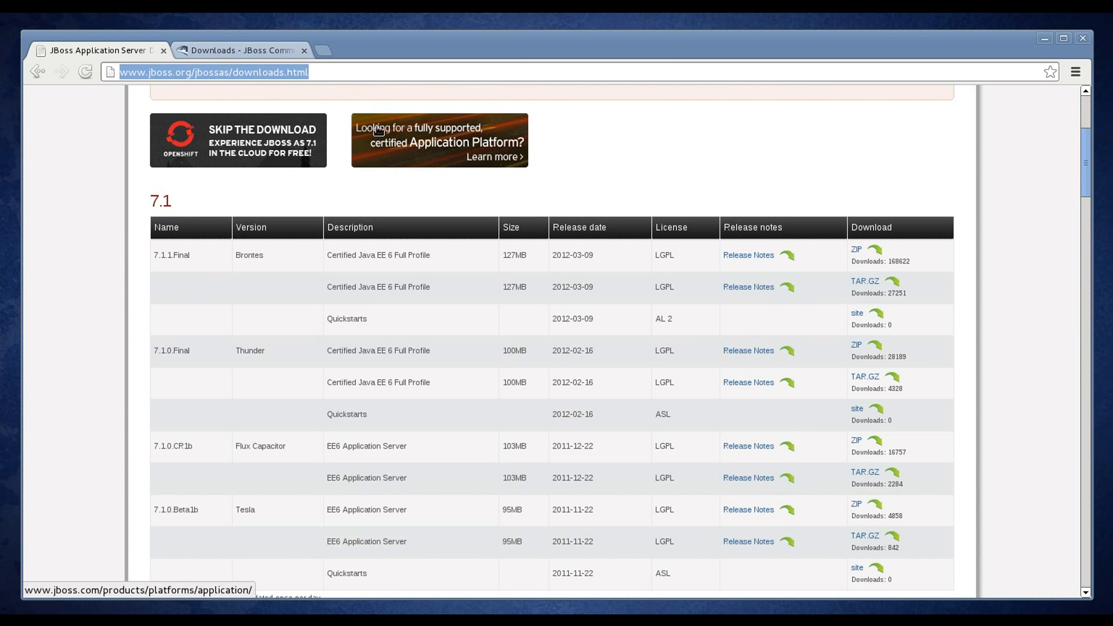
{"action": "mouse_move", "coordinate": [230, 199]}
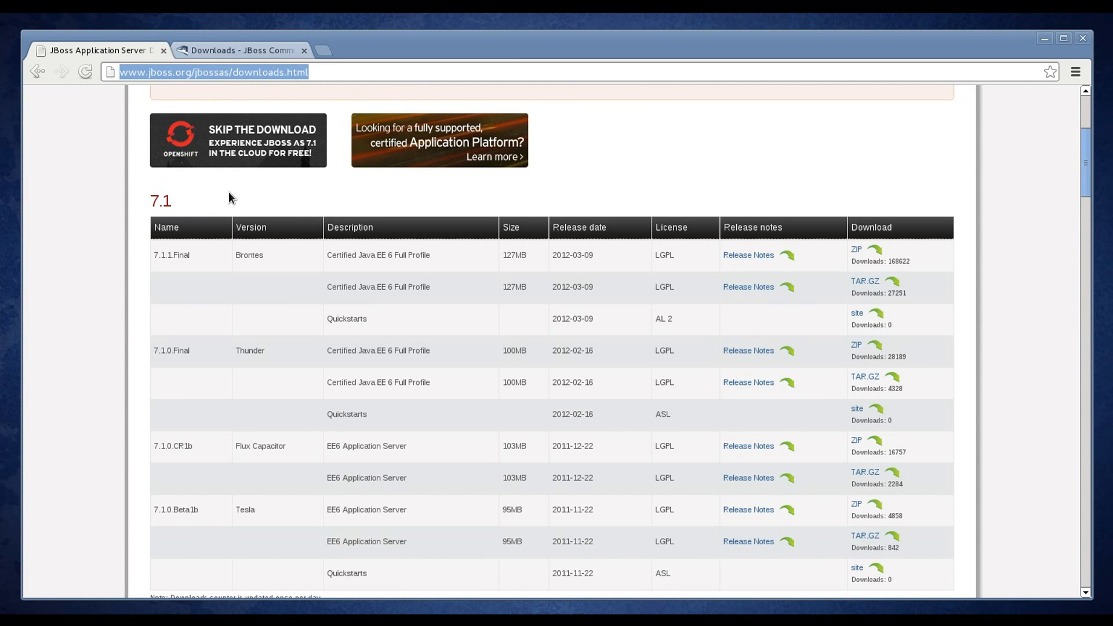
{"action": "mouse_move", "coordinate": [200, 261]}
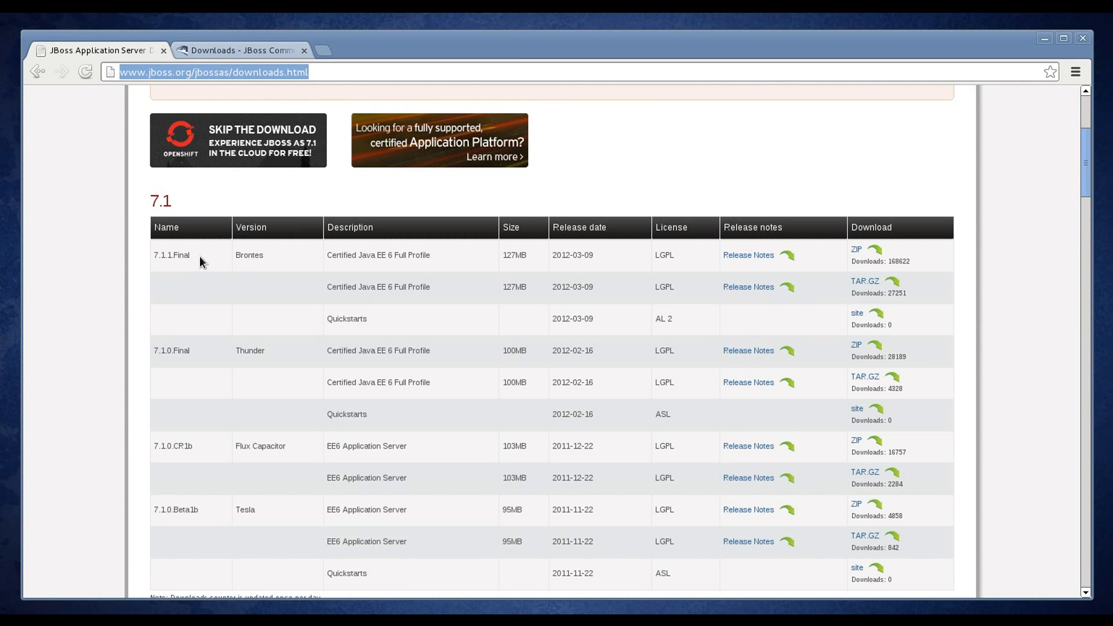
{"action": "mouse_move", "coordinate": [388, 254]}
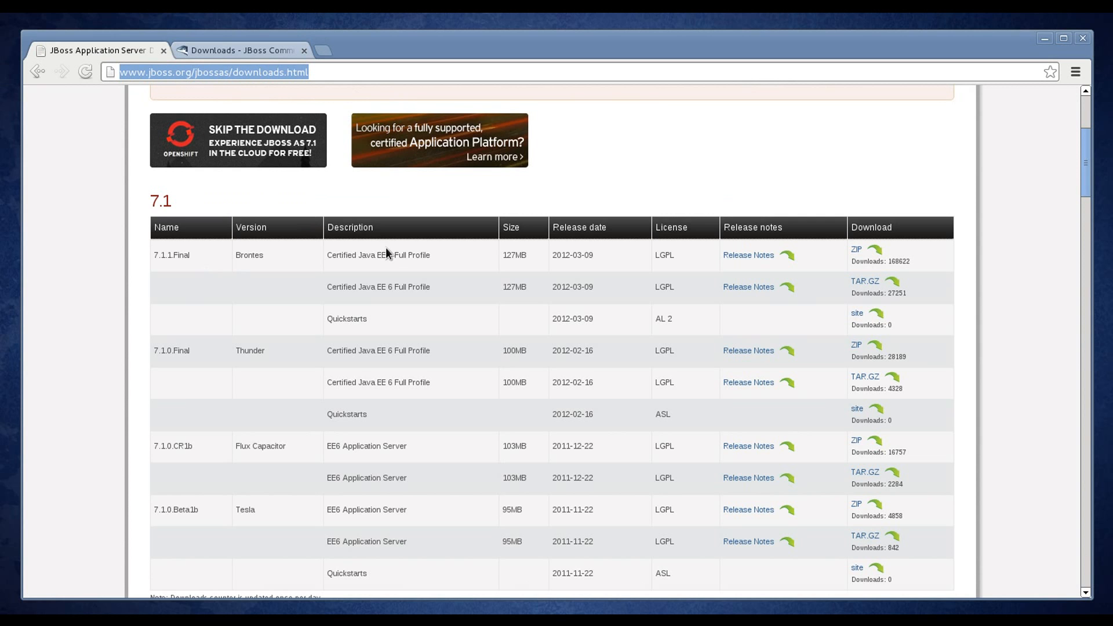
{"action": "mouse_move", "coordinate": [758, 265]}
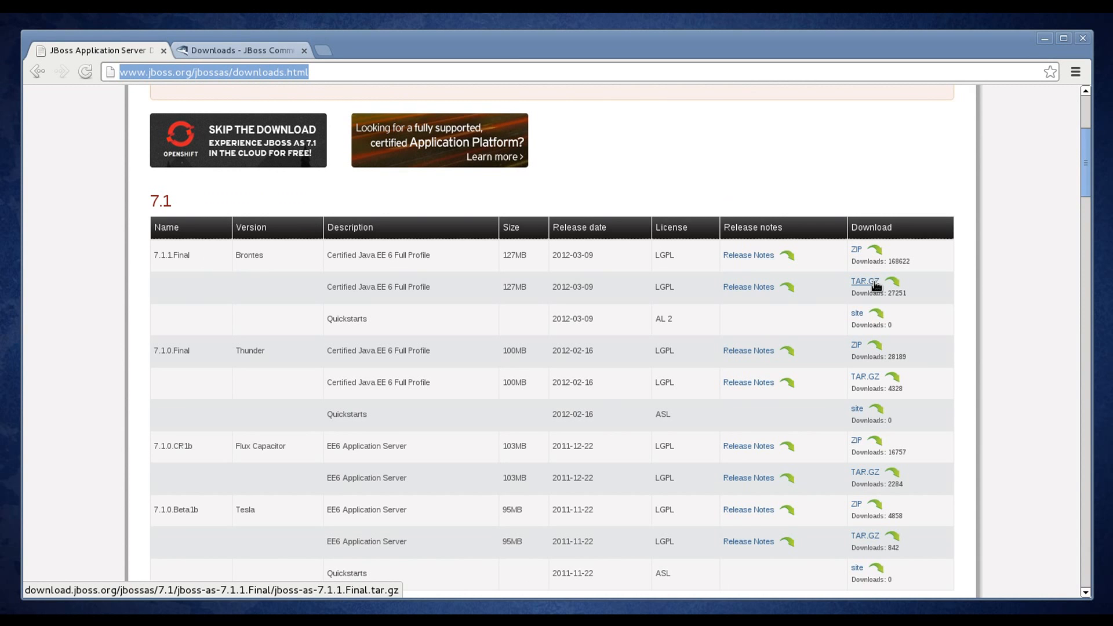
{"action": "mouse_move", "coordinate": [741, 161]}
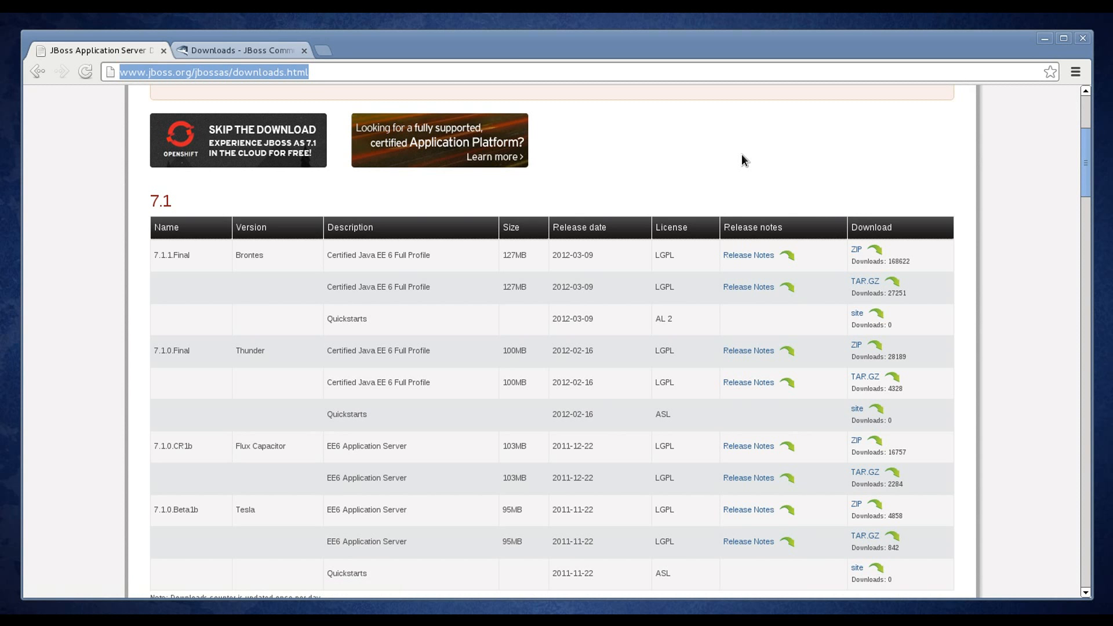
{"action": "mouse_move", "coordinate": [577, 117]}
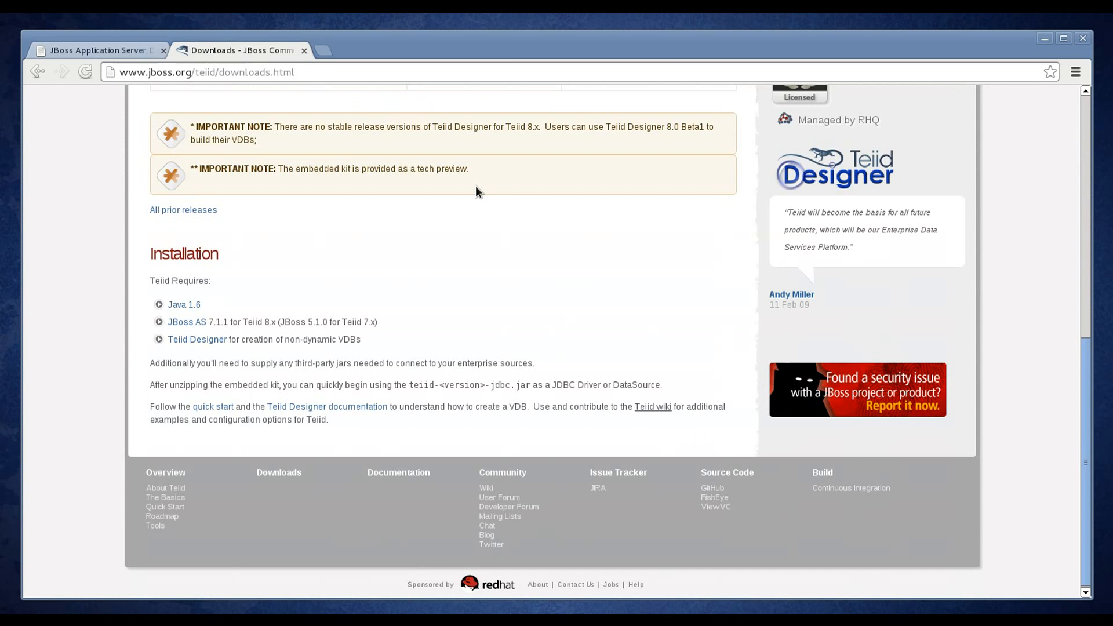
{"action": "scroll", "scroll_direction": "up", "scroll_amount": 3}
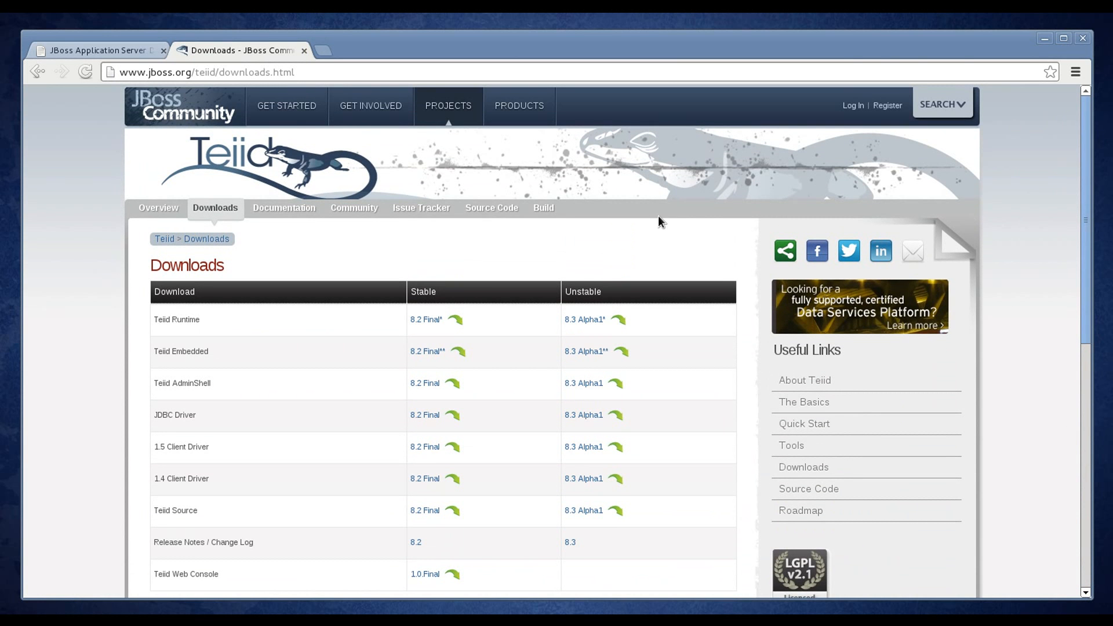
{"action": "mouse_move", "coordinate": [294, 324]}
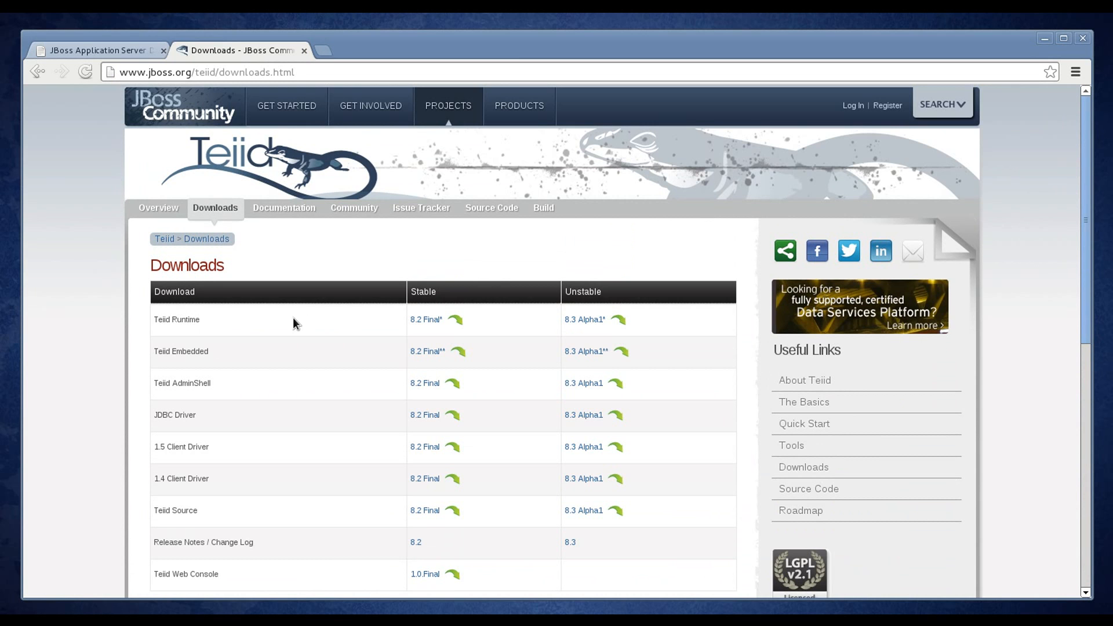
{"action": "mouse_move", "coordinate": [196, 319]}
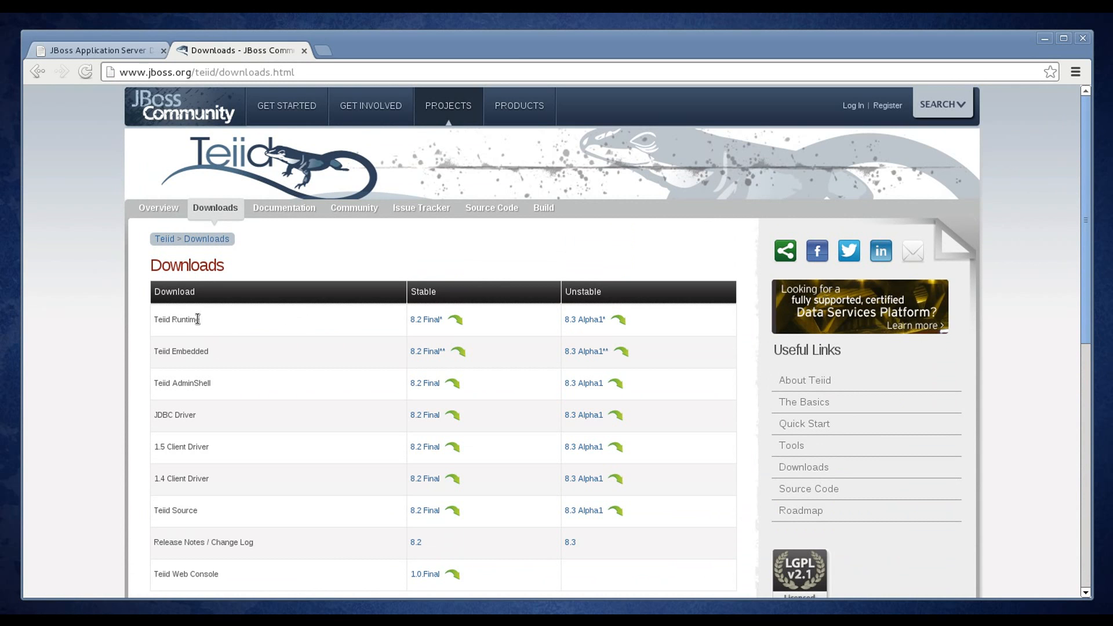
{"action": "mouse_move", "coordinate": [424, 324]}
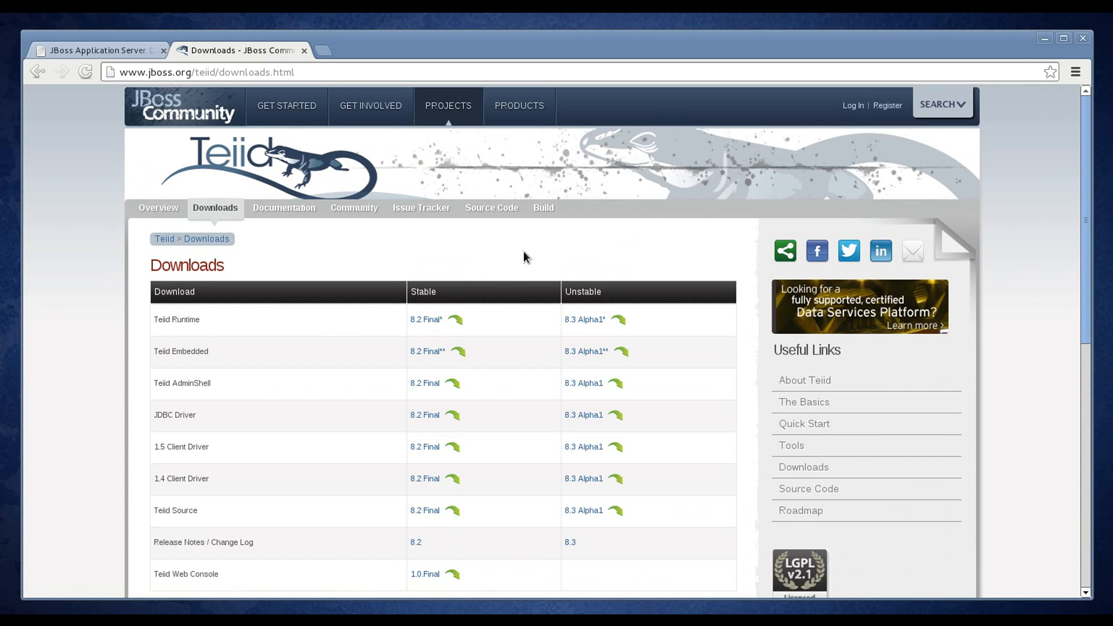
{"action": "mouse_move", "coordinate": [576, 415]}
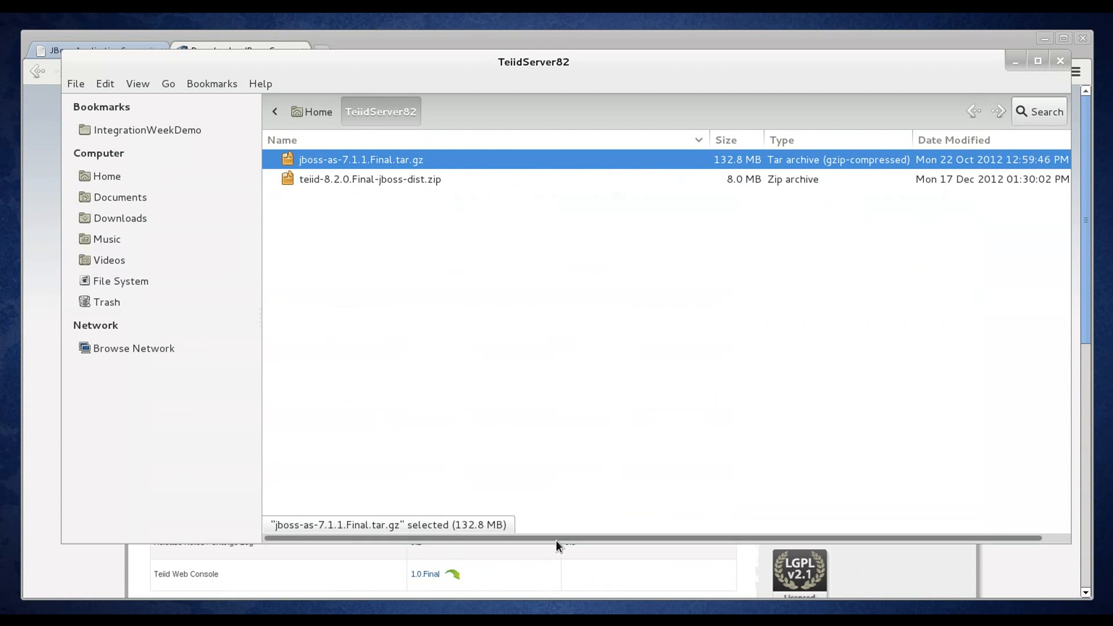
{"action": "mouse_move", "coordinate": [382, 79]}
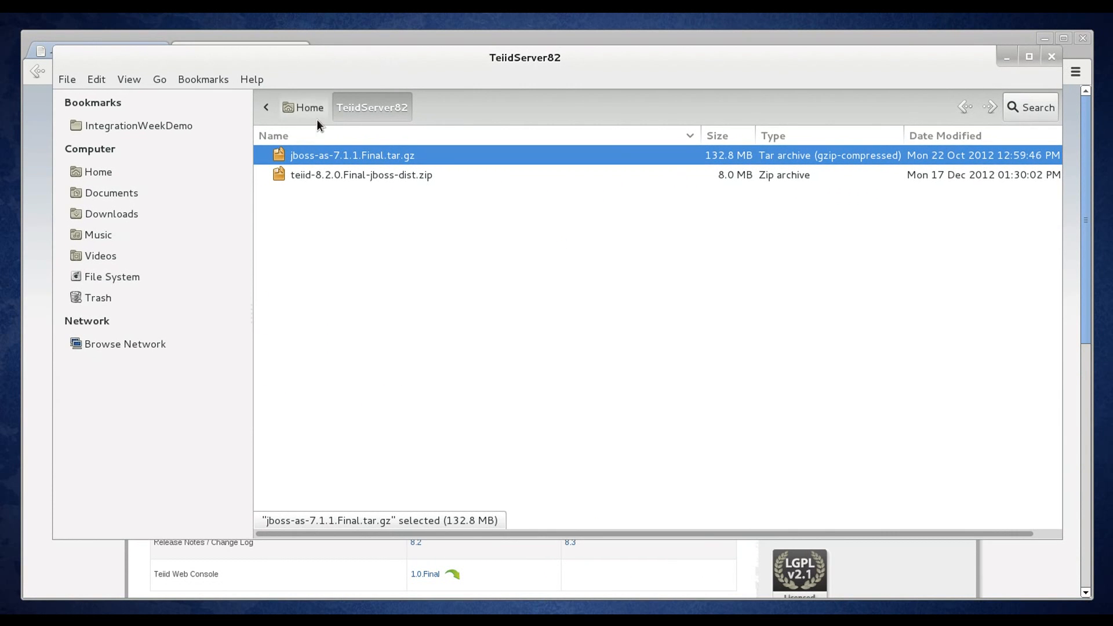
{"action": "mouse_move", "coordinate": [364, 168]}
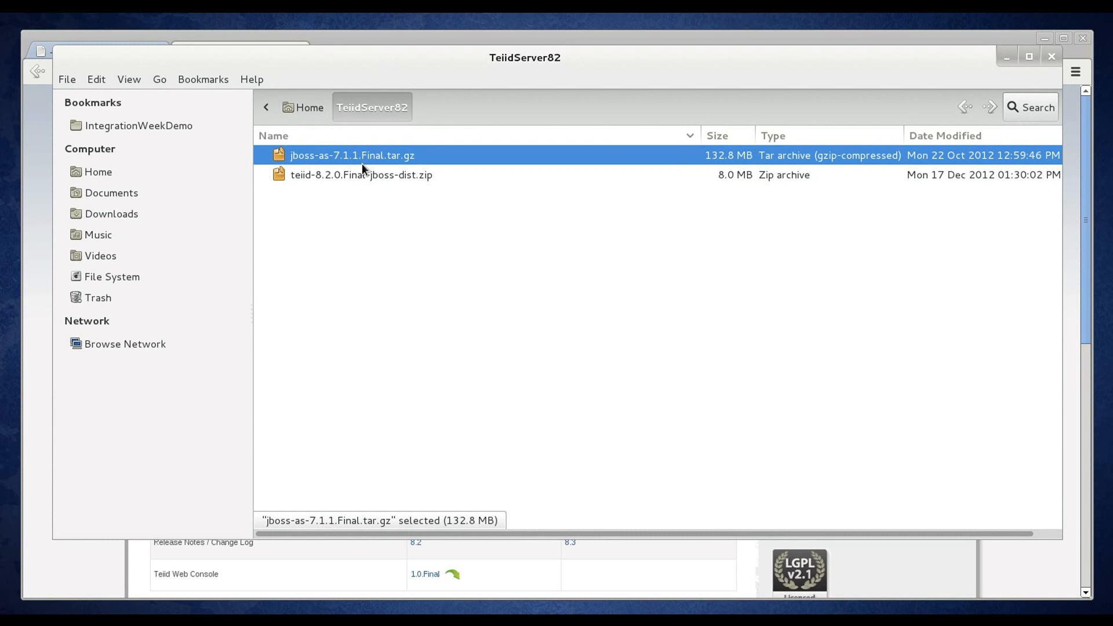
{"action": "mouse_move", "coordinate": [374, 143]}
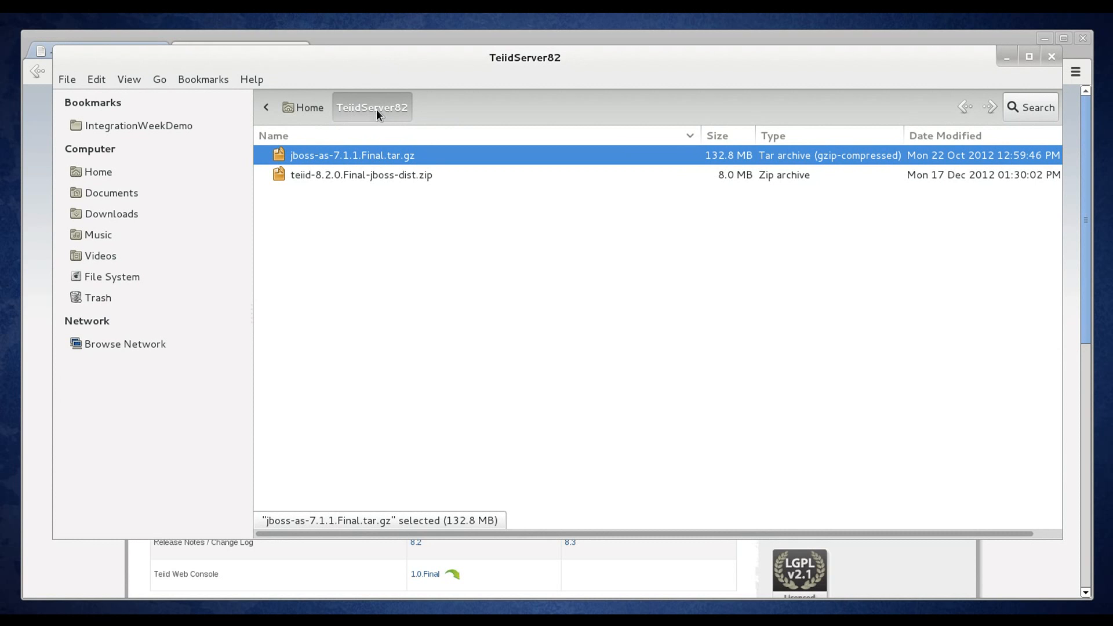
{"action": "mouse_move", "coordinate": [380, 158]}
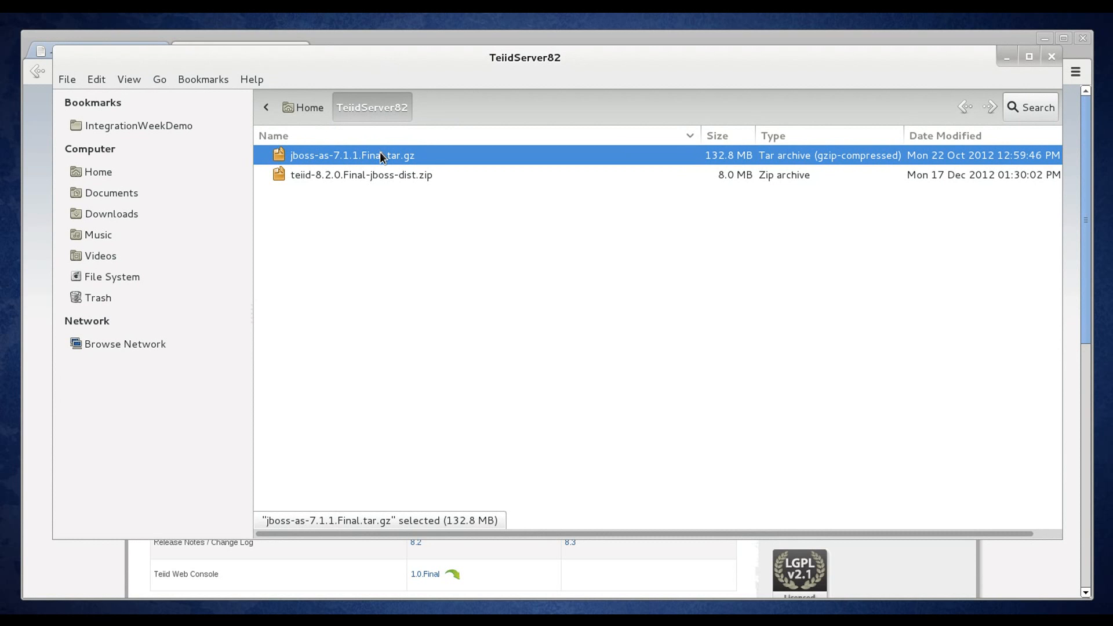
{"action": "mouse_move", "coordinate": [414, 167]}
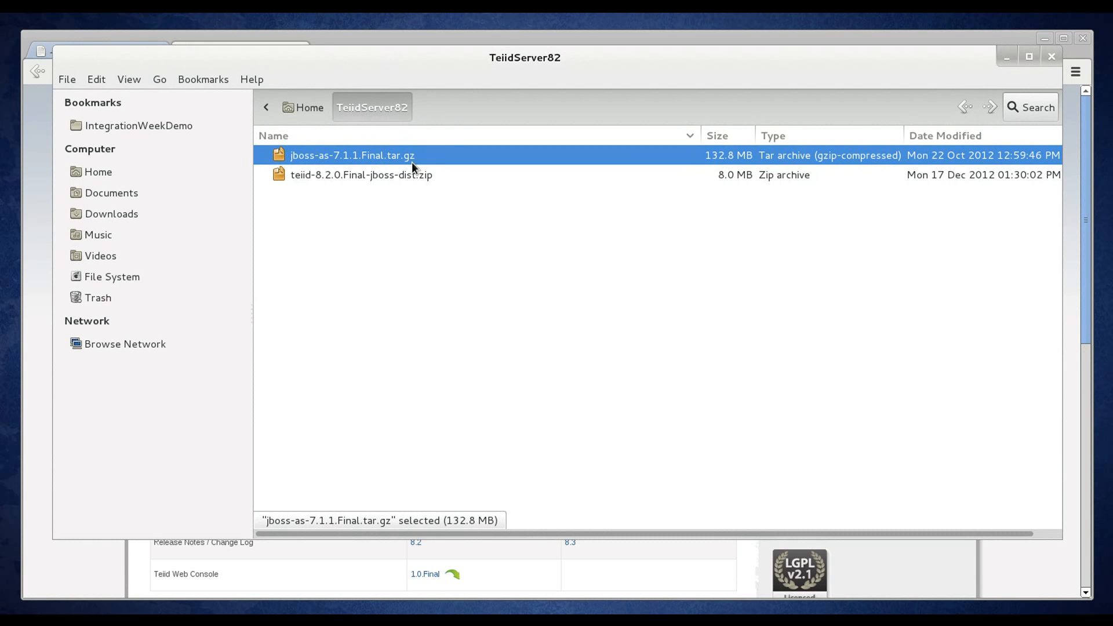
{"action": "mouse_move", "coordinate": [452, 169]}
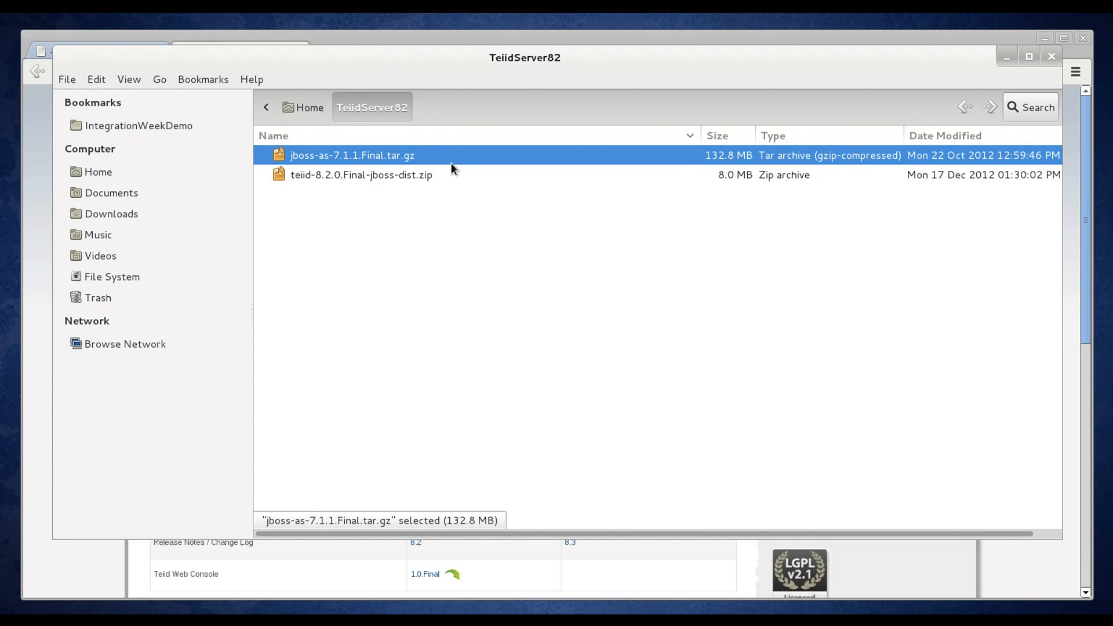
{"action": "mouse_move", "coordinate": [424, 199]}
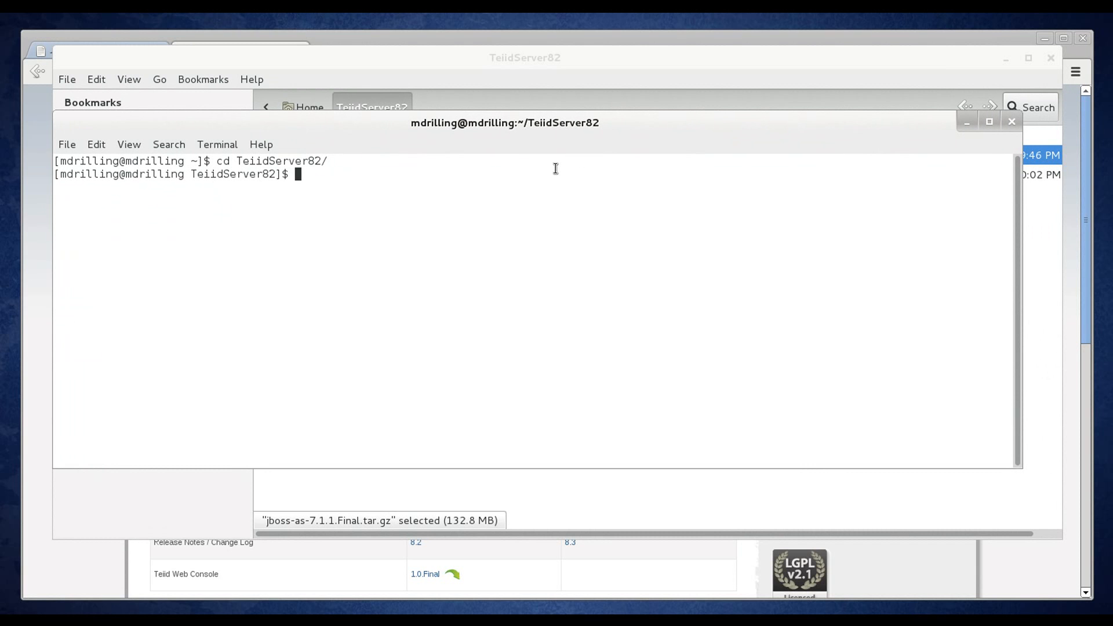
{"action": "mouse_move", "coordinate": [535, 177]}
{"action": "type", "text": "ll"}
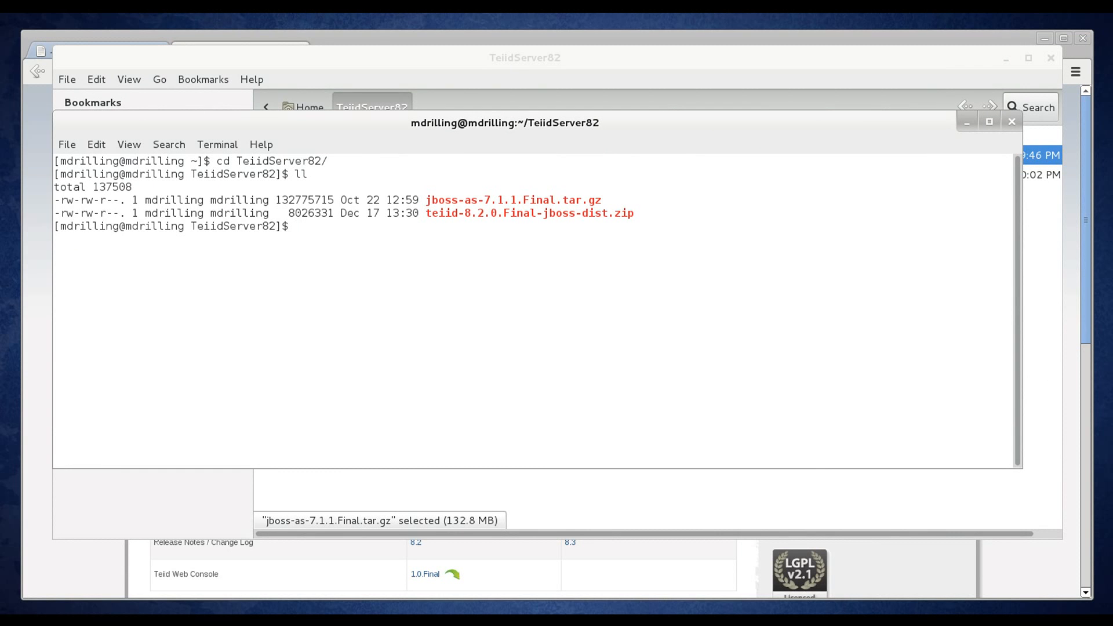
Extract jboss-as-7.1.1.Final.tar.gz with tar -xvf in TeiidServer82
{"action": "type", "text": "tar"}
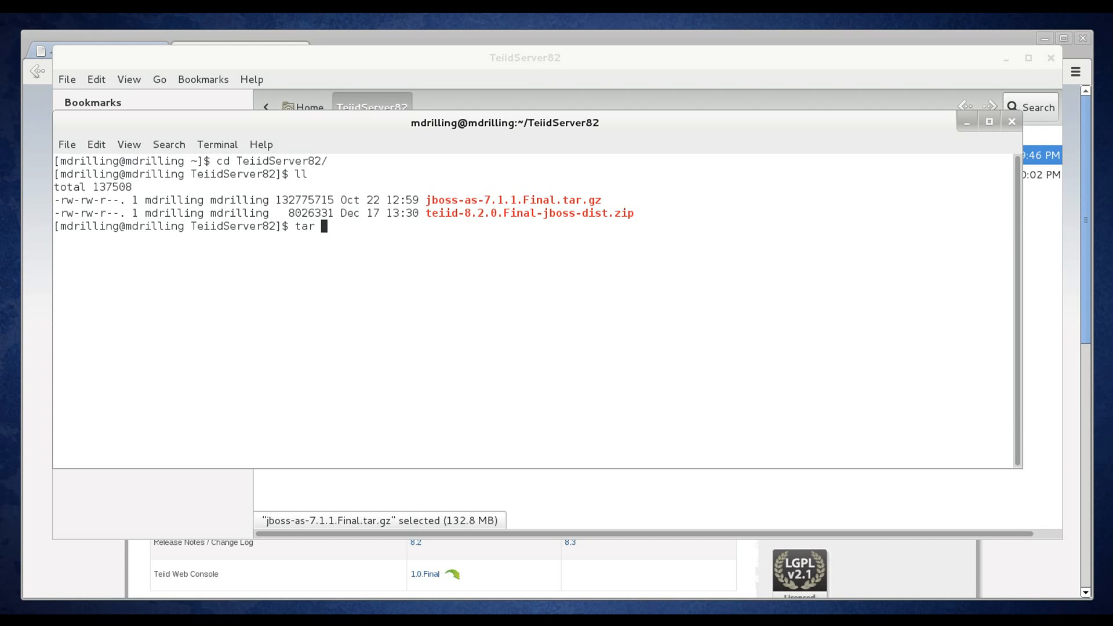
{"action": "type", "text": "-xvf jboss-as-7.1.1.Final.tar.gz"}
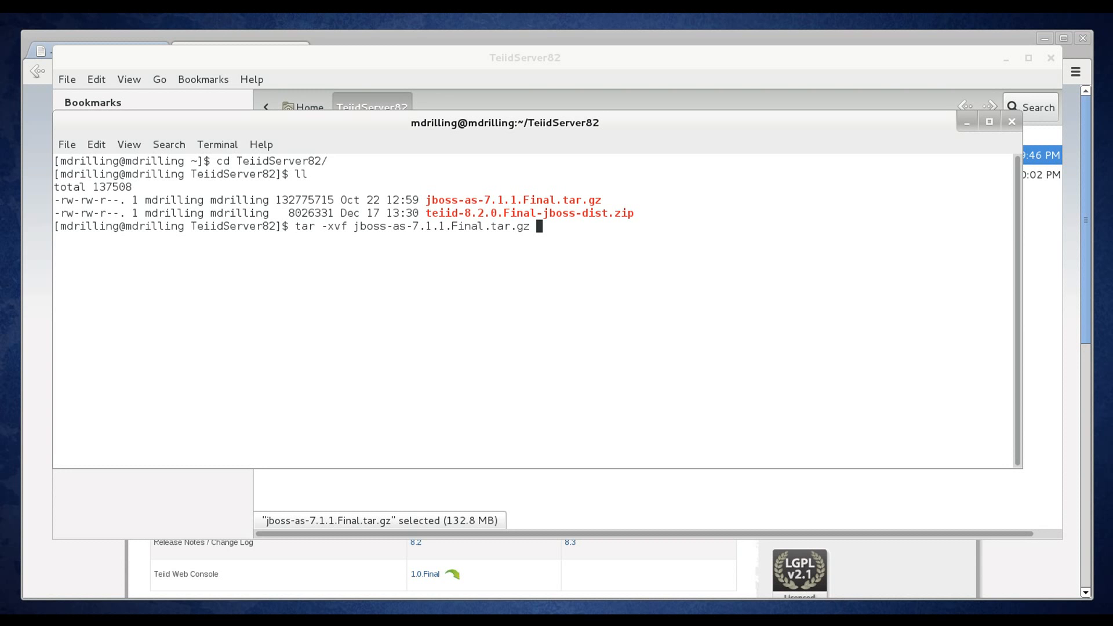
{"action": "key", "text": "Return"}
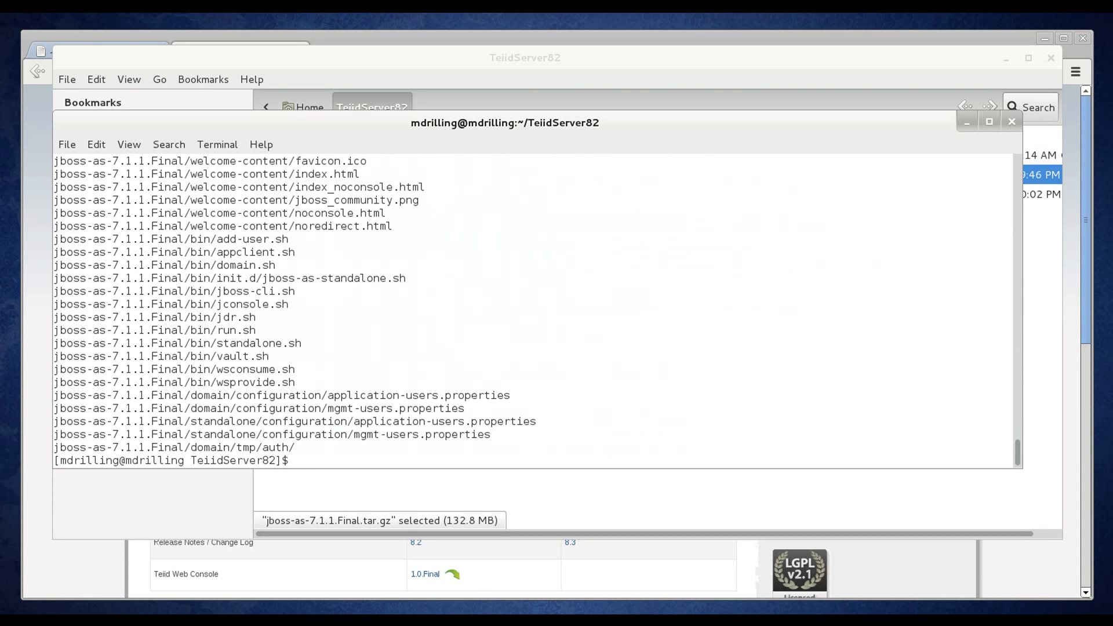
Expand the extracted jboss-as-7.1.1.Final folder in Nautilus and select its bin folder
{"action": "left_click", "coordinate": [1011, 121]}
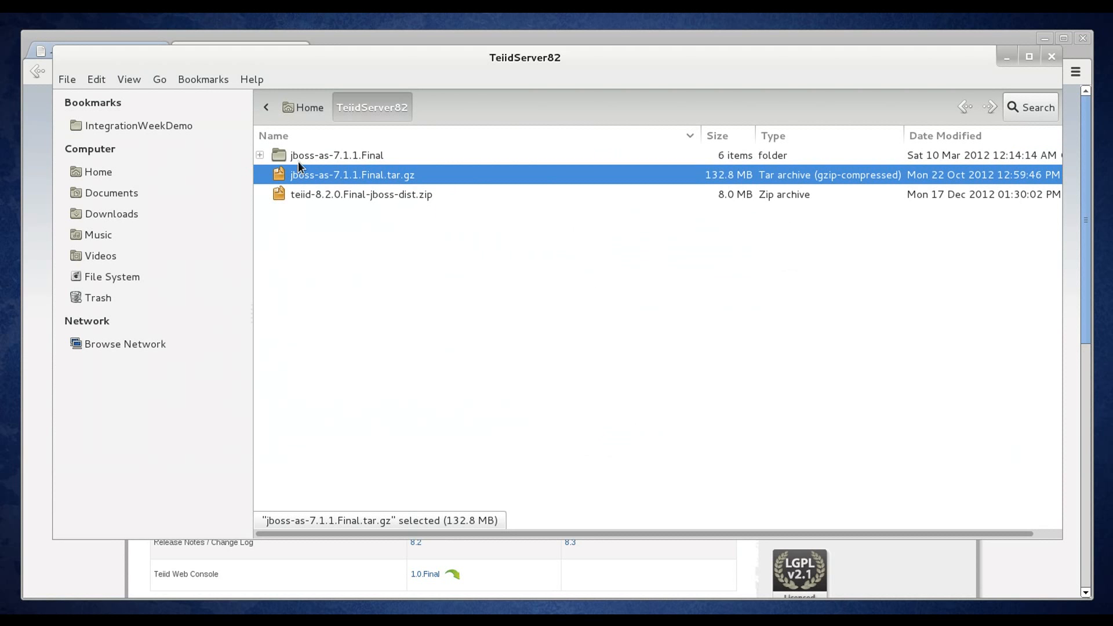
{"action": "left_click", "coordinate": [260, 155]}
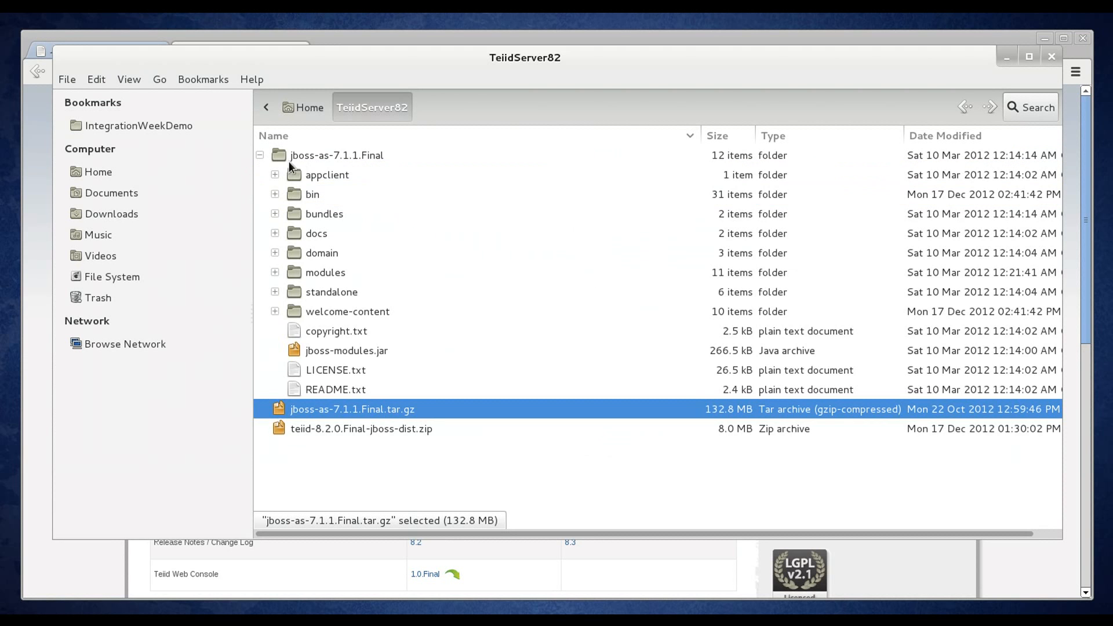
{"action": "left_click", "coordinate": [338, 155]}
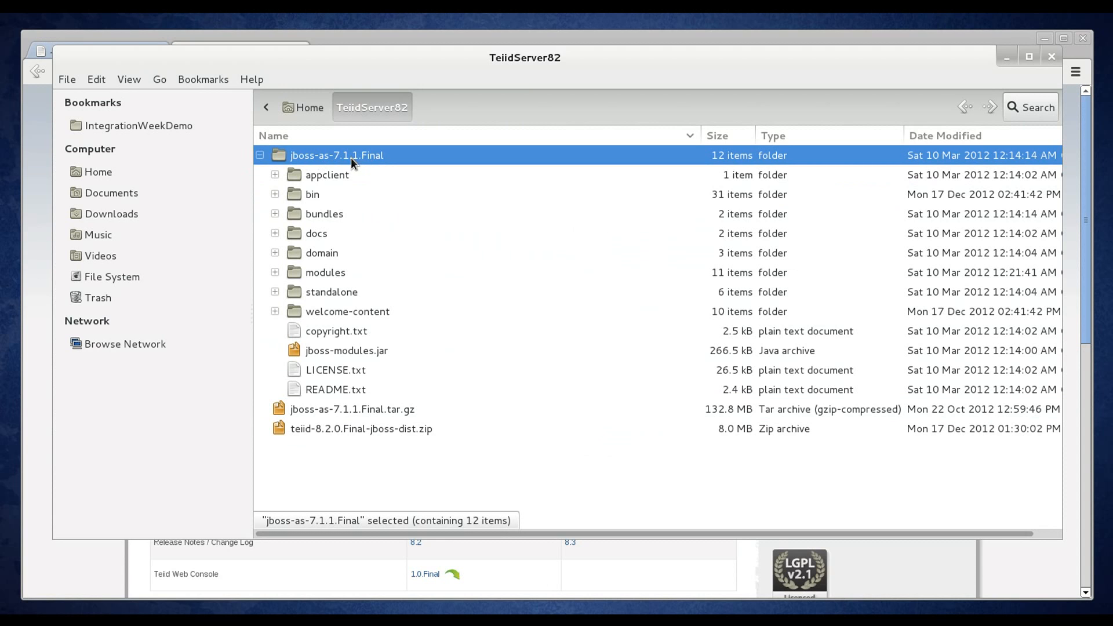
{"action": "mouse_move", "coordinate": [395, 164]}
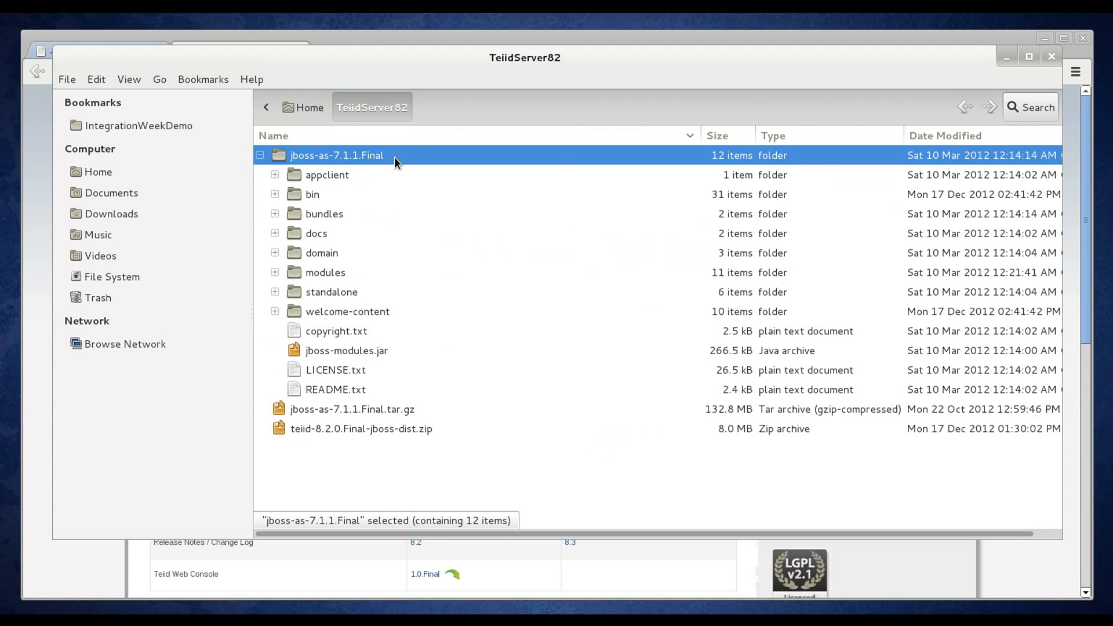
{"action": "mouse_move", "coordinate": [353, 179]}
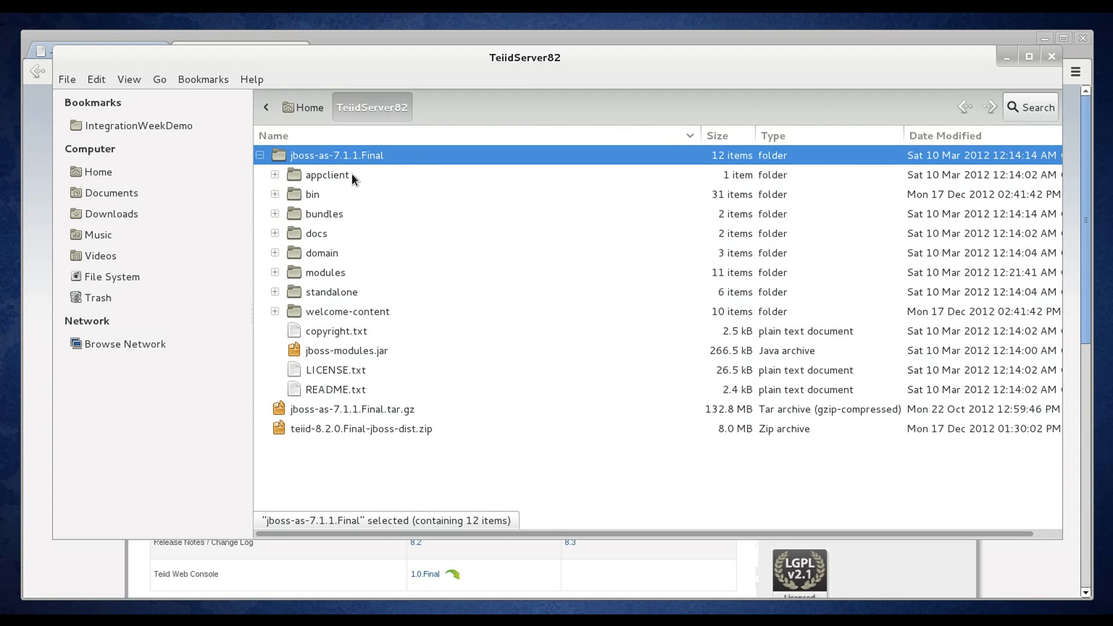
{"action": "mouse_move", "coordinate": [304, 199]}
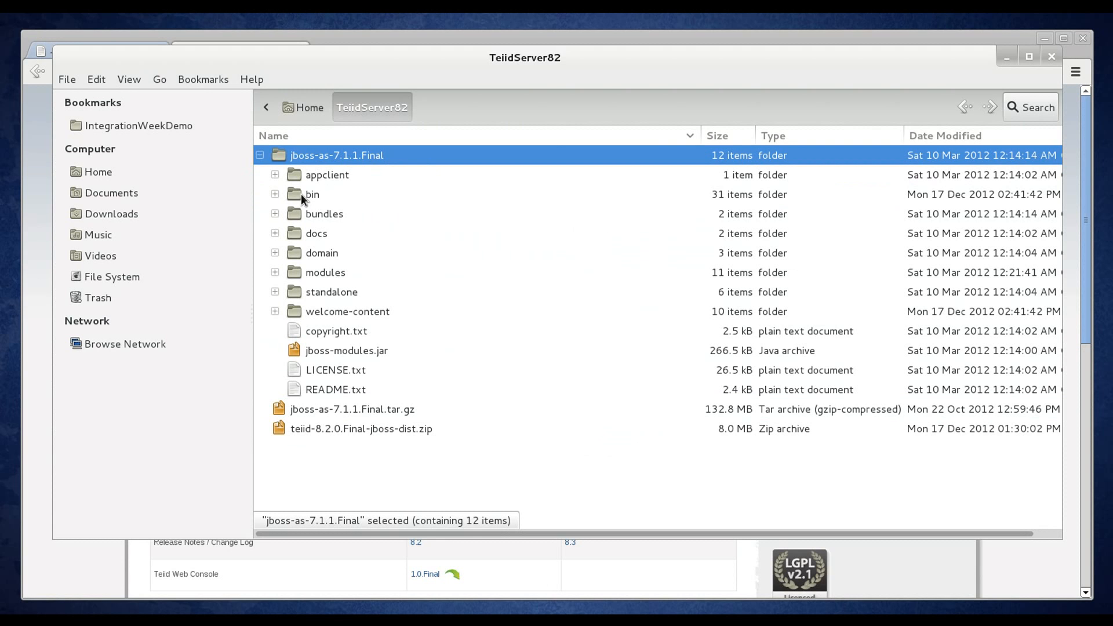
{"action": "left_click", "coordinate": [311, 194]}
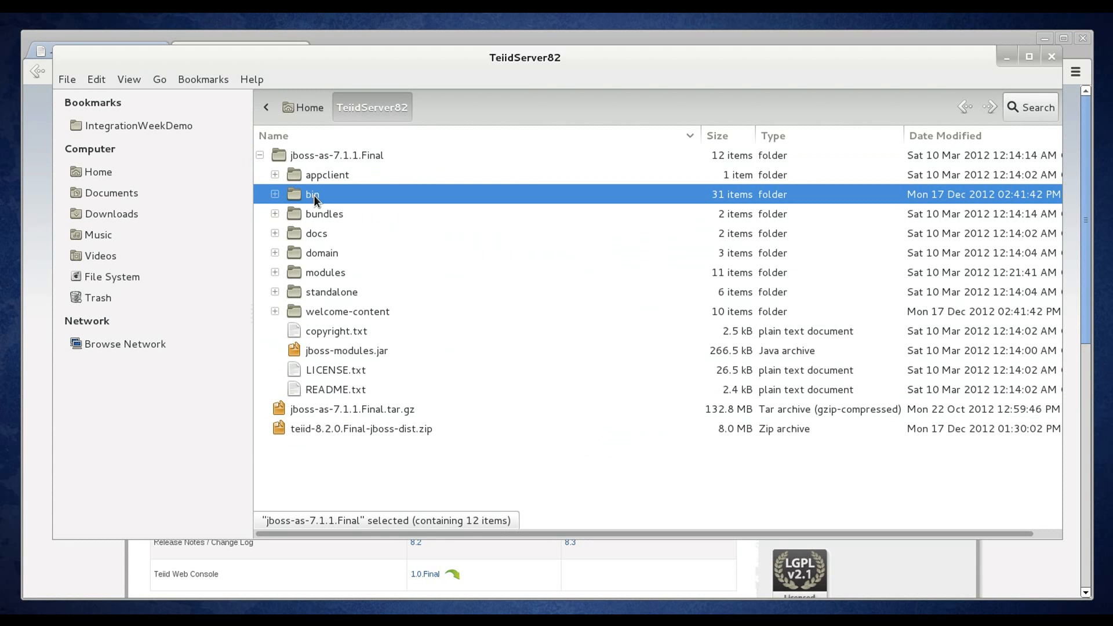
{"action": "left_click", "coordinate": [312, 194]}
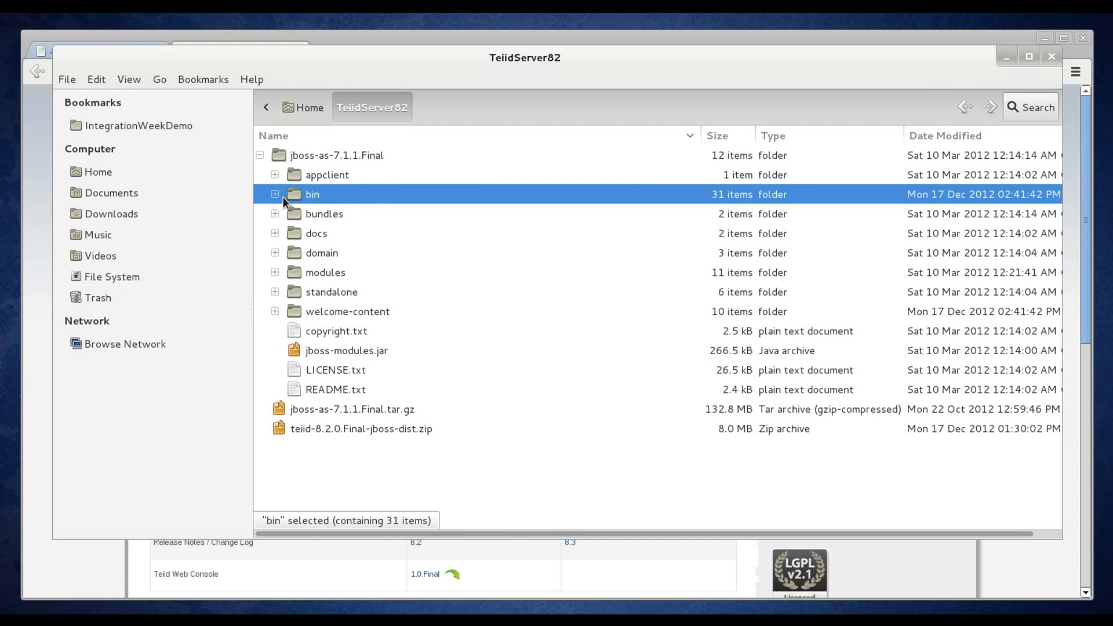
{"action": "mouse_move", "coordinate": [319, 203]}
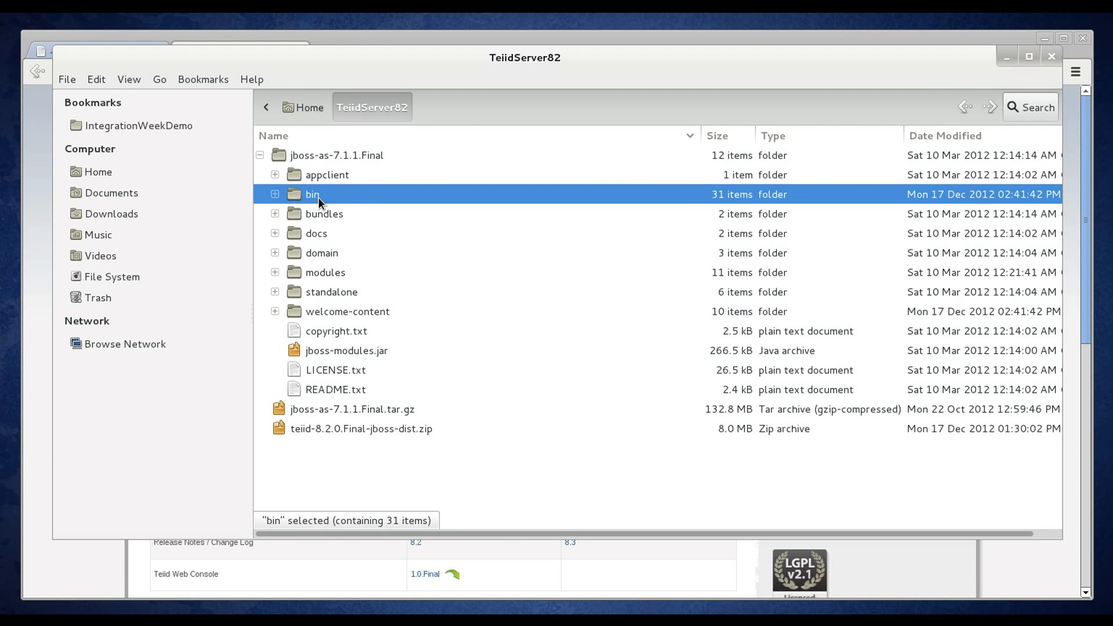
{"action": "mouse_move", "coordinate": [355, 217]}
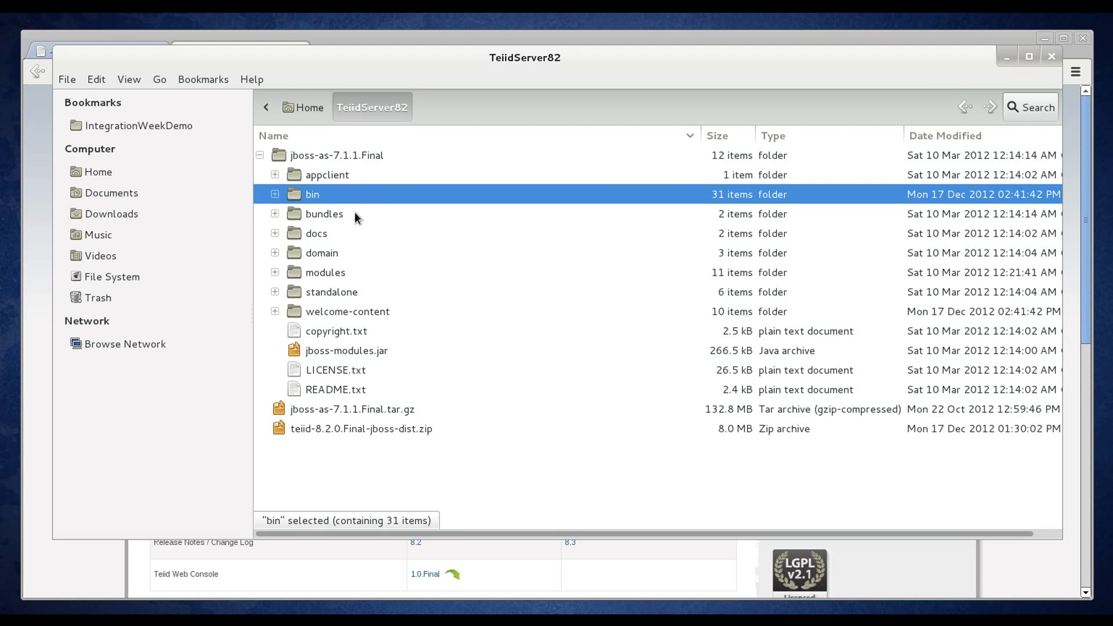
Expand standalone > configuration to view its files, then collapse standalone
{"action": "left_click", "coordinate": [331, 292]}
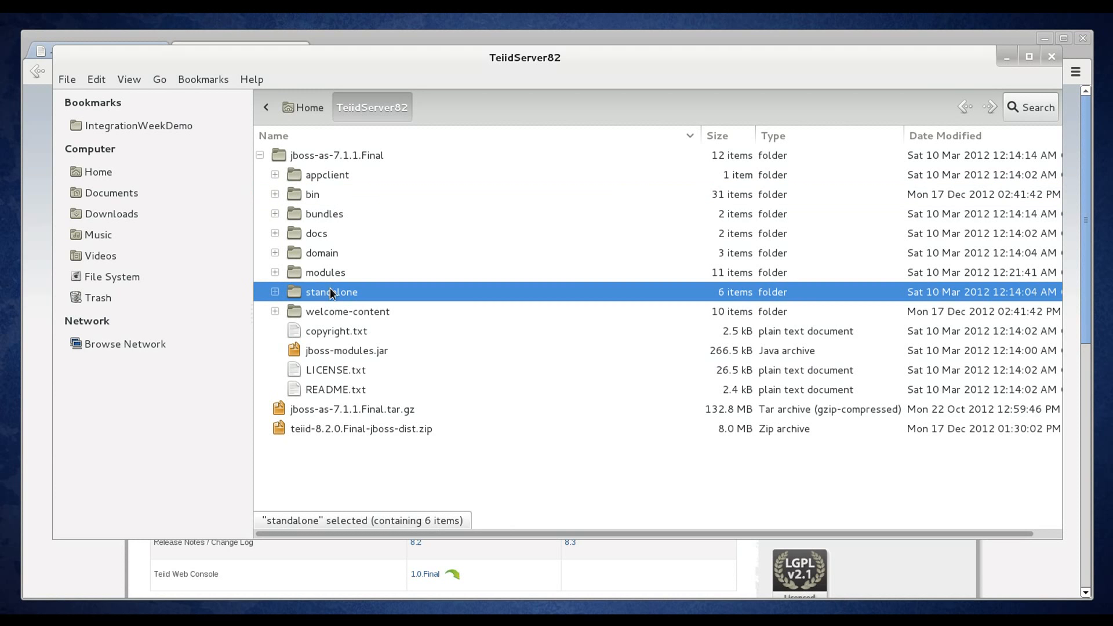
{"action": "left_click", "coordinate": [275, 292]}
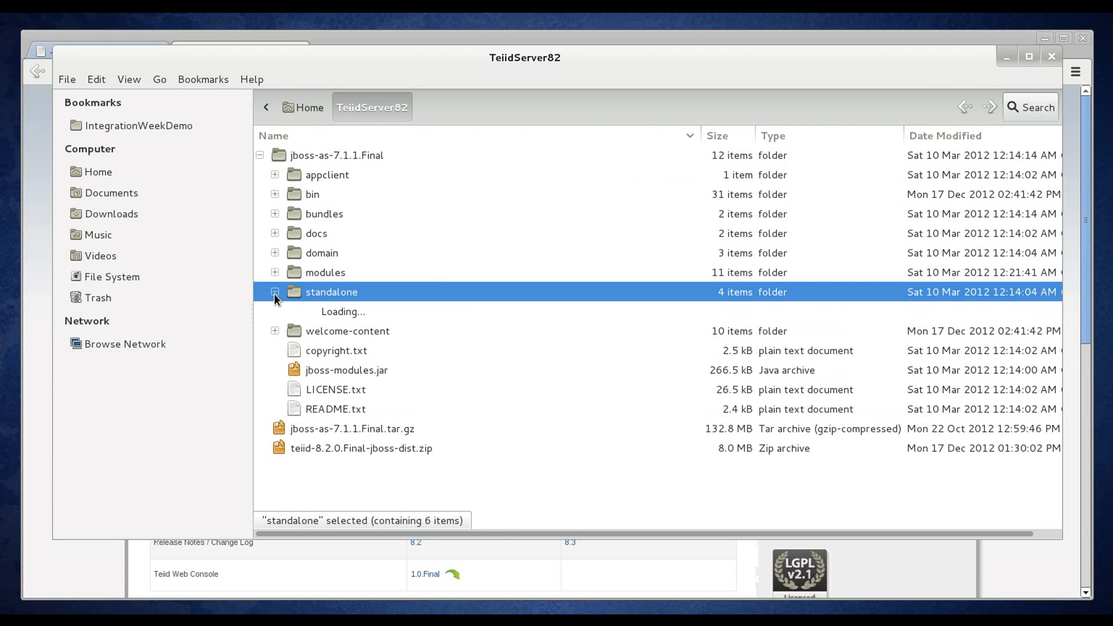
{"action": "left_click", "coordinate": [274, 292]}
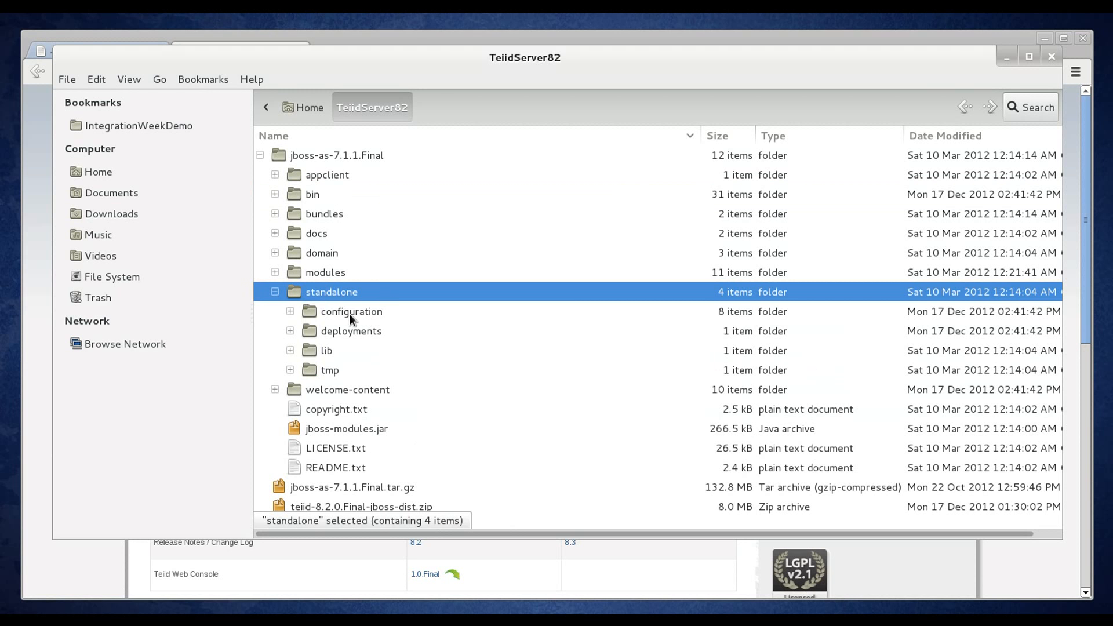
{"action": "left_click", "coordinate": [351, 311]}
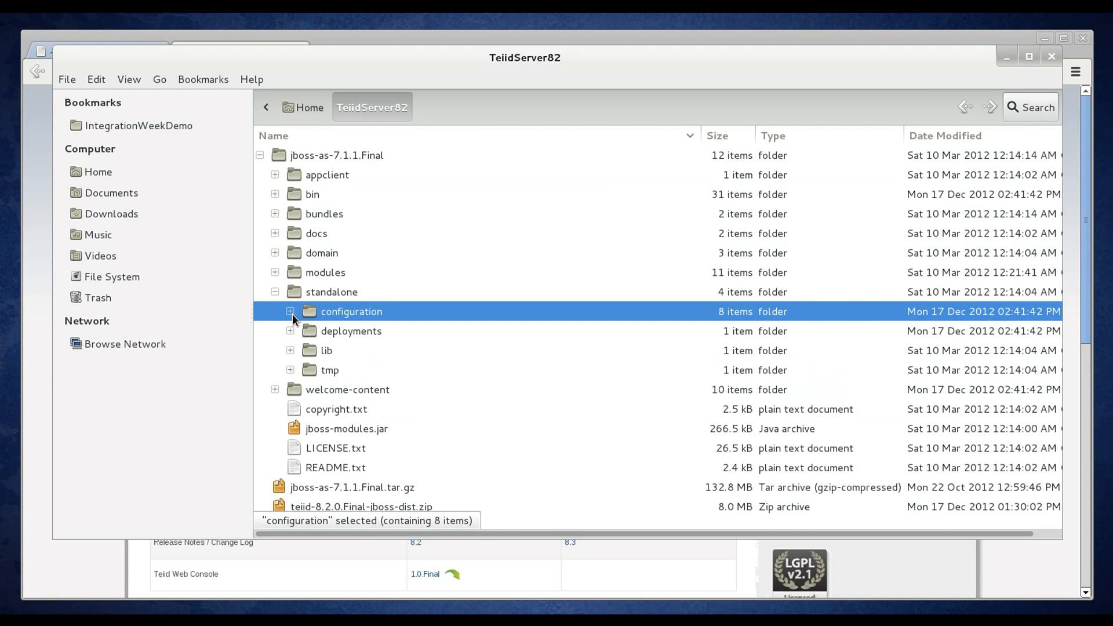
{"action": "left_click", "coordinate": [290, 311]}
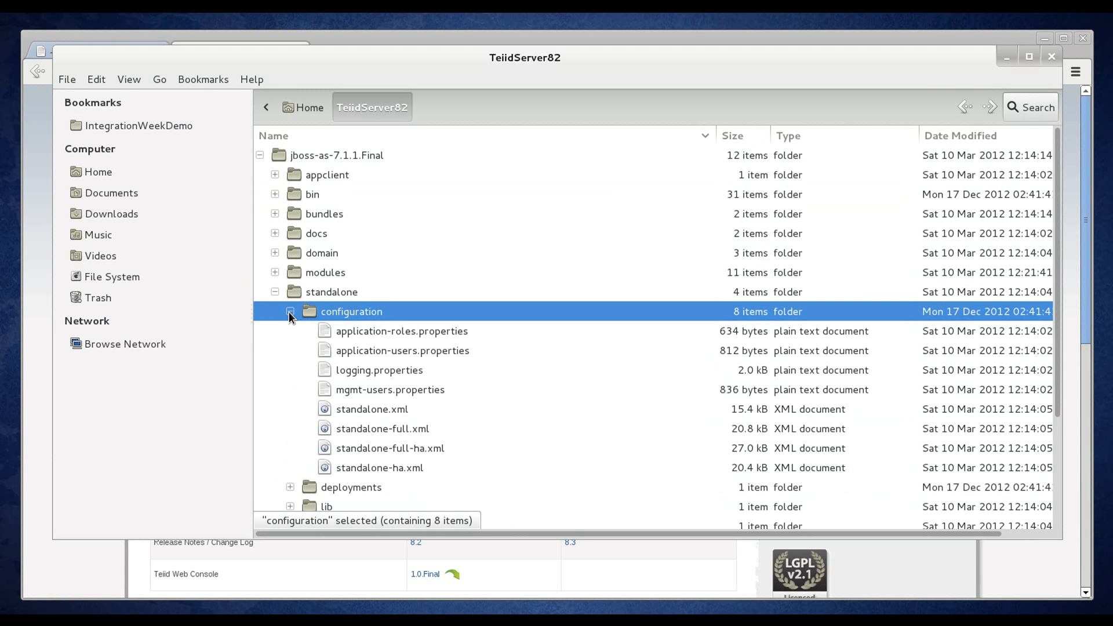
{"action": "left_click", "coordinate": [274, 292]}
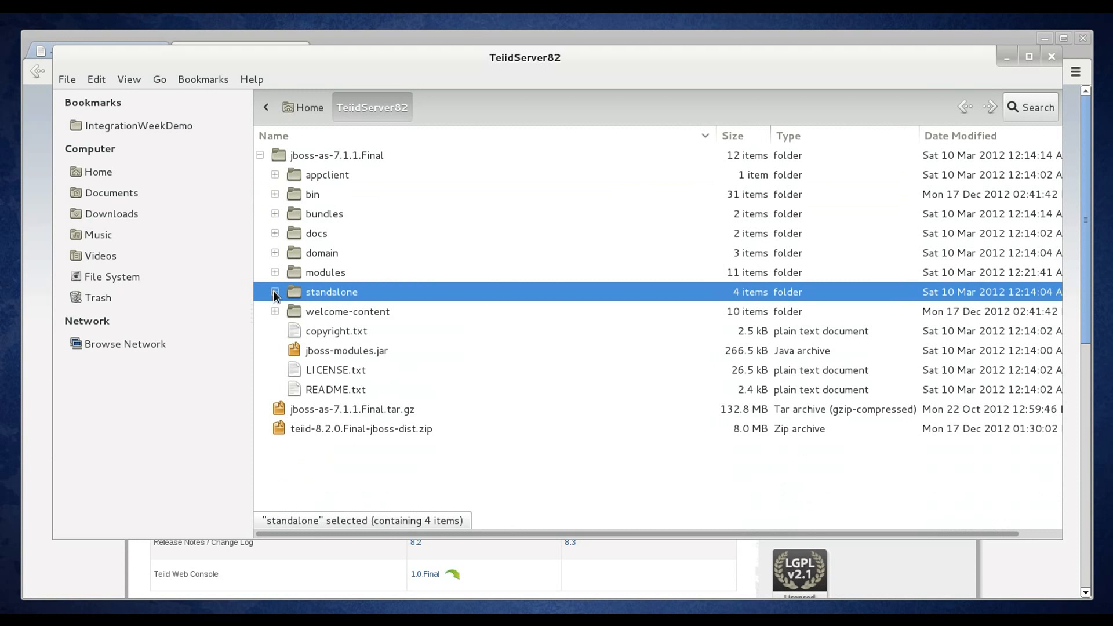
{"action": "mouse_move", "coordinate": [420, 278]}
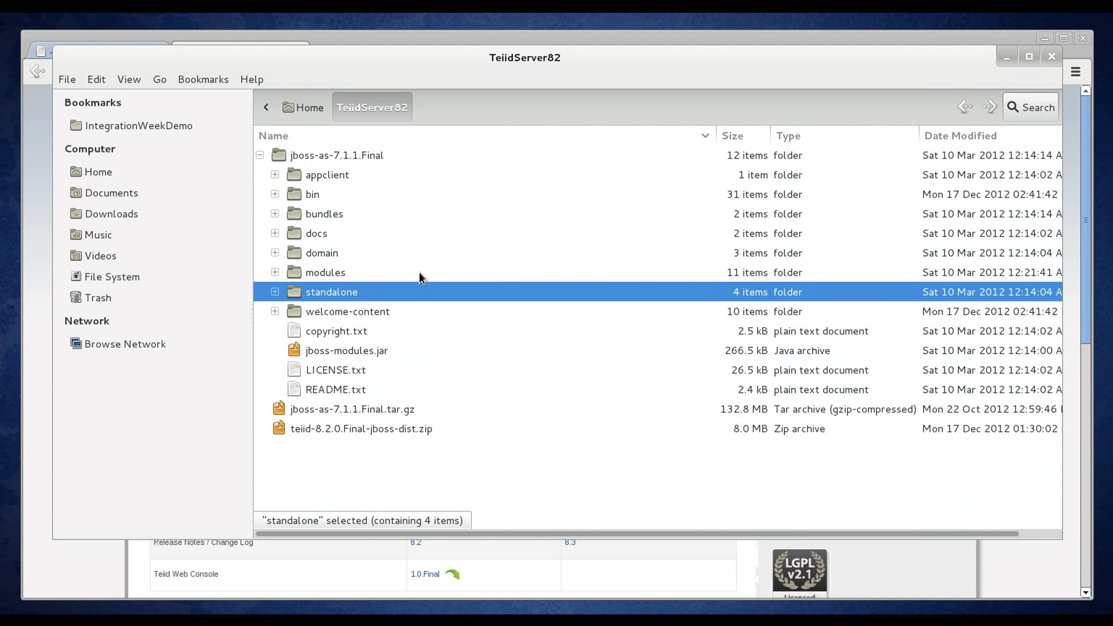
{"action": "mouse_move", "coordinate": [406, 376]}
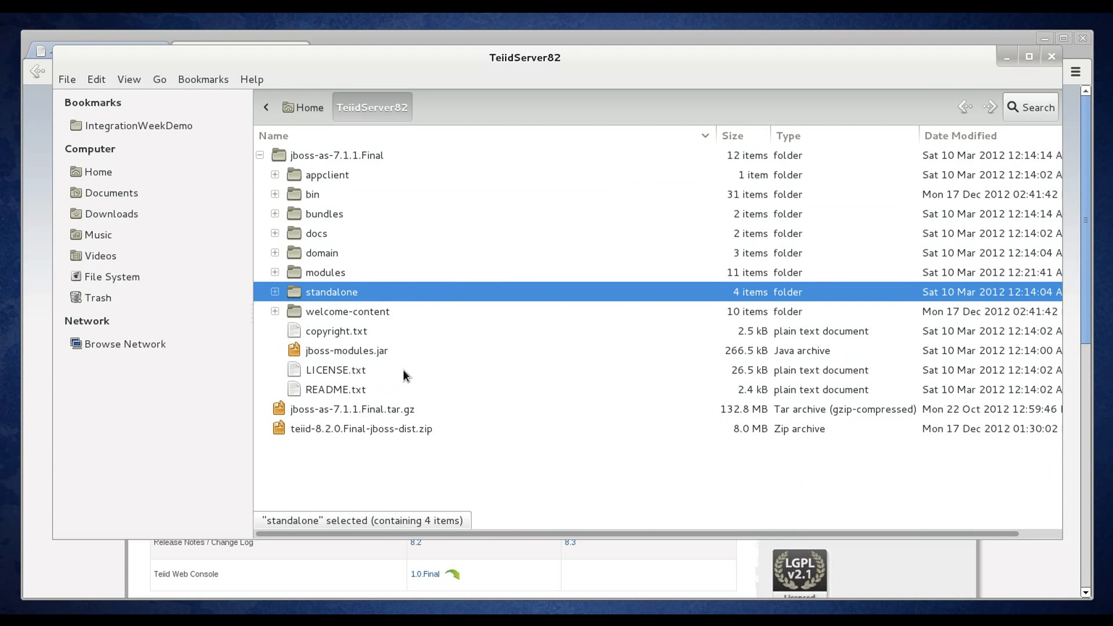
{"action": "mouse_move", "coordinate": [316, 439]}
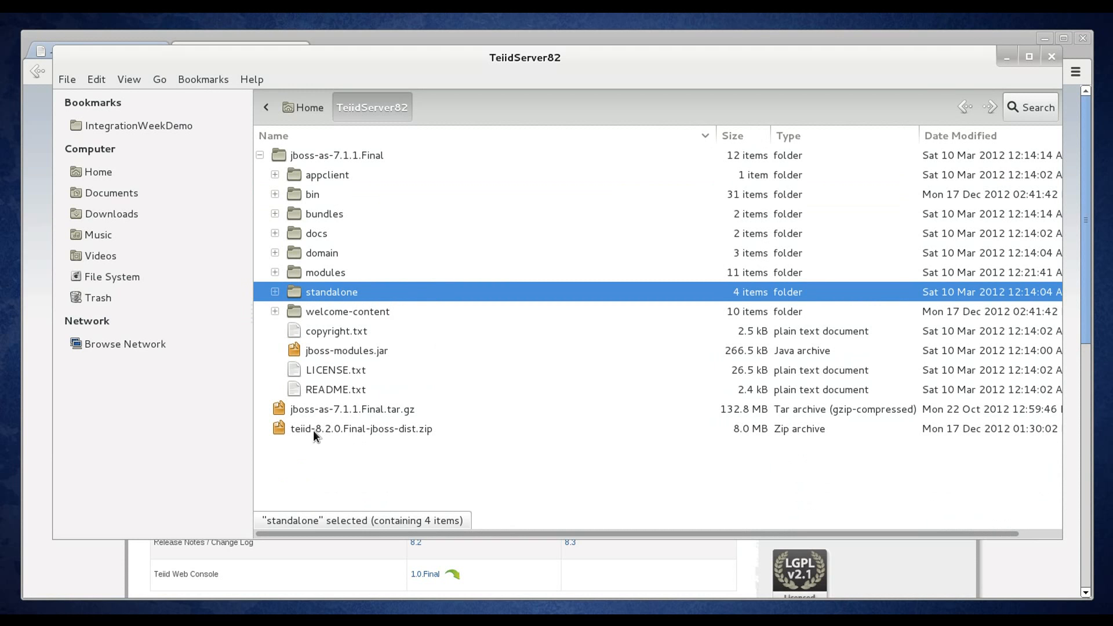
{"action": "mouse_move", "coordinate": [319, 438]}
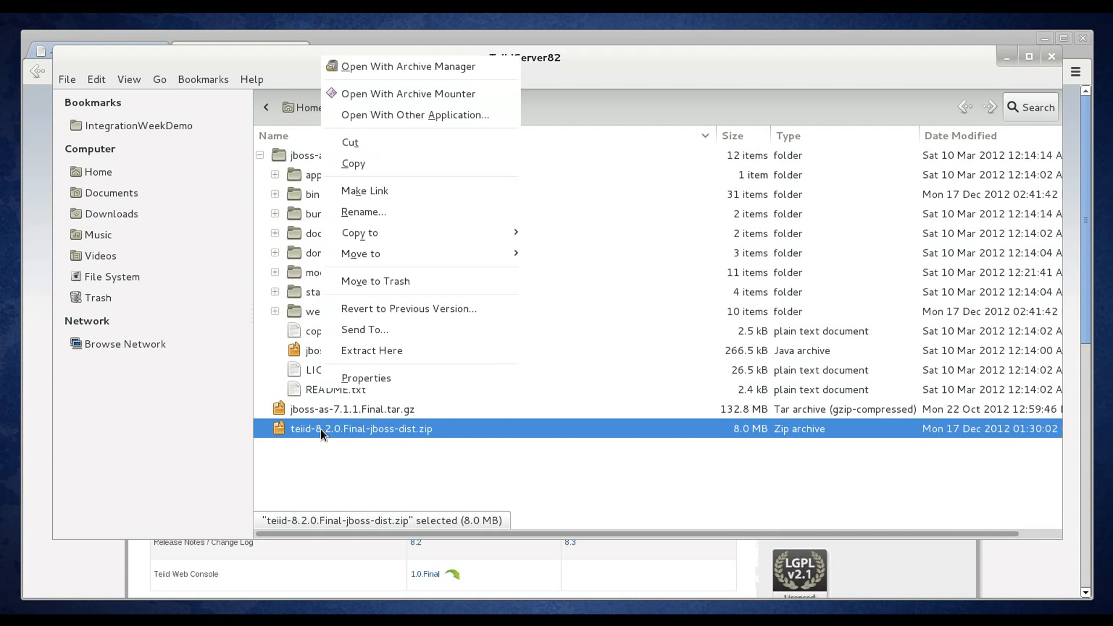
{"action": "mouse_move", "coordinate": [389, 186]}
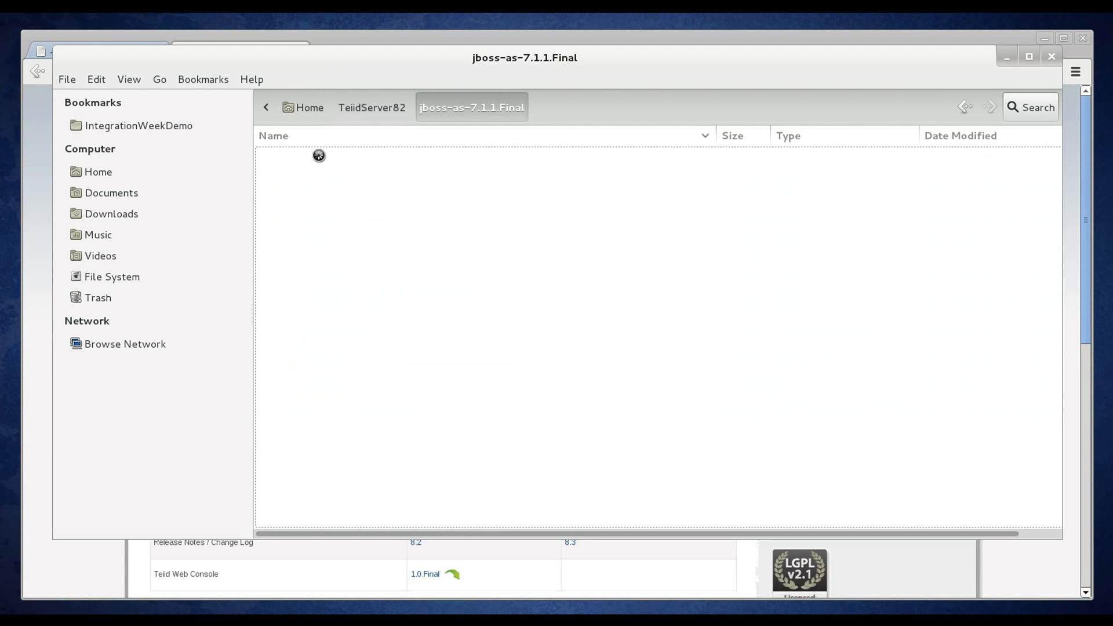
Paste teiid-8.2.0.Final-jboss-dist.zip into the jboss-as-7.1.1.Final folder
{"action": "left_click", "coordinate": [96, 80]}
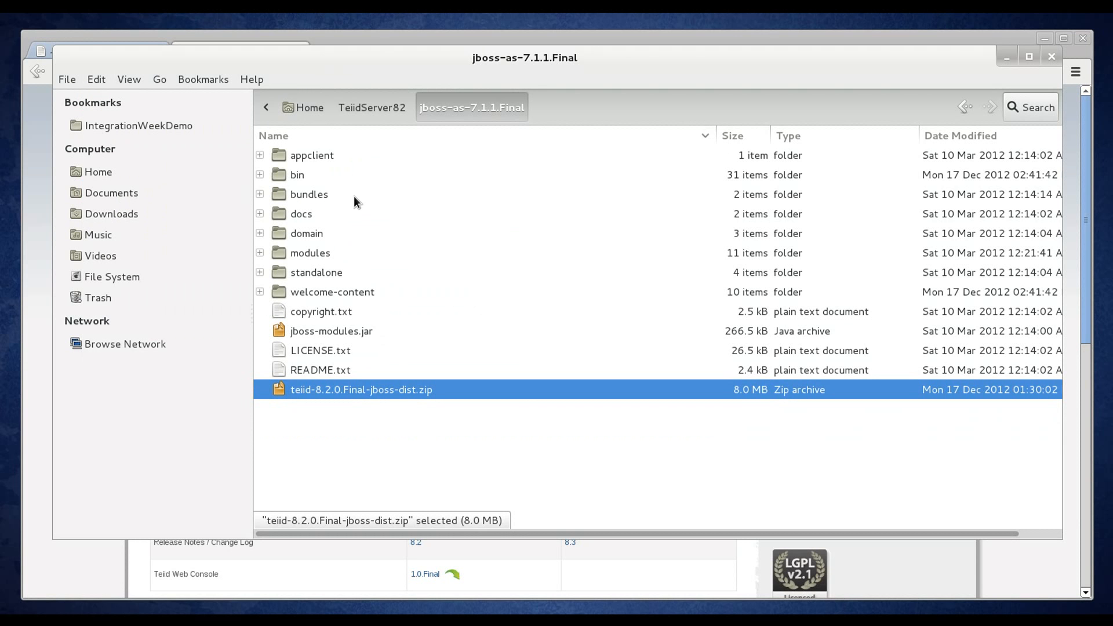
{"action": "mouse_move", "coordinate": [601, 317]}
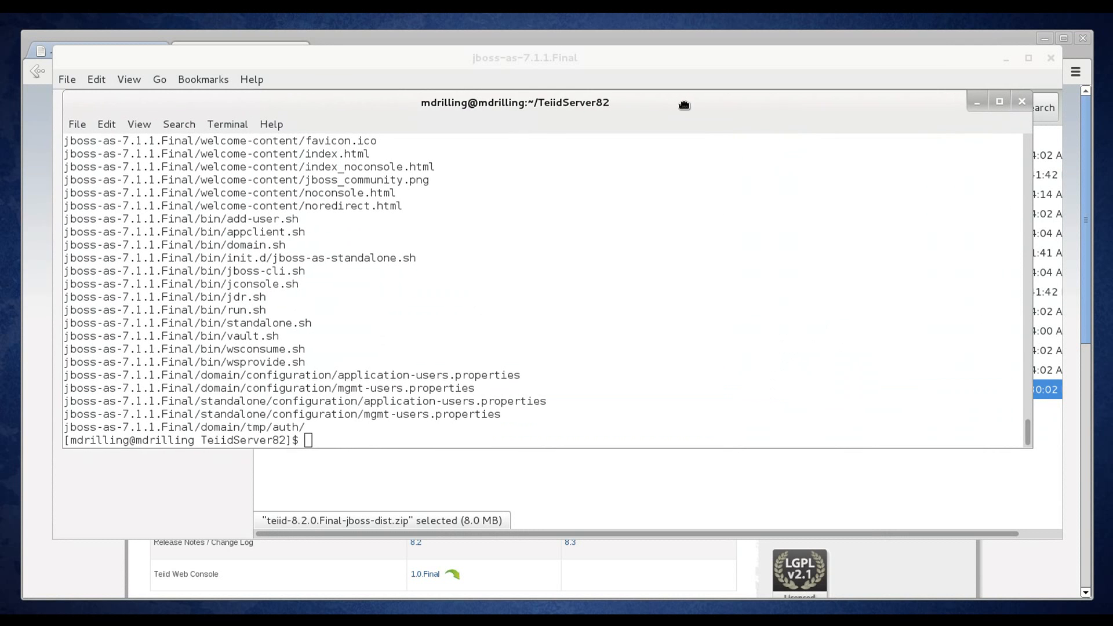
List files, cd into jboss-as-7.1.1.Final/, and unzip teiid-8.2.0.Final-jboss-dist.zip
{"action": "type", "text": "ll"}
{"action": "type", "text": "cd"}
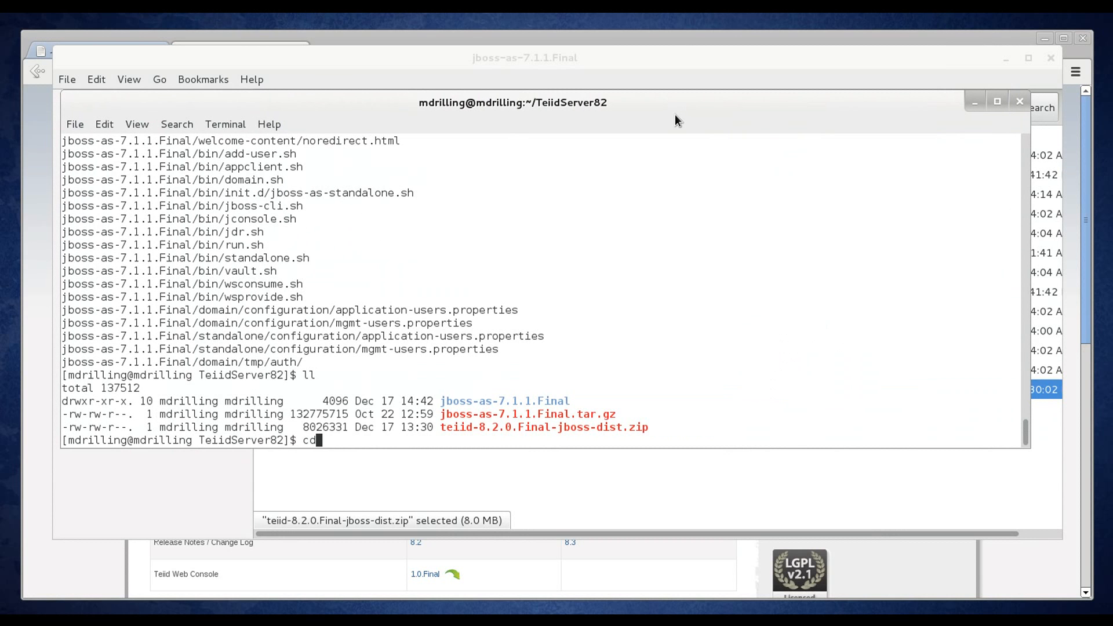
{"action": "type", "text": "jboss-as-7.1.1.Final/"}
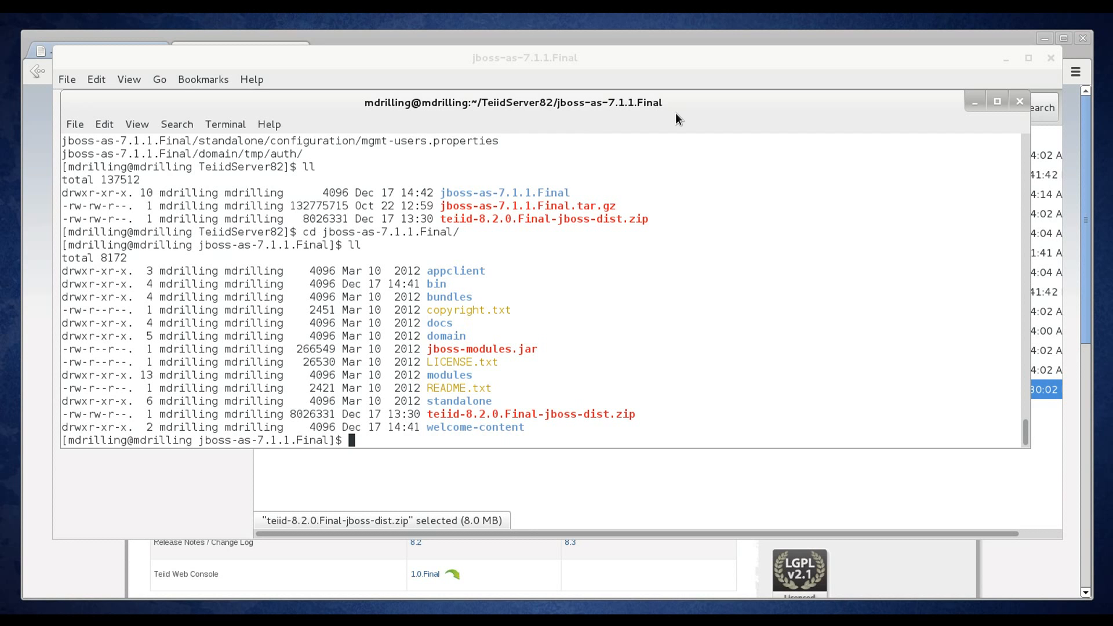
{"action": "type", "text": "unzip teiid-8.2.0.Final-jboss-dist.zip"}
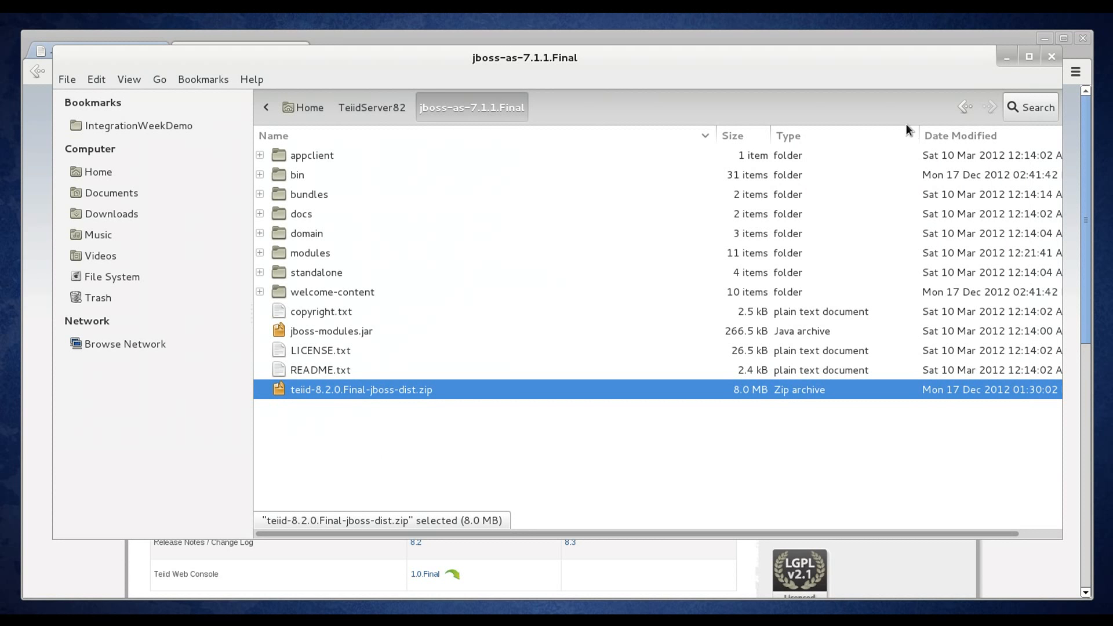
{"action": "mouse_move", "coordinate": [336, 193]}
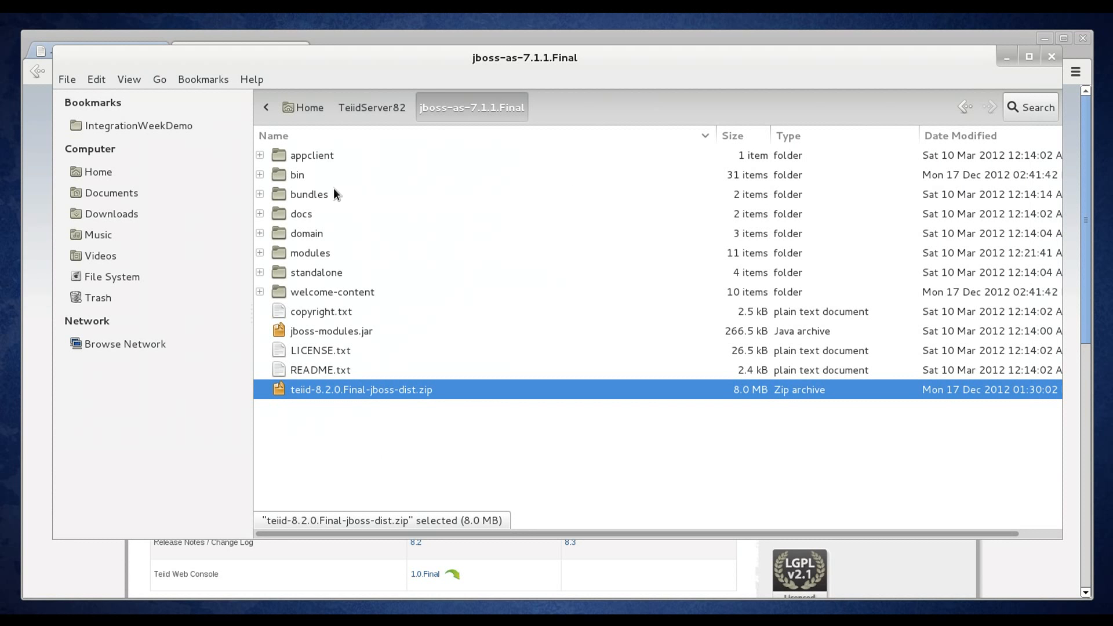
{"action": "mouse_move", "coordinate": [294, 279]}
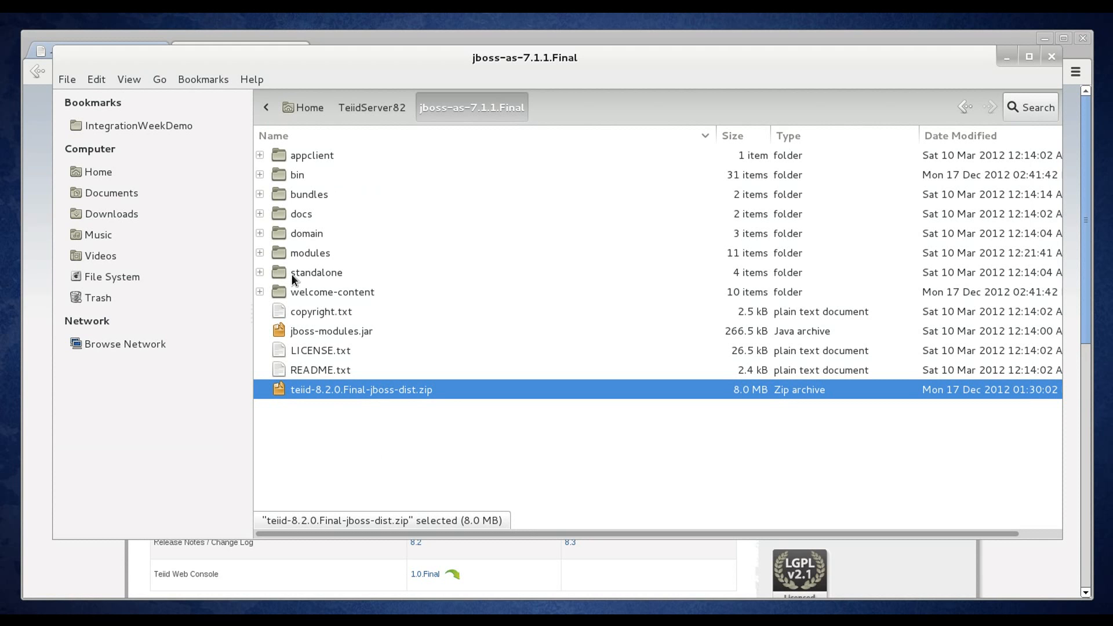
Expand standalone > configuration and inspect standalone-teiid.xml and teiid-security-users.properties
{"action": "left_click", "coordinate": [259, 273]}
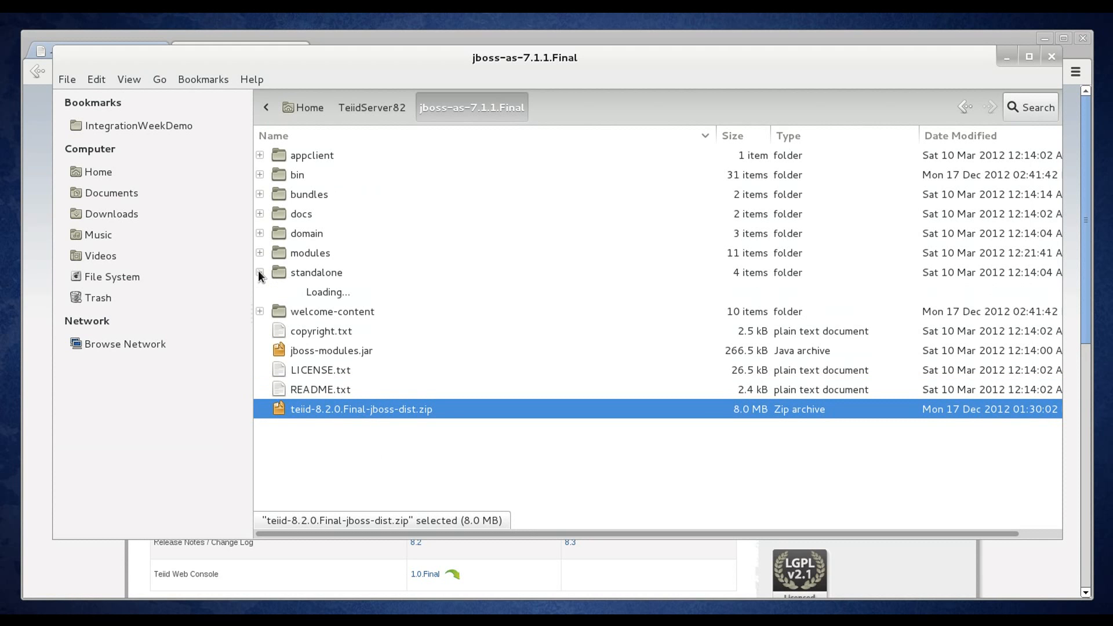
{"action": "left_click", "coordinate": [260, 273]}
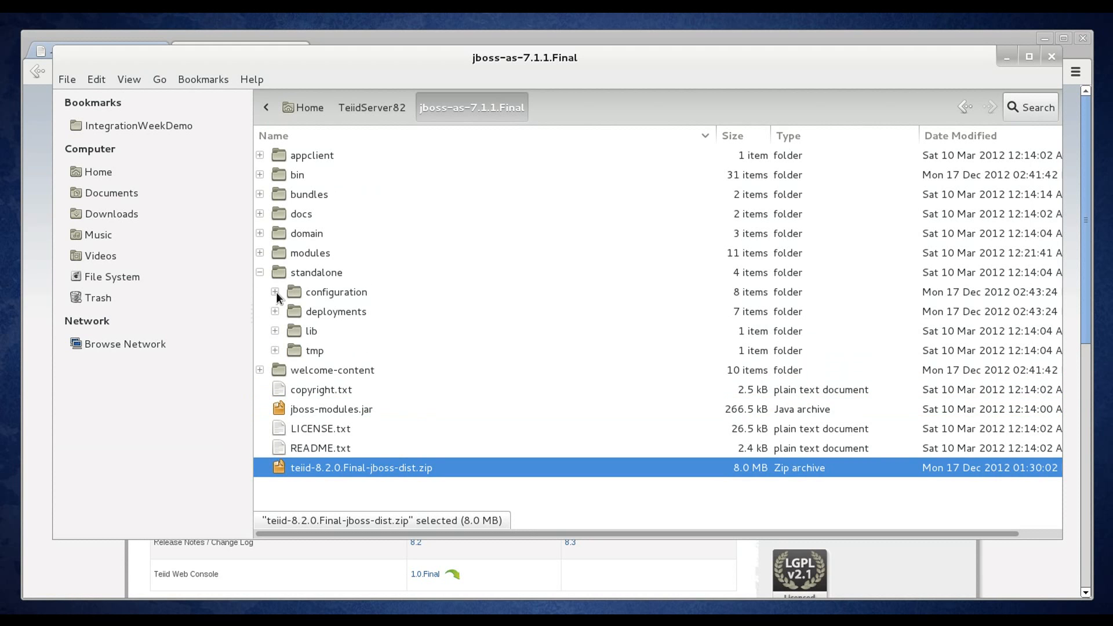
{"action": "left_click", "coordinate": [275, 292]}
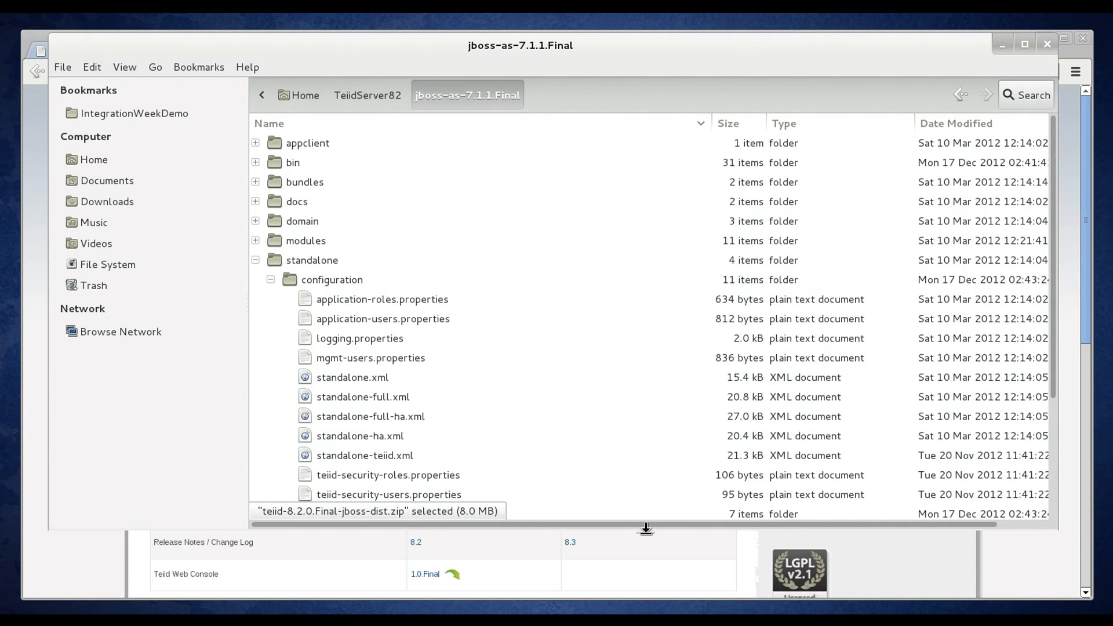
{"action": "scroll", "scroll_direction": "down", "scroll_amount": 3}
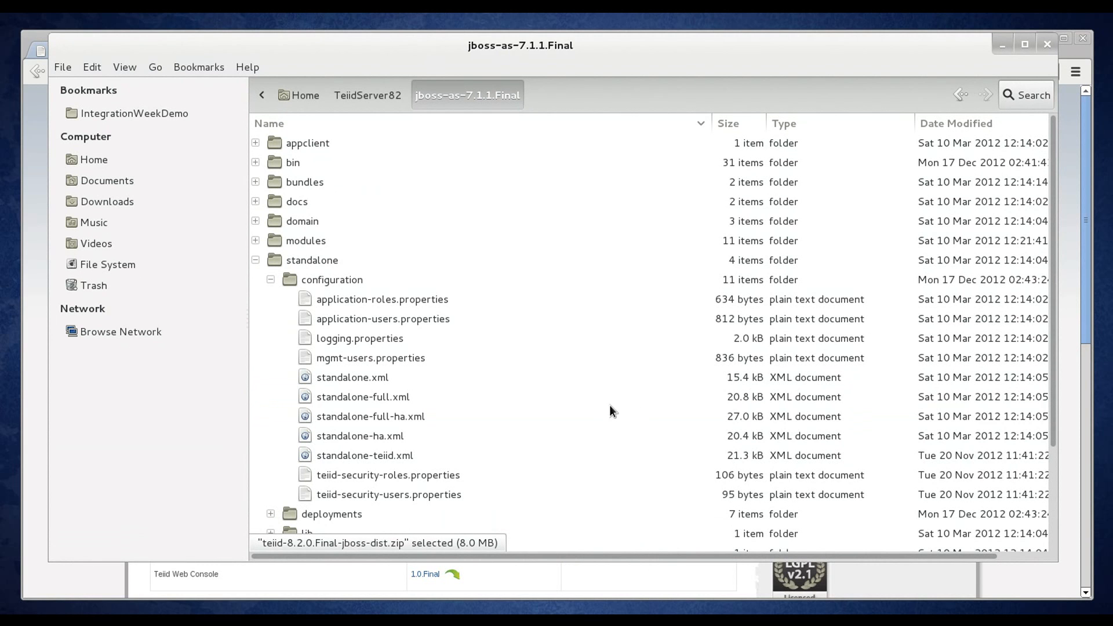
{"action": "left_click", "coordinate": [365, 455]}
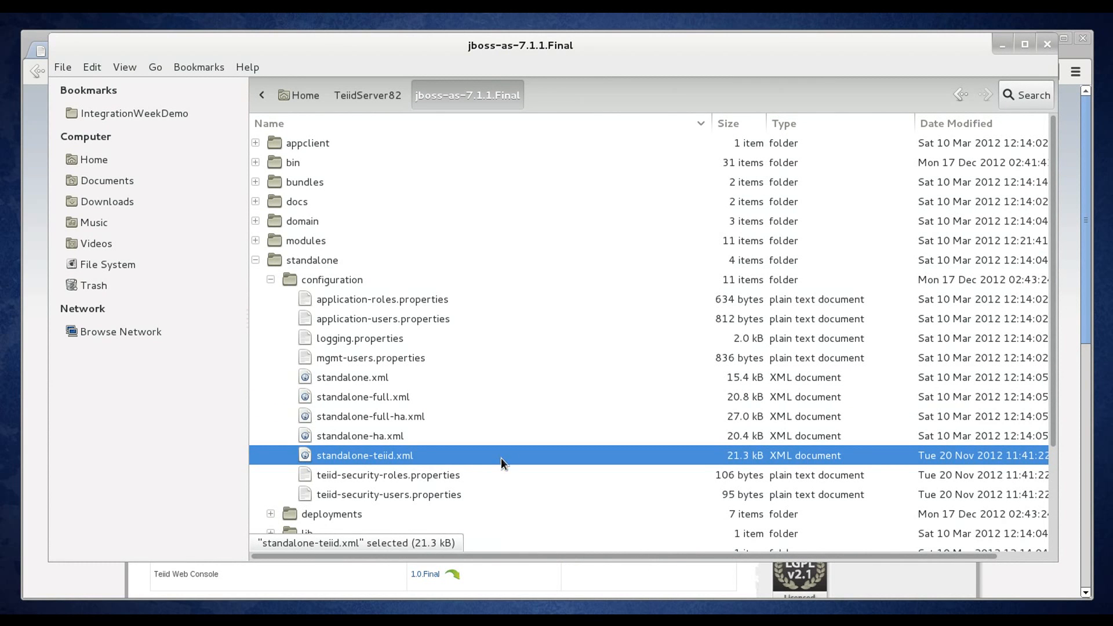
{"action": "mouse_move", "coordinate": [434, 457]}
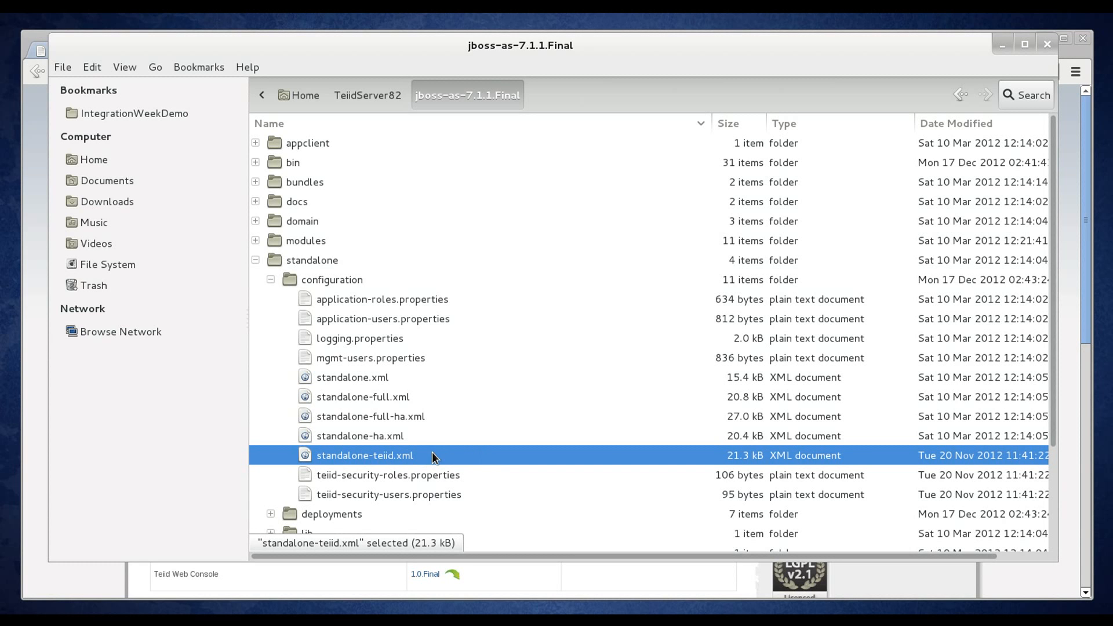
{"action": "mouse_move", "coordinate": [357, 462]}
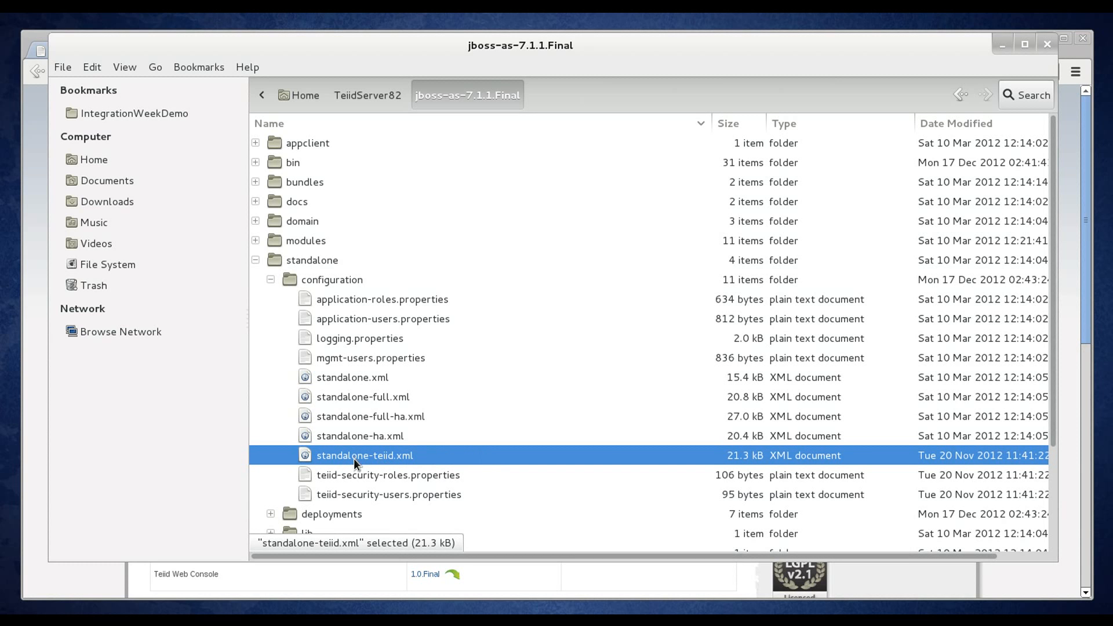
{"action": "mouse_move", "coordinate": [394, 466]}
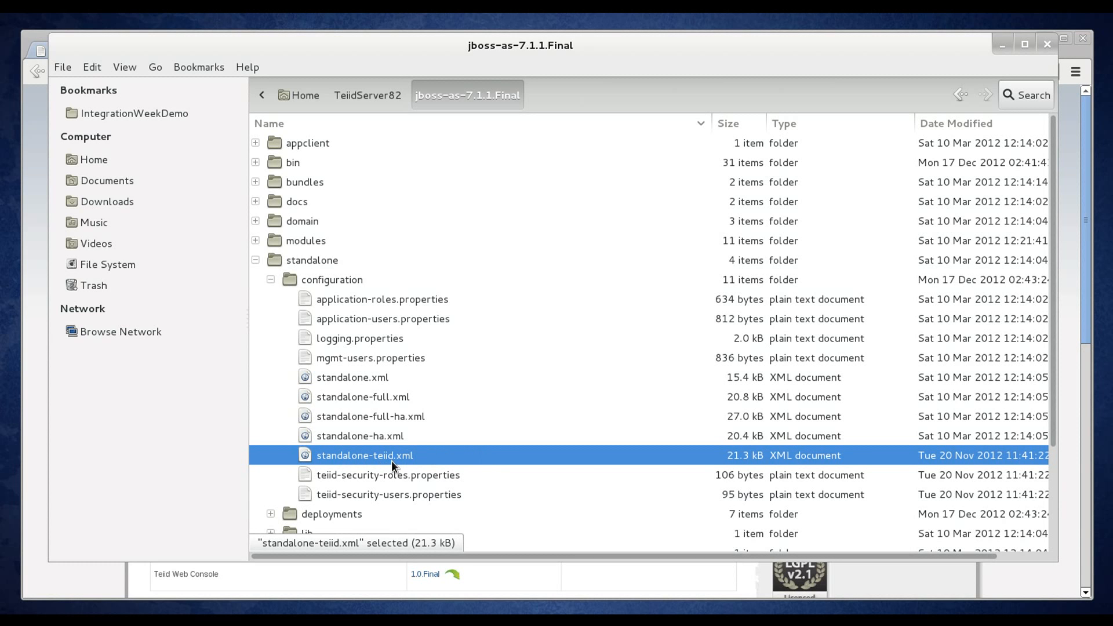
{"action": "mouse_move", "coordinate": [434, 466]}
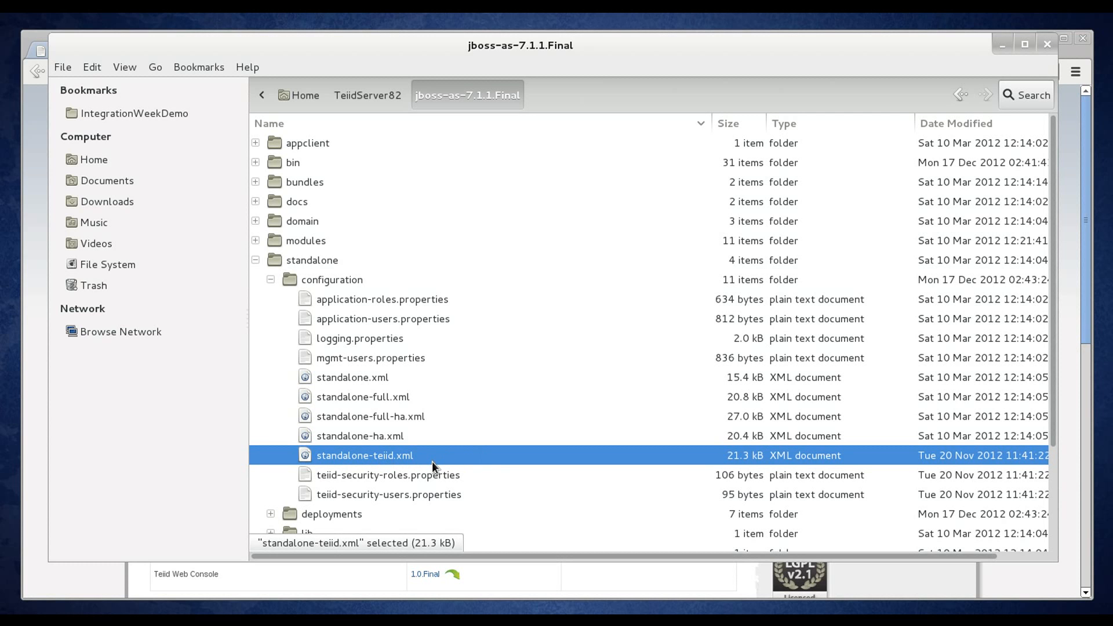
{"action": "mouse_move", "coordinate": [433, 461]}
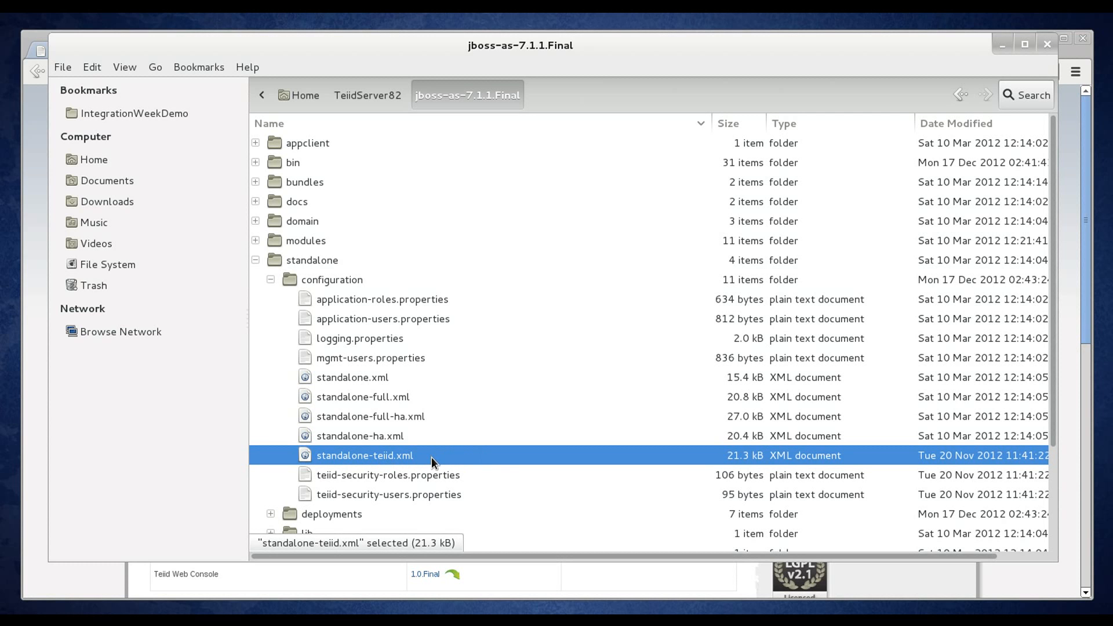
{"action": "mouse_move", "coordinate": [459, 443]}
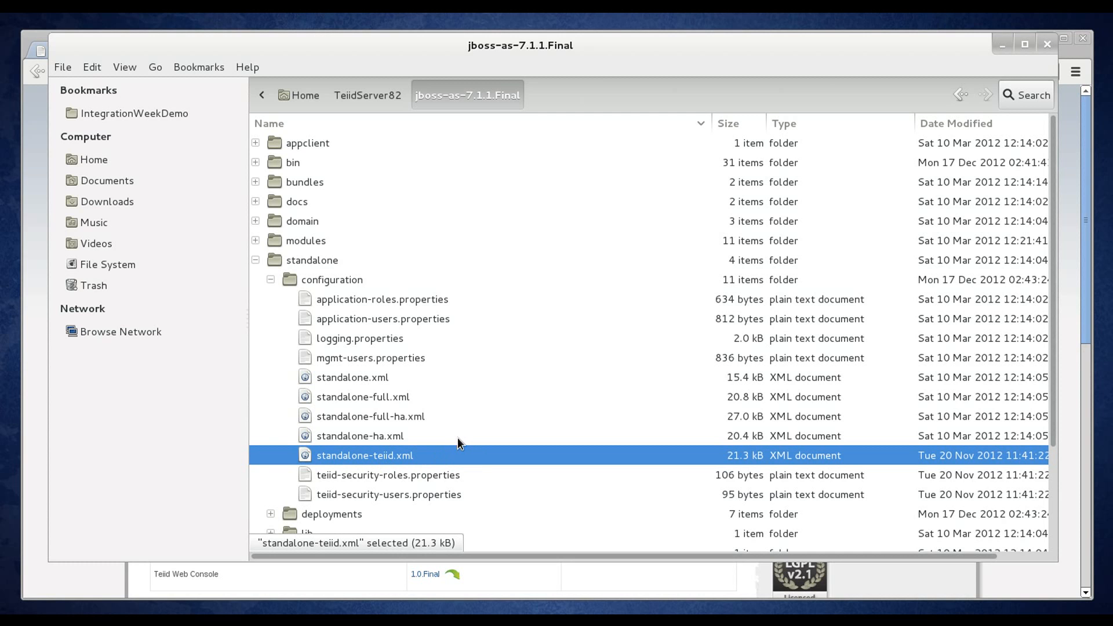
{"action": "mouse_move", "coordinate": [463, 454]}
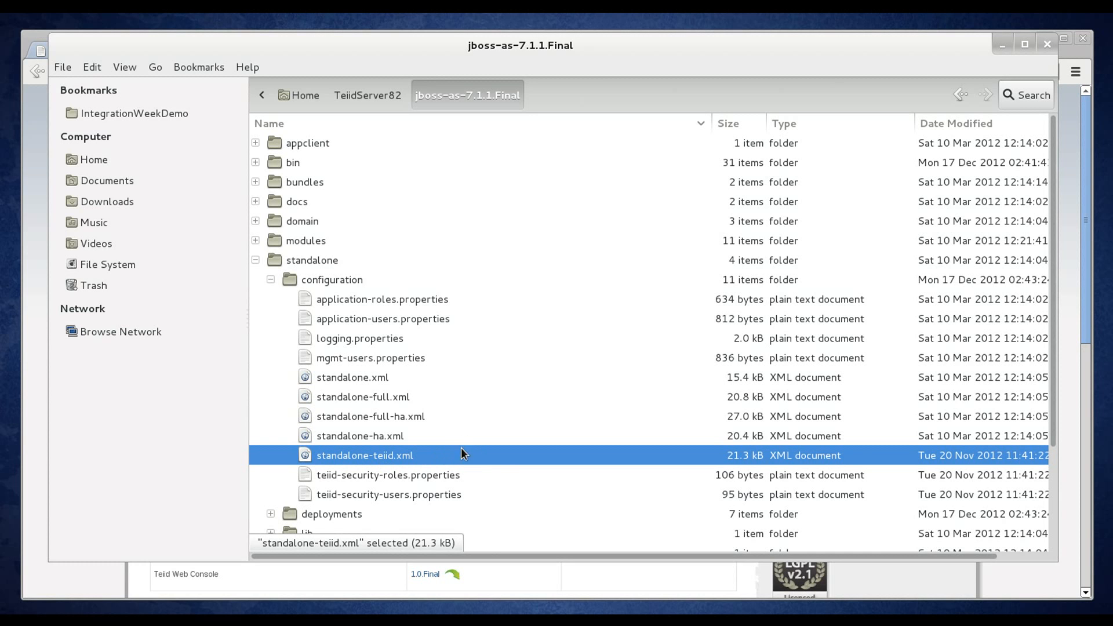
{"action": "left_click", "coordinate": [389, 474]}
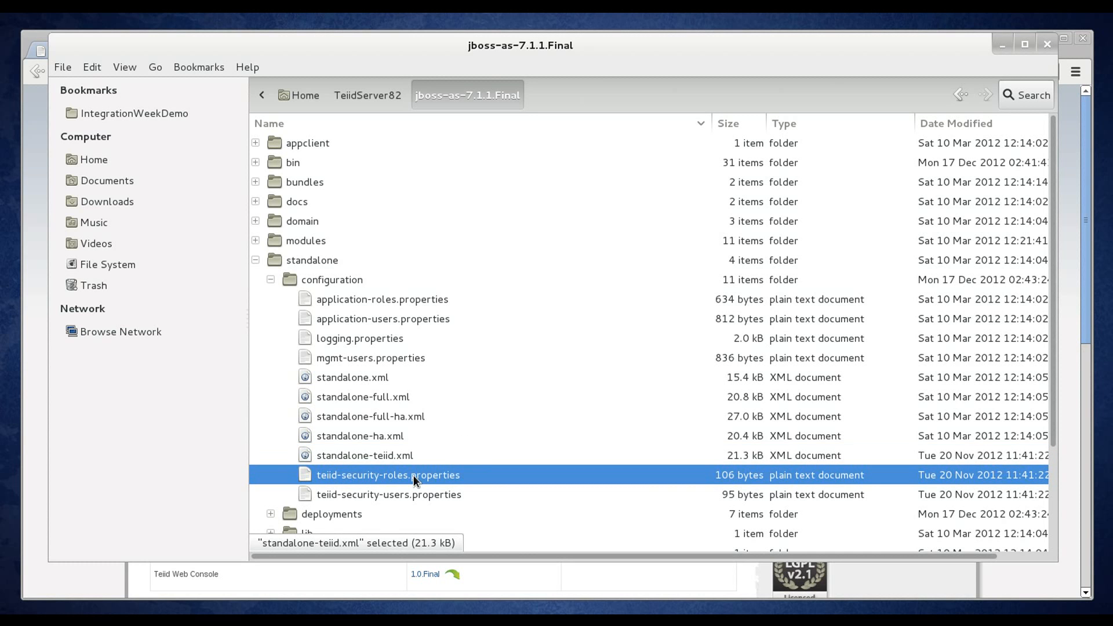
{"action": "left_click", "coordinate": [388, 494]}
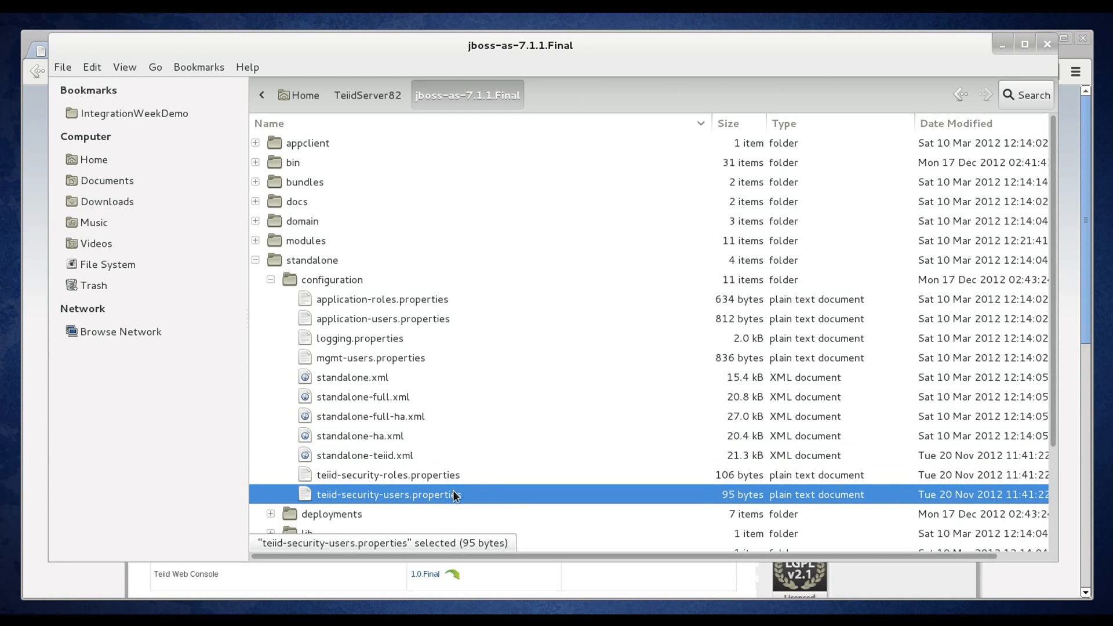
{"action": "mouse_move", "coordinate": [403, 501]}
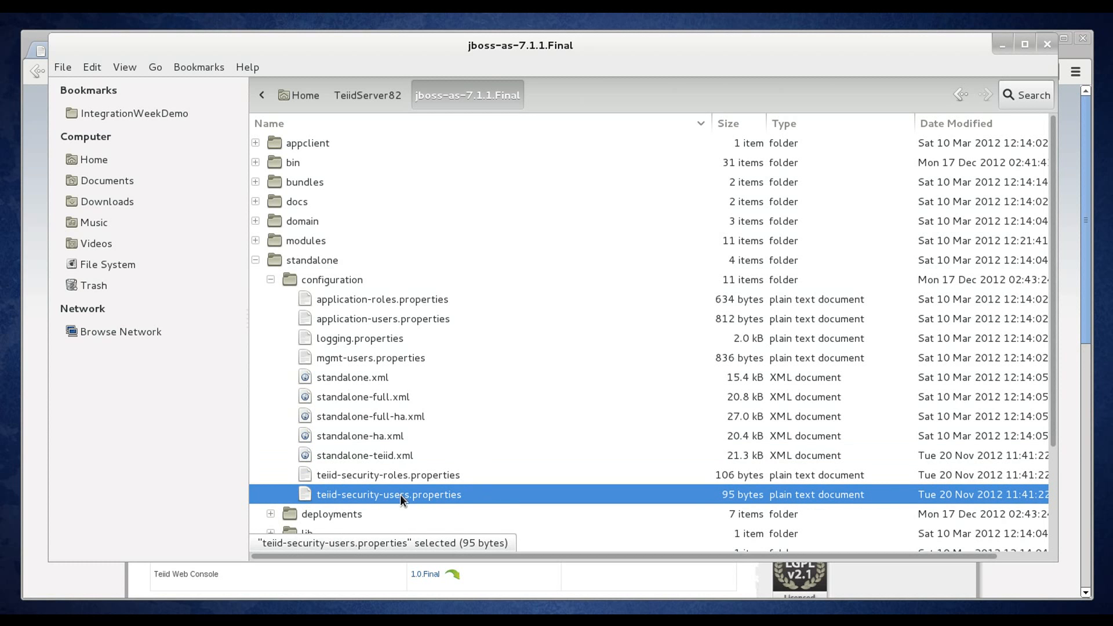
{"action": "mouse_move", "coordinate": [464, 496]}
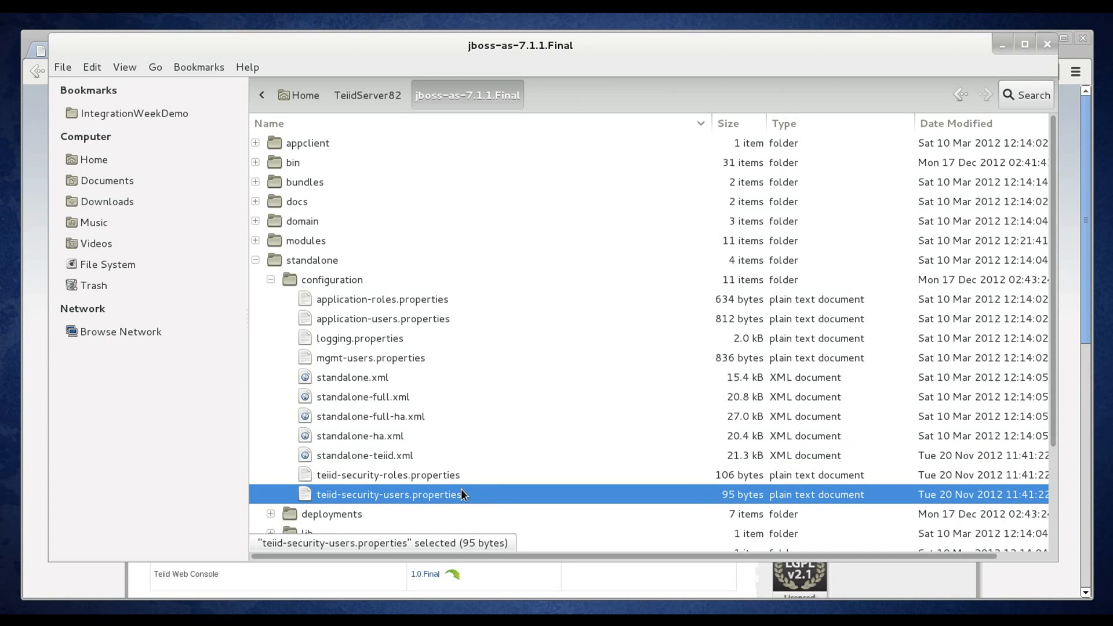
{"action": "mouse_move", "coordinate": [474, 495]}
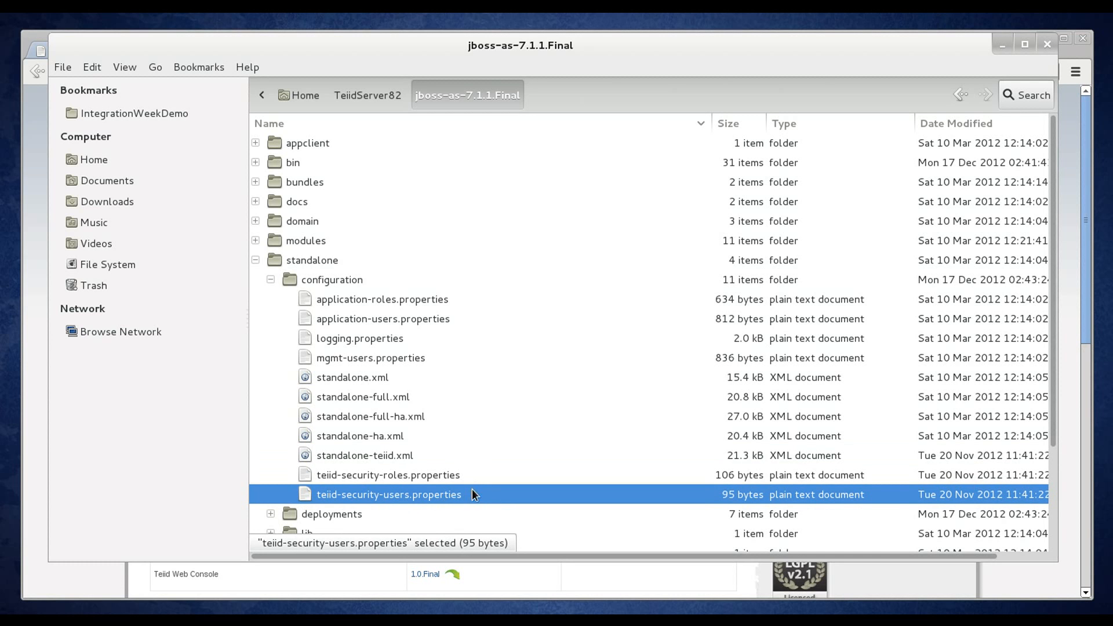
{"action": "mouse_move", "coordinate": [448, 501]}
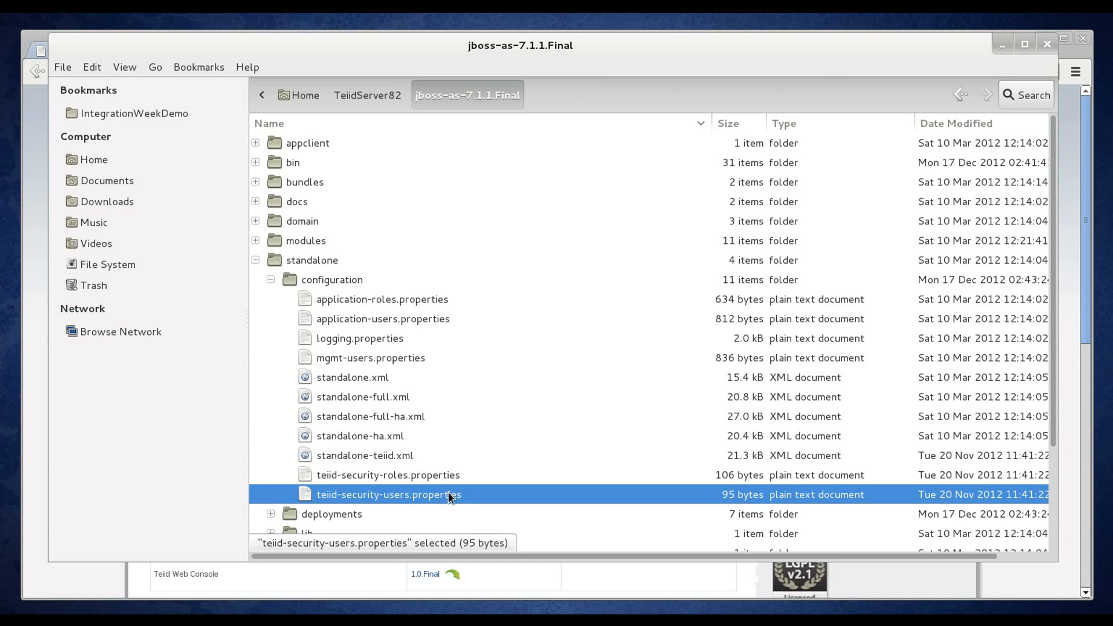
{"action": "mouse_move", "coordinate": [477, 489]}
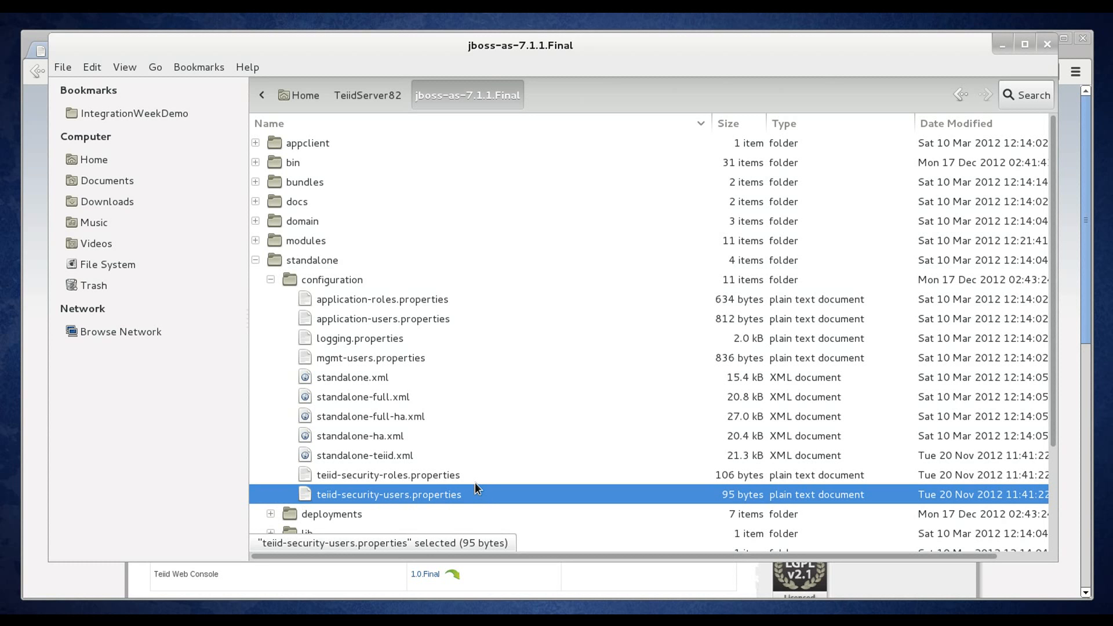
{"action": "mouse_move", "coordinate": [498, 483]}
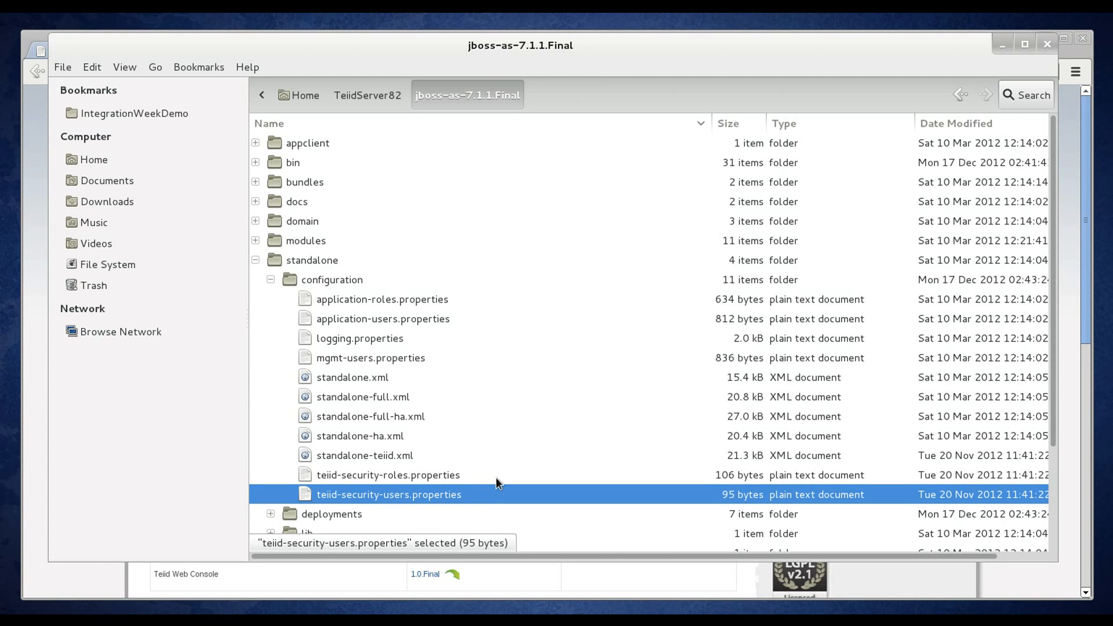
{"action": "mouse_move", "coordinate": [603, 367]}
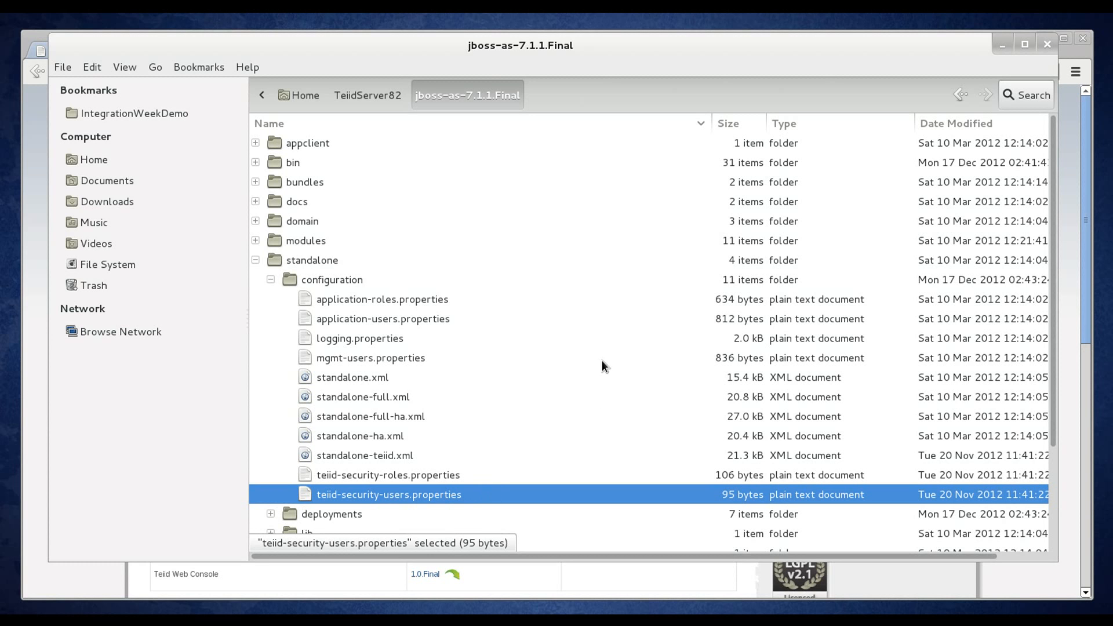
{"action": "mouse_move", "coordinate": [644, 313]}
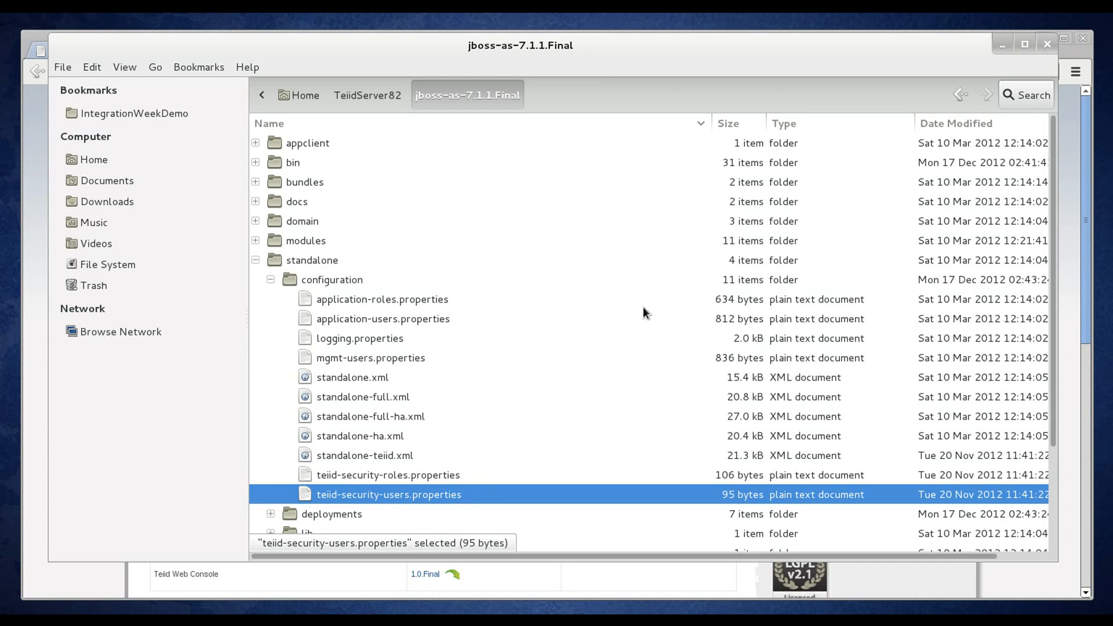
{"action": "mouse_move", "coordinate": [657, 230]}
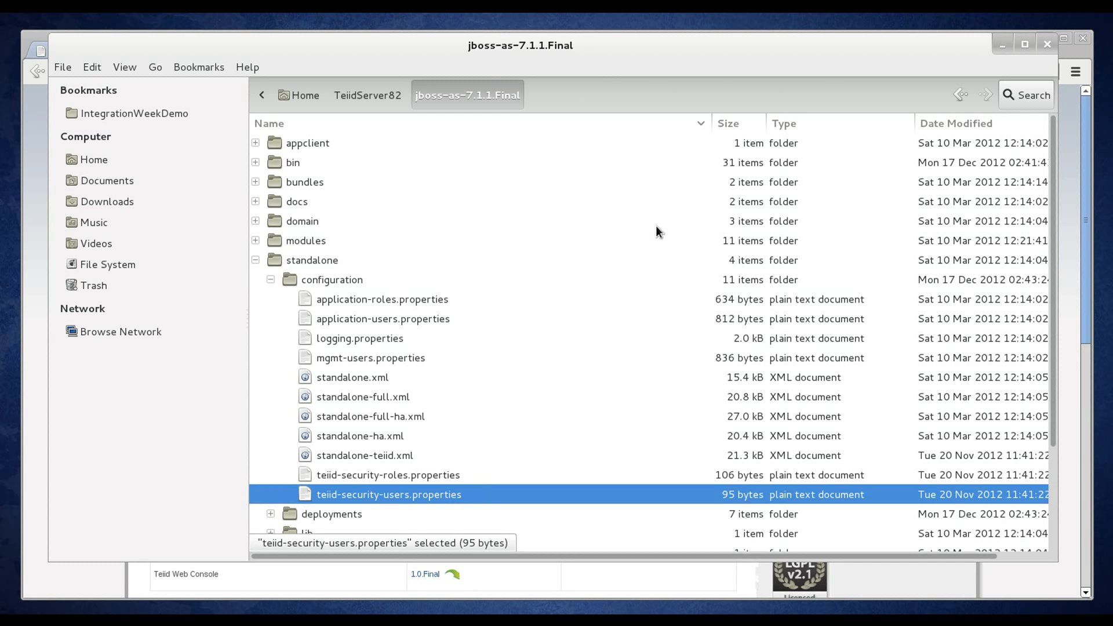
{"action": "mouse_move", "coordinate": [648, 241]}
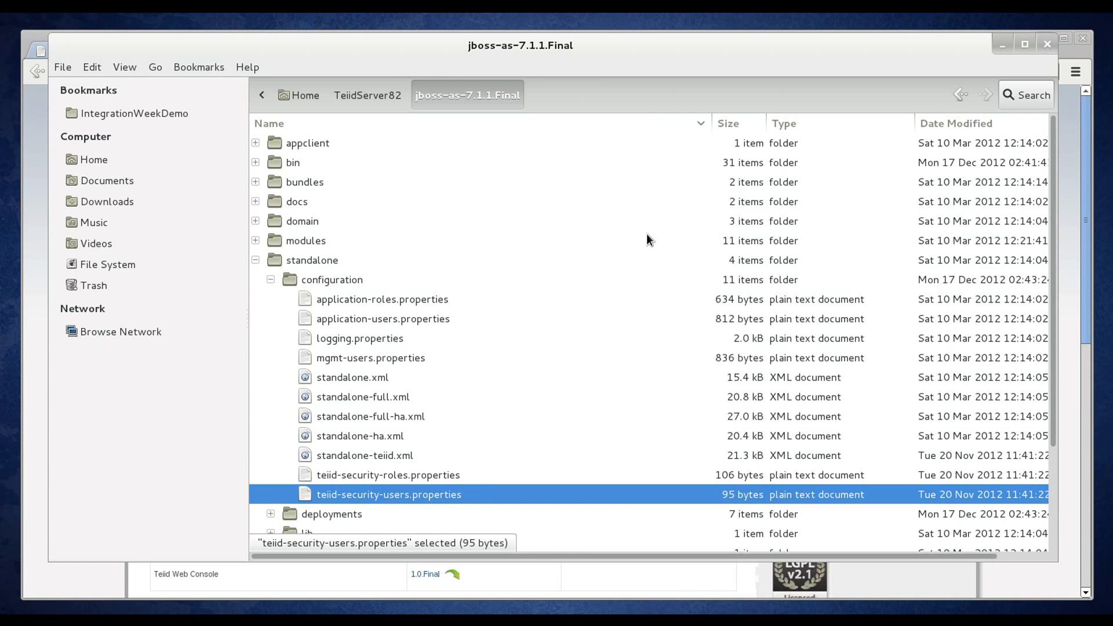
{"action": "mouse_move", "coordinate": [655, 242]}
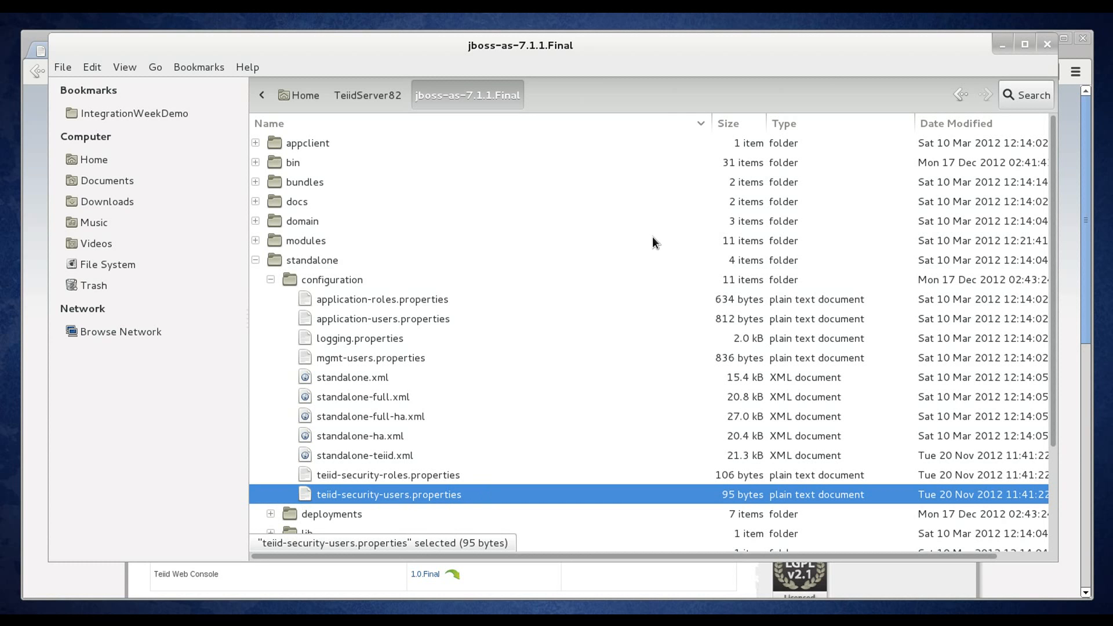
{"action": "mouse_move", "coordinate": [658, 240]}
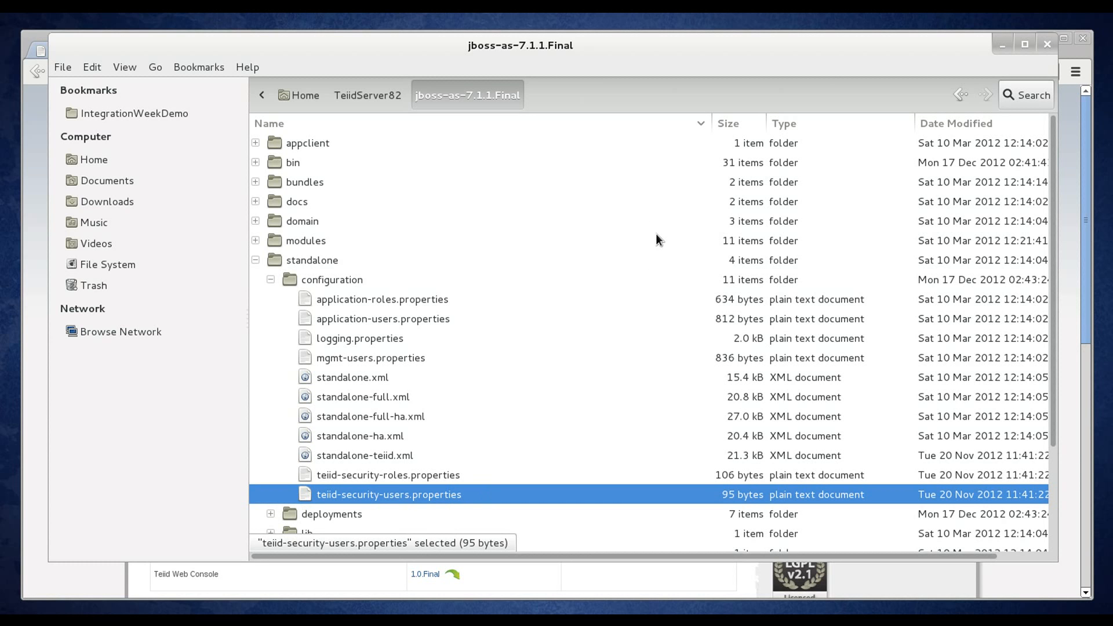
{"action": "mouse_move", "coordinate": [645, 236]}
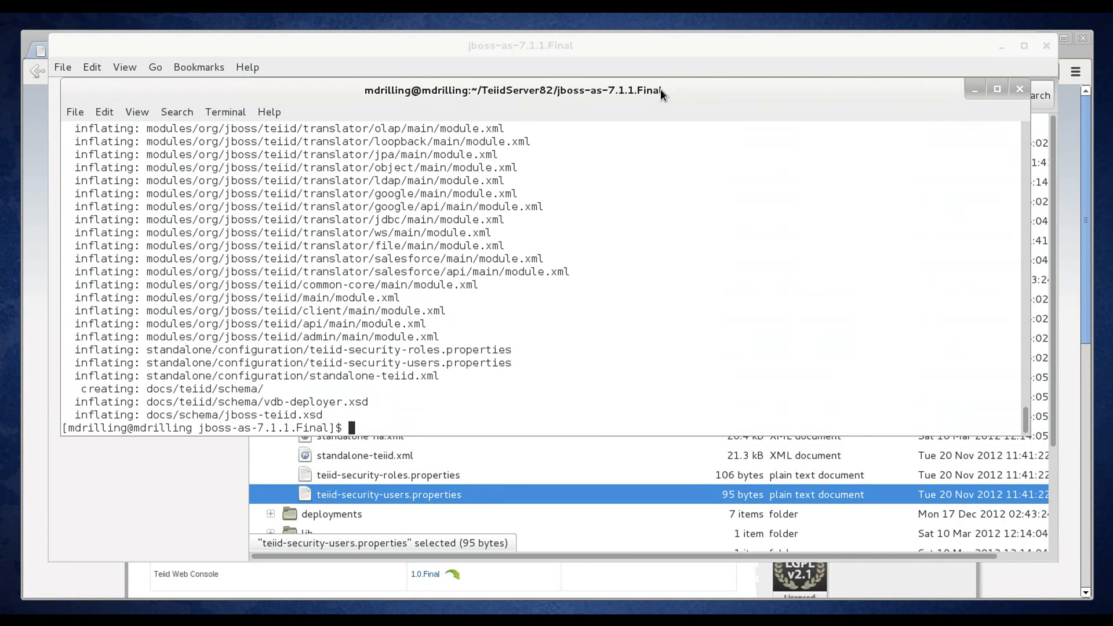
List the server folder with ll and change into the bin directory
{"action": "type", "text": "ll"}
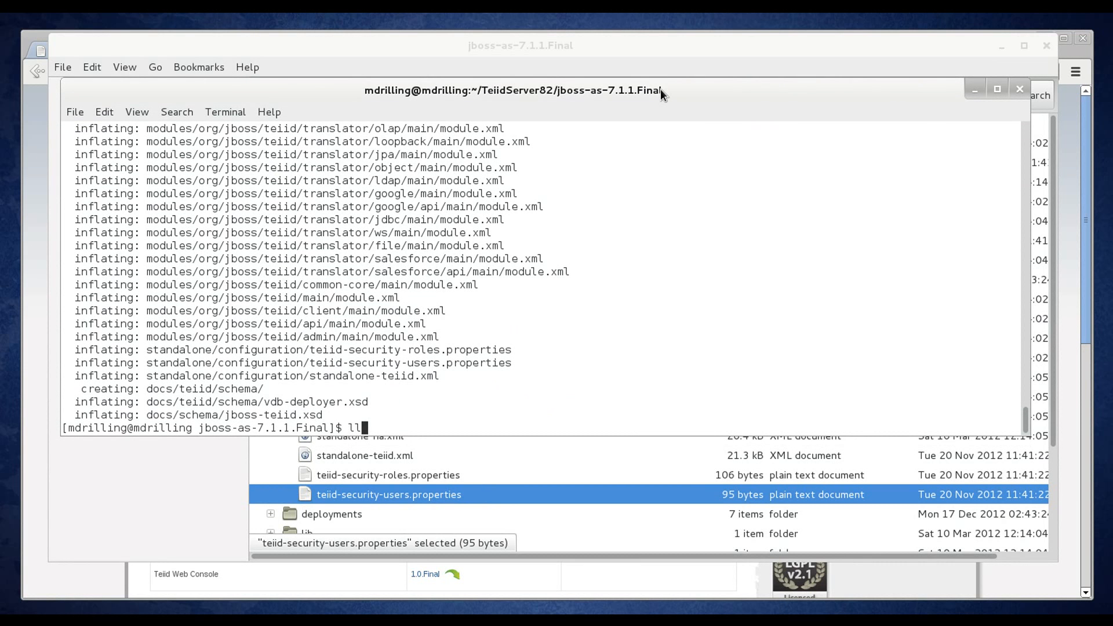
{"action": "key", "text": "Return"}
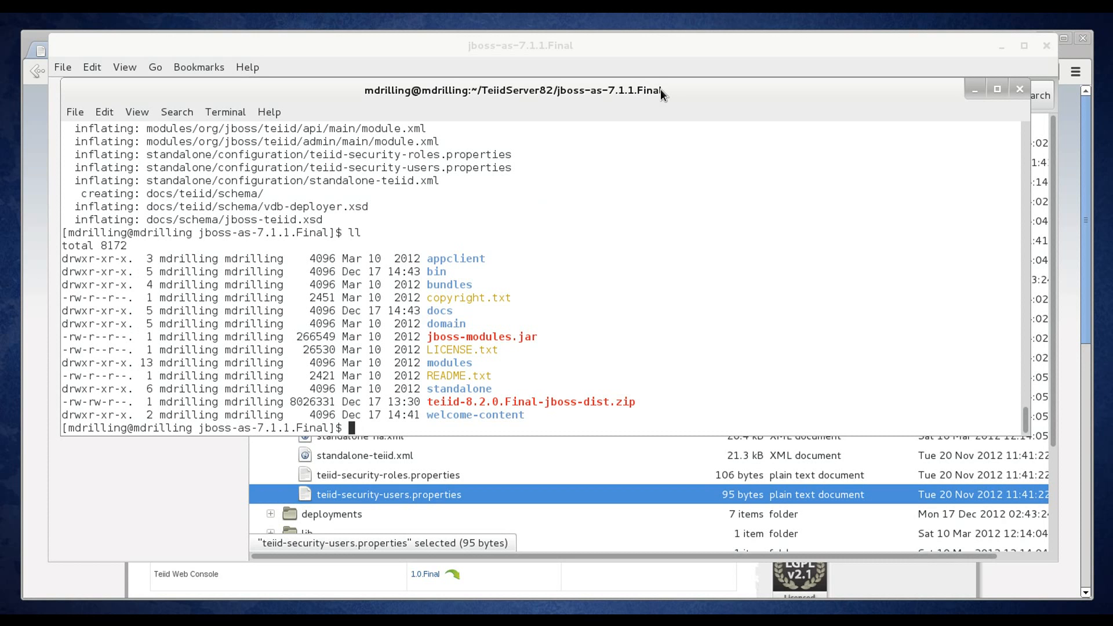
{"action": "type", "text": "cd bin"}
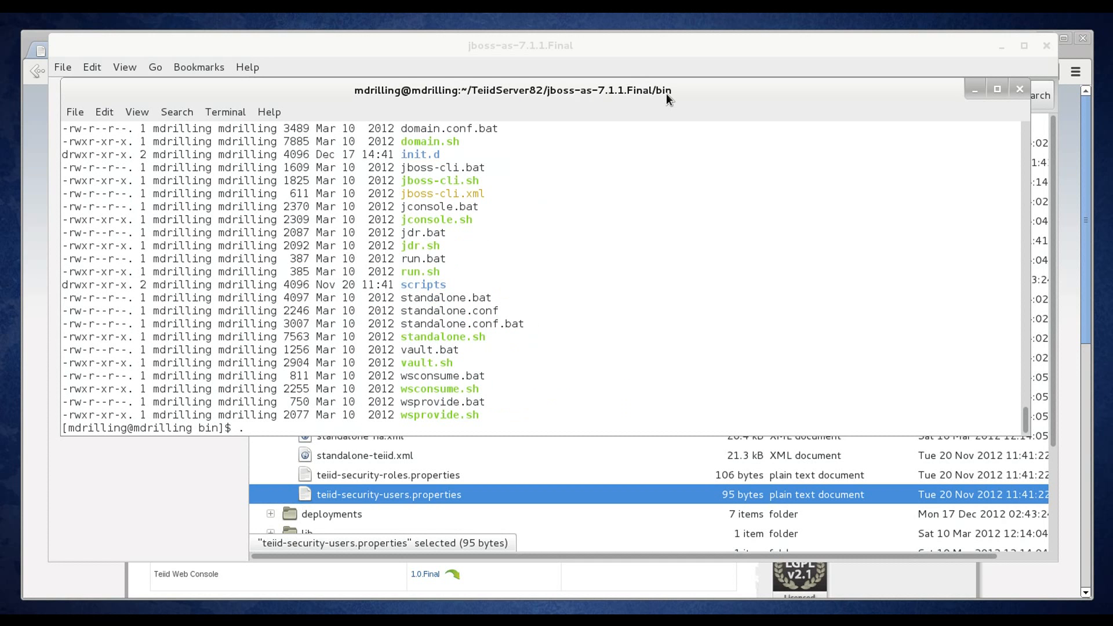
Enter ./standalone.sh --server-config=standalone-teiid.xml at the prompt
{"action": "type", "text": "./standal"}
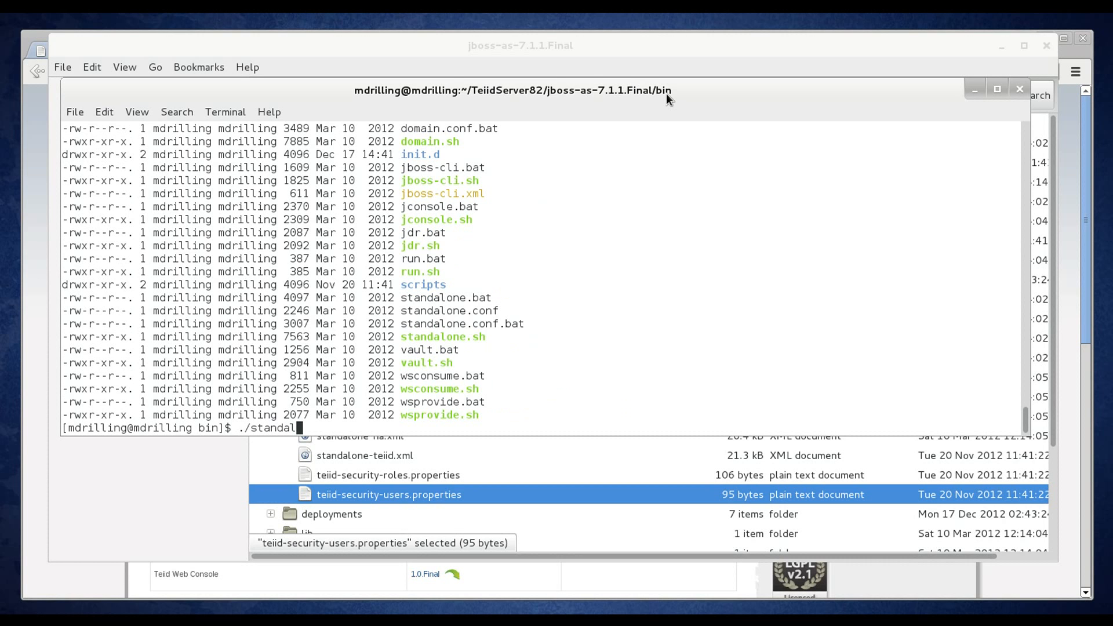
{"action": "type", "text": "one.sh --serv"}
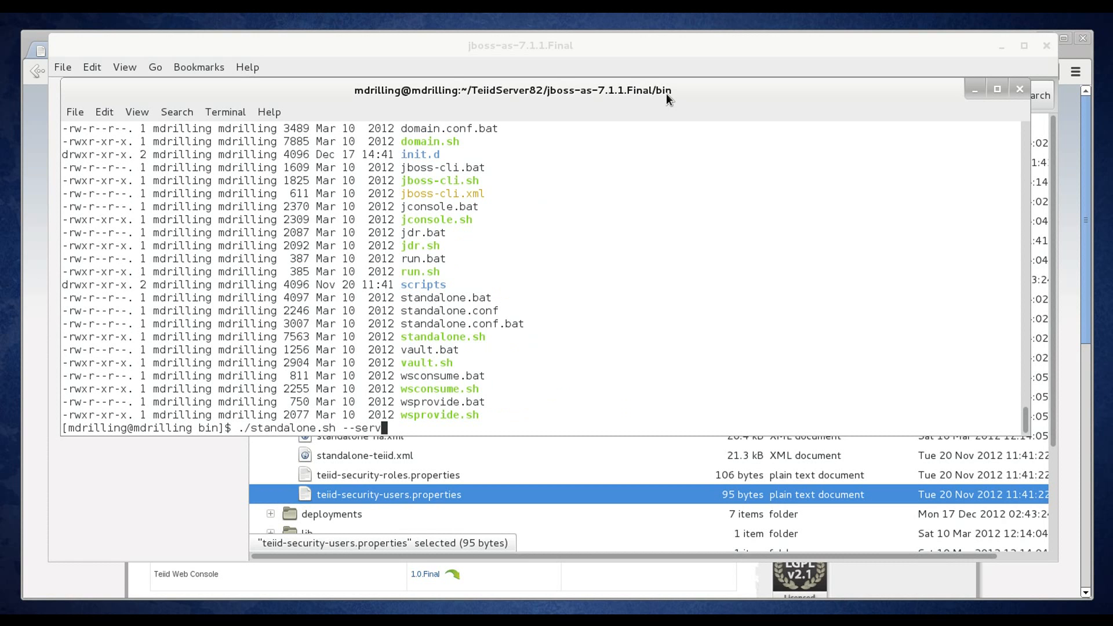
{"action": "type", "text": "er-config."}
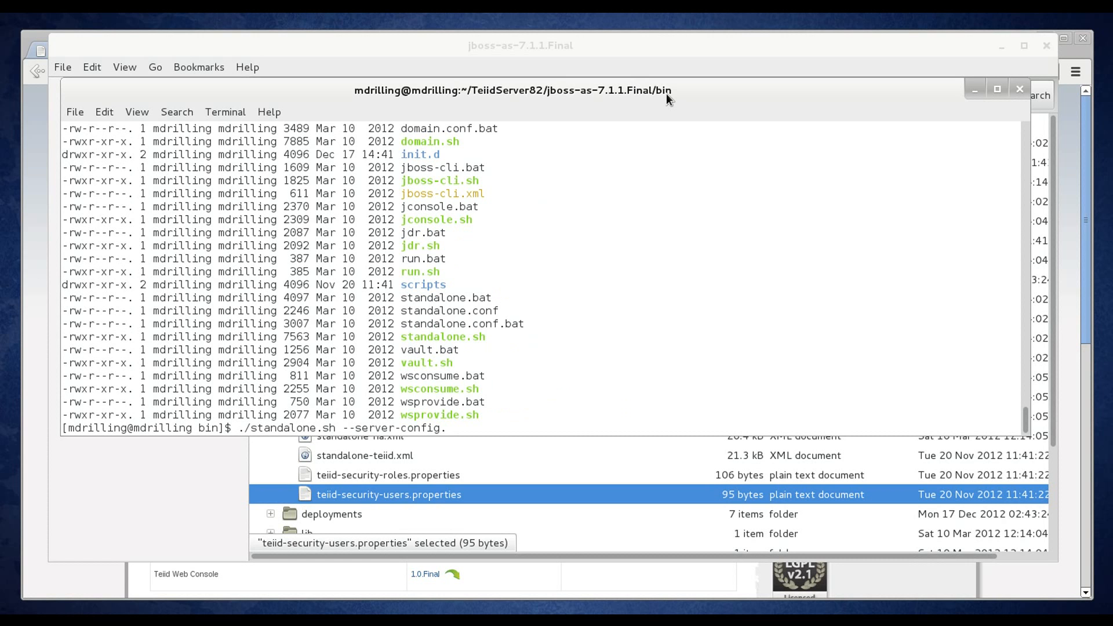
{"action": "type", "text": "=standalone-"}
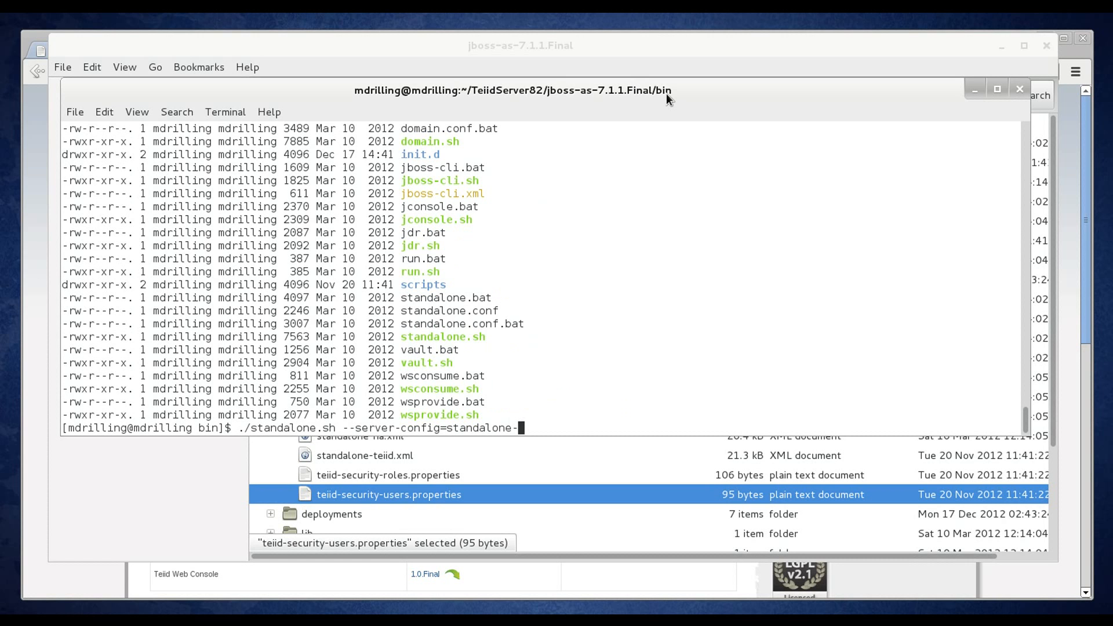
{"action": "type", "text": "teiid.xml"}
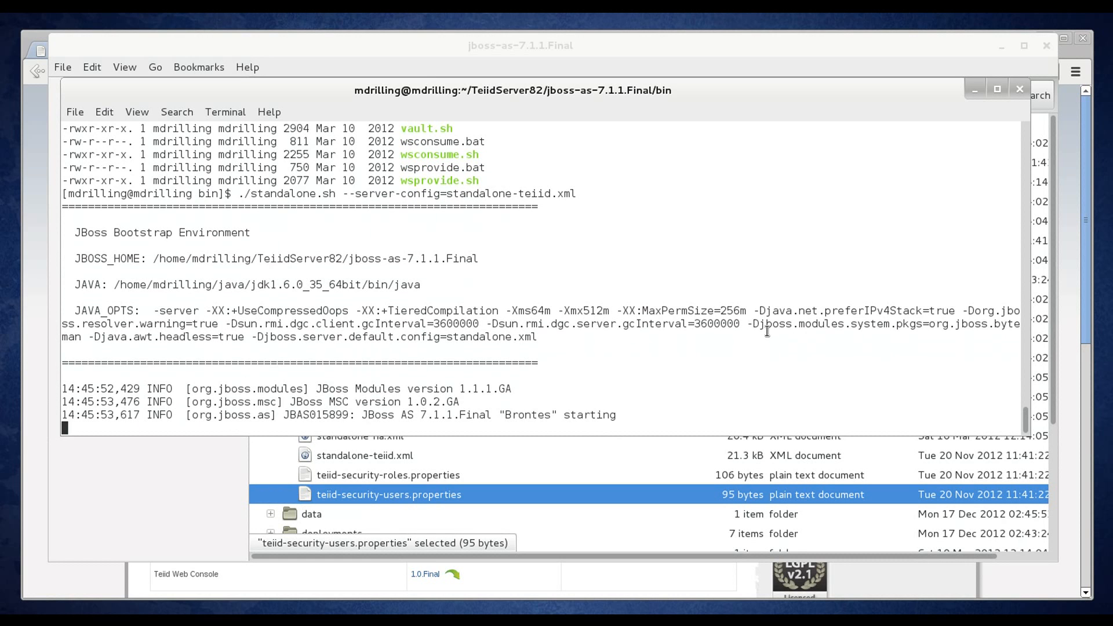
{"action": "mouse_move", "coordinate": [776, 330]}
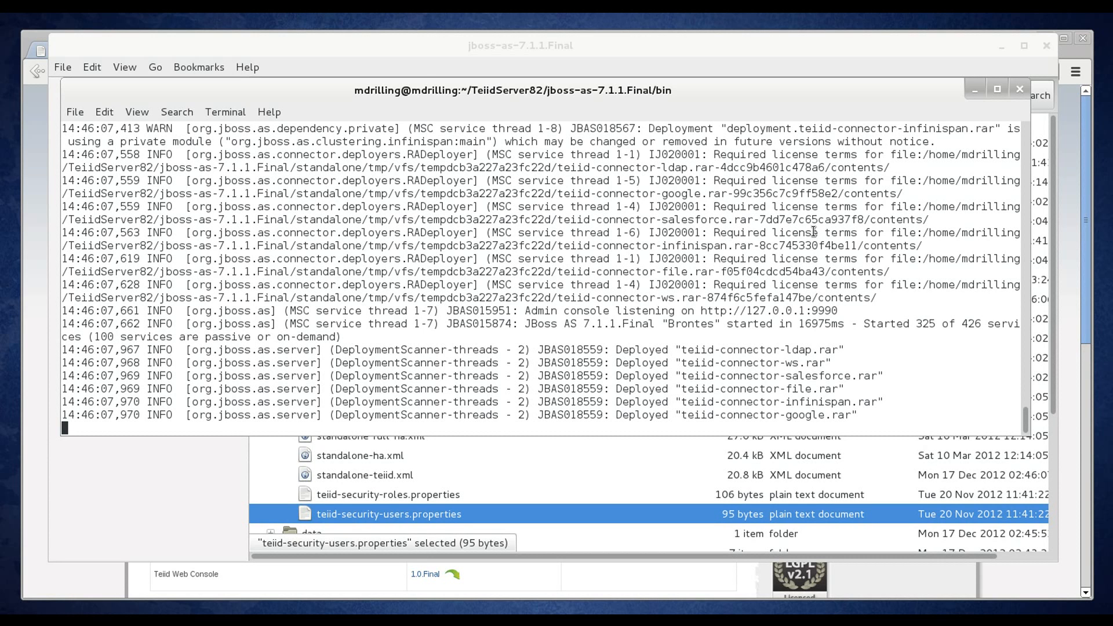
{"action": "mouse_move", "coordinate": [835, 362]}
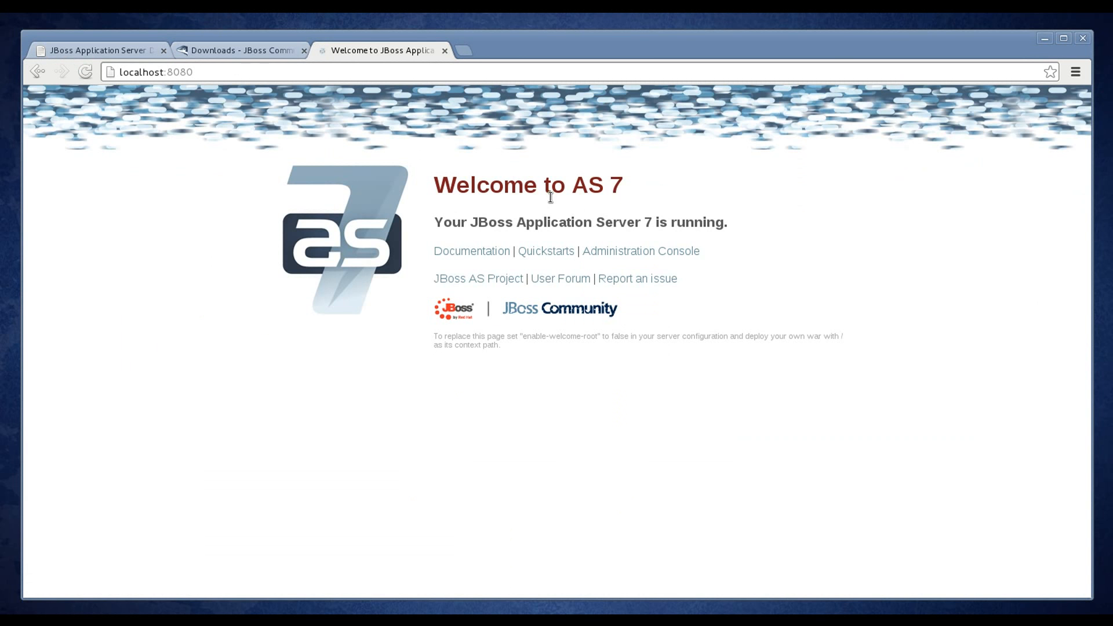
{"action": "mouse_move", "coordinate": [566, 185]}
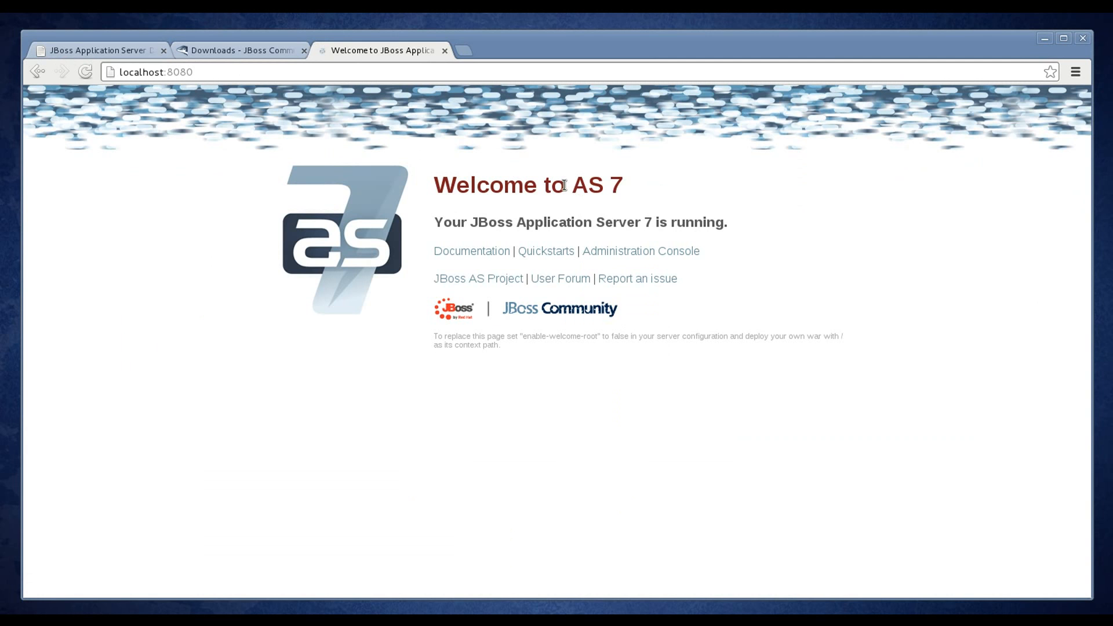
{"action": "mouse_move", "coordinate": [637, 127]}
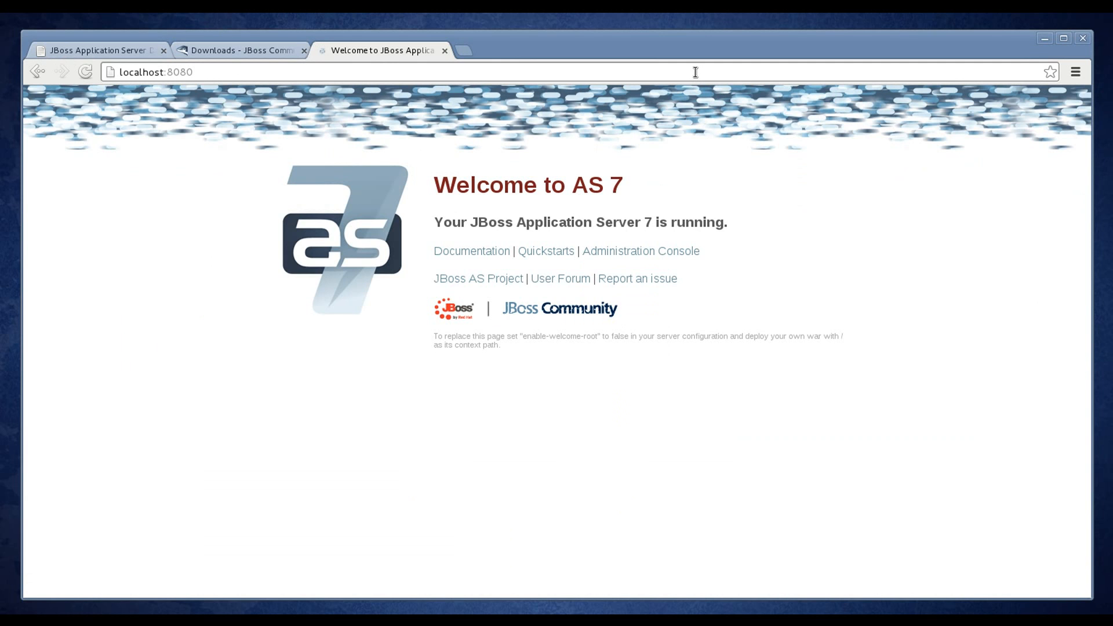
{"action": "mouse_move", "coordinate": [703, 66]}
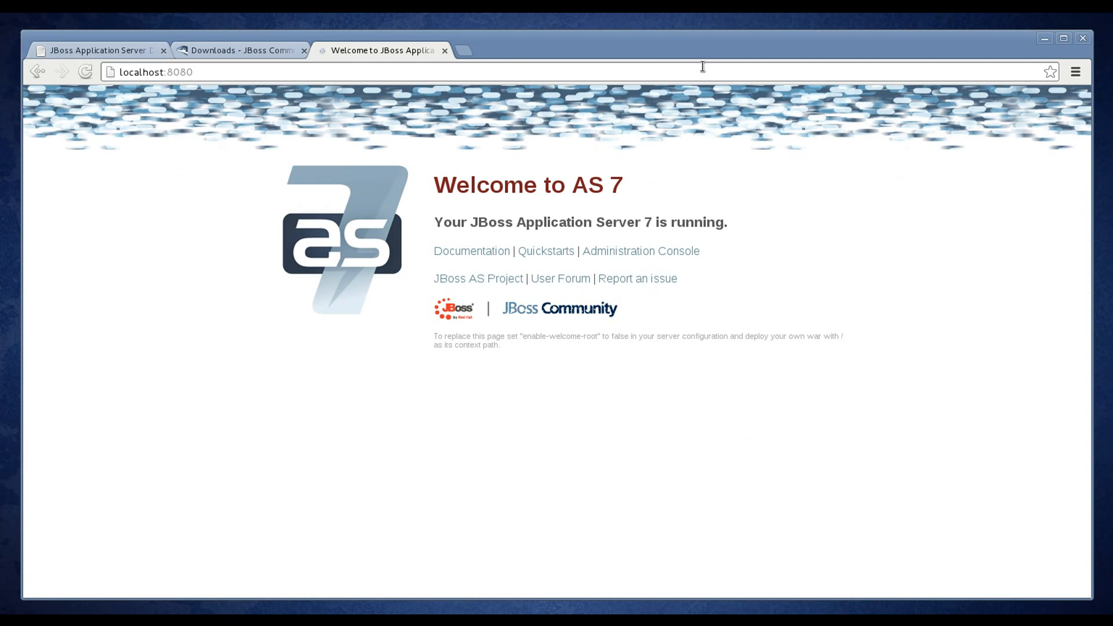